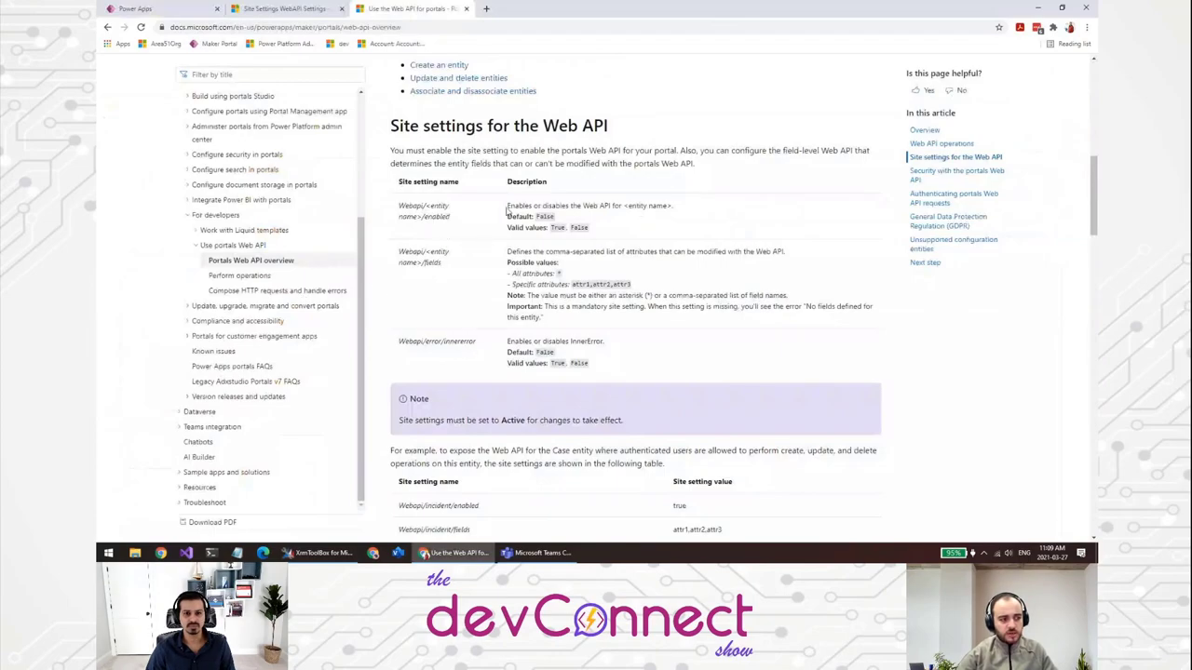
Review the Webapi enabled and fields setting names, highlighting the entity and fields parts.
scroll(up, 3)
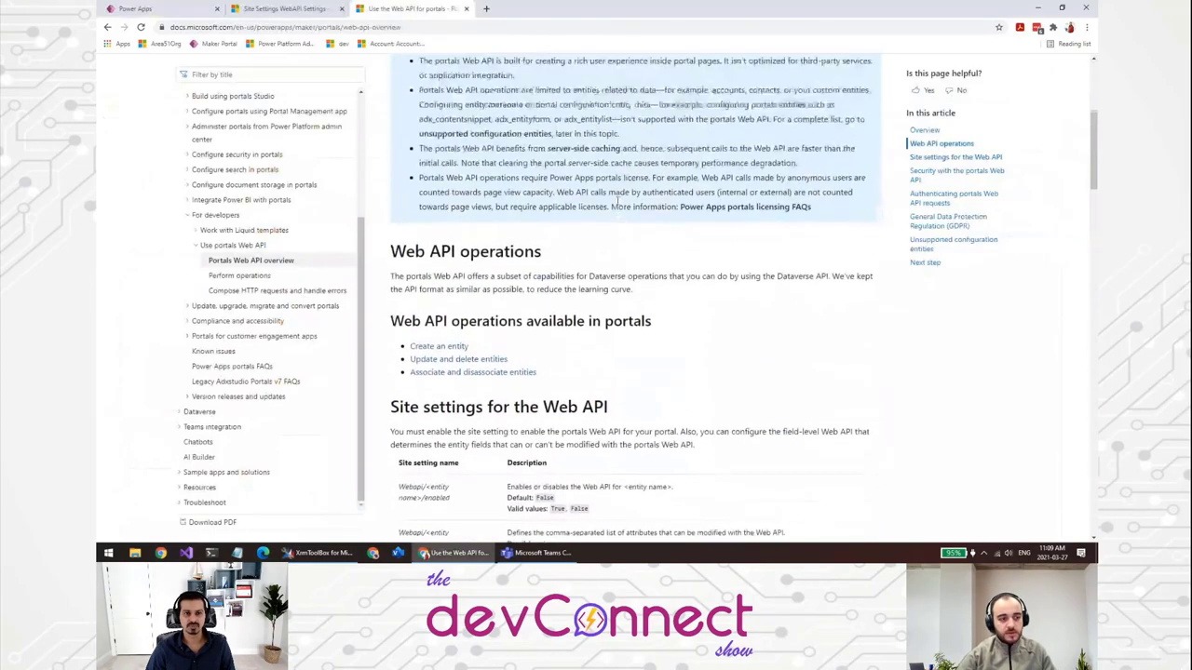
scroll(down, 3)
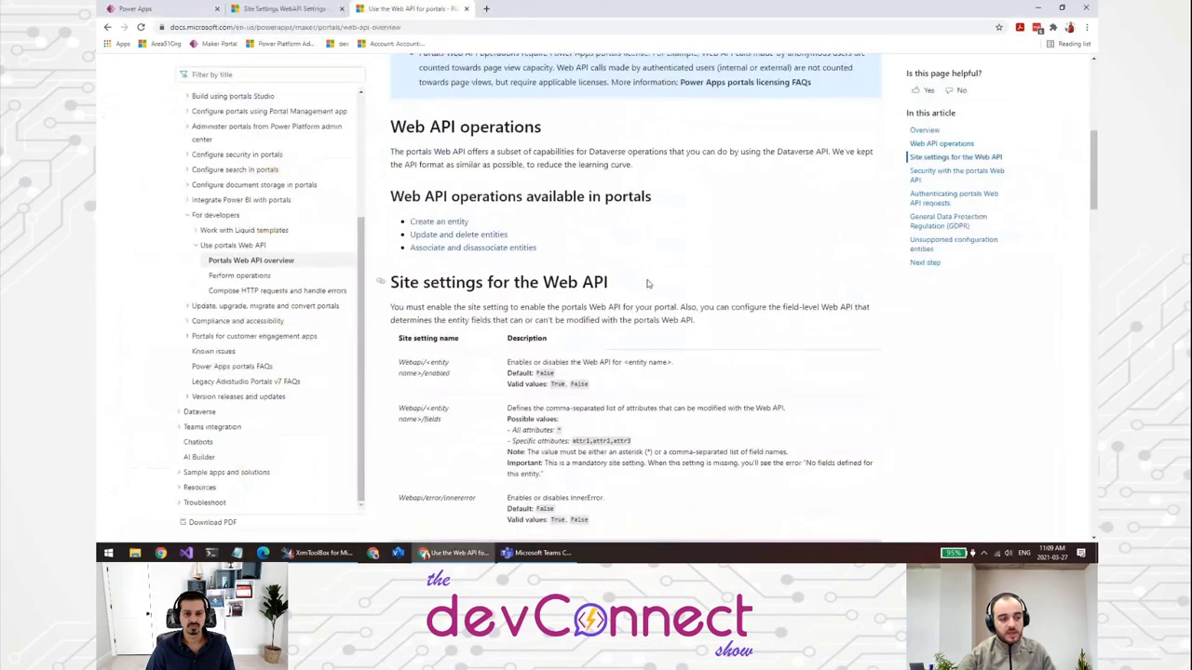
scroll(up, 3)
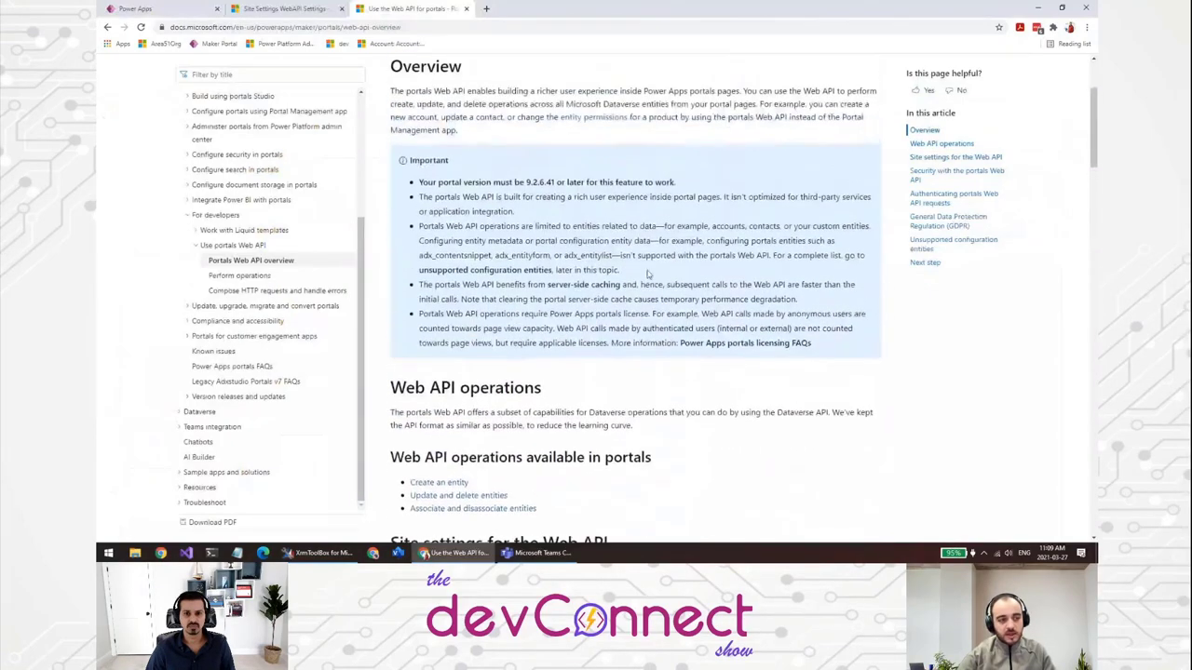
scroll(up, 3)
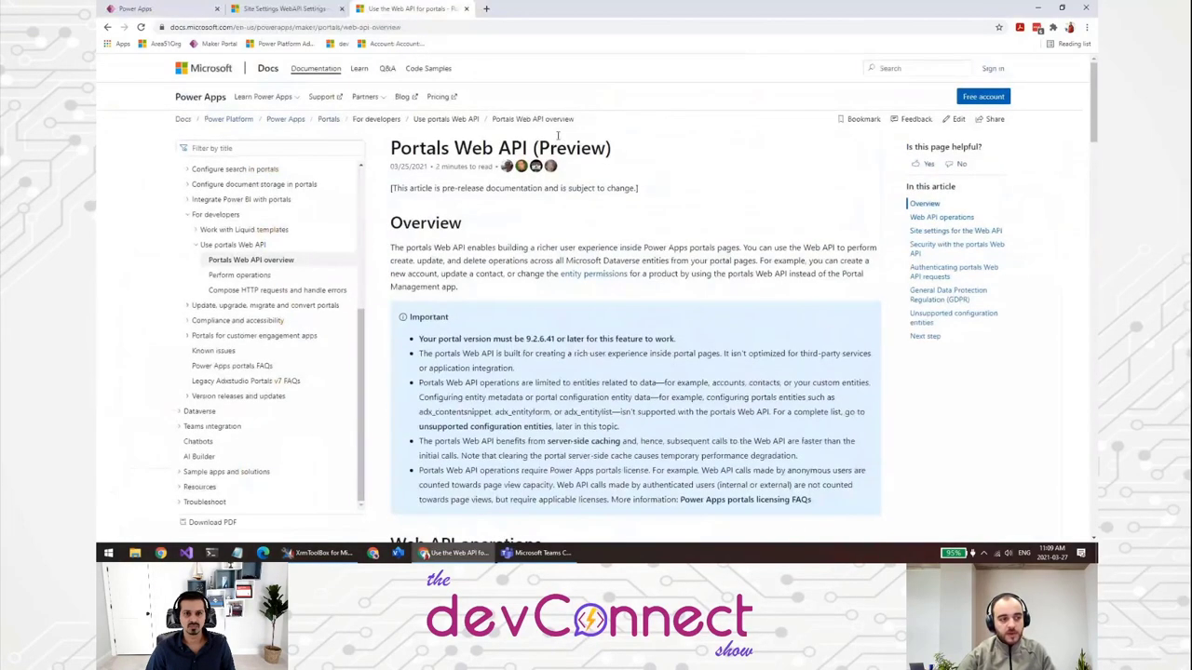
scroll(down, 3)
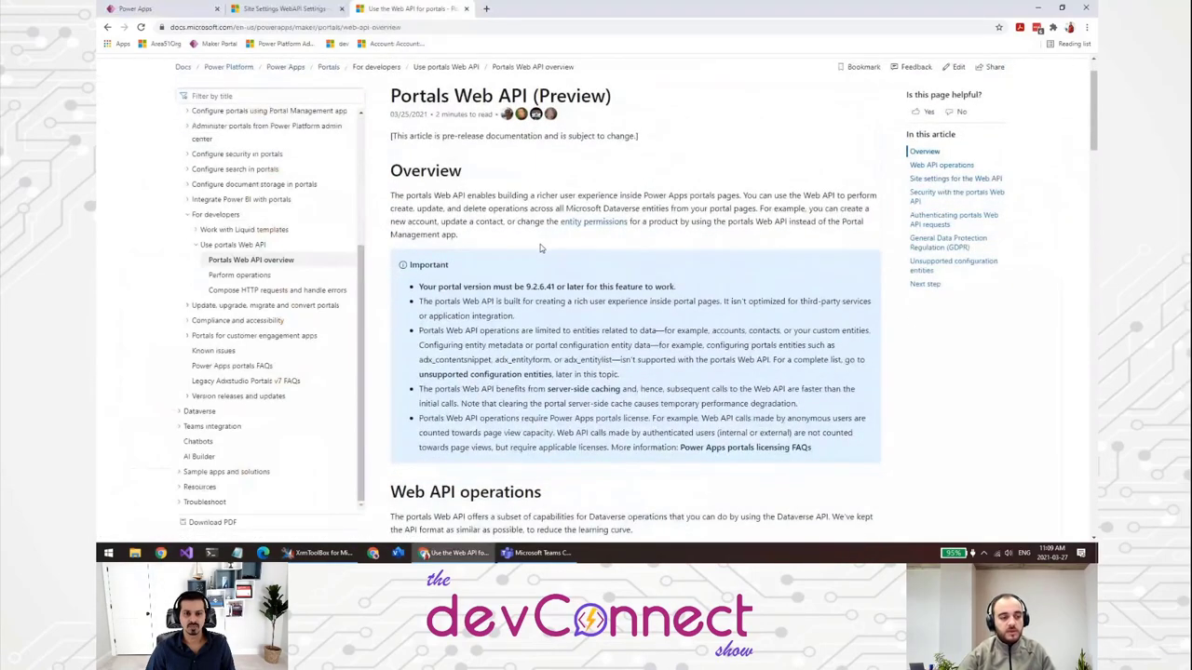
scroll(down, 3)
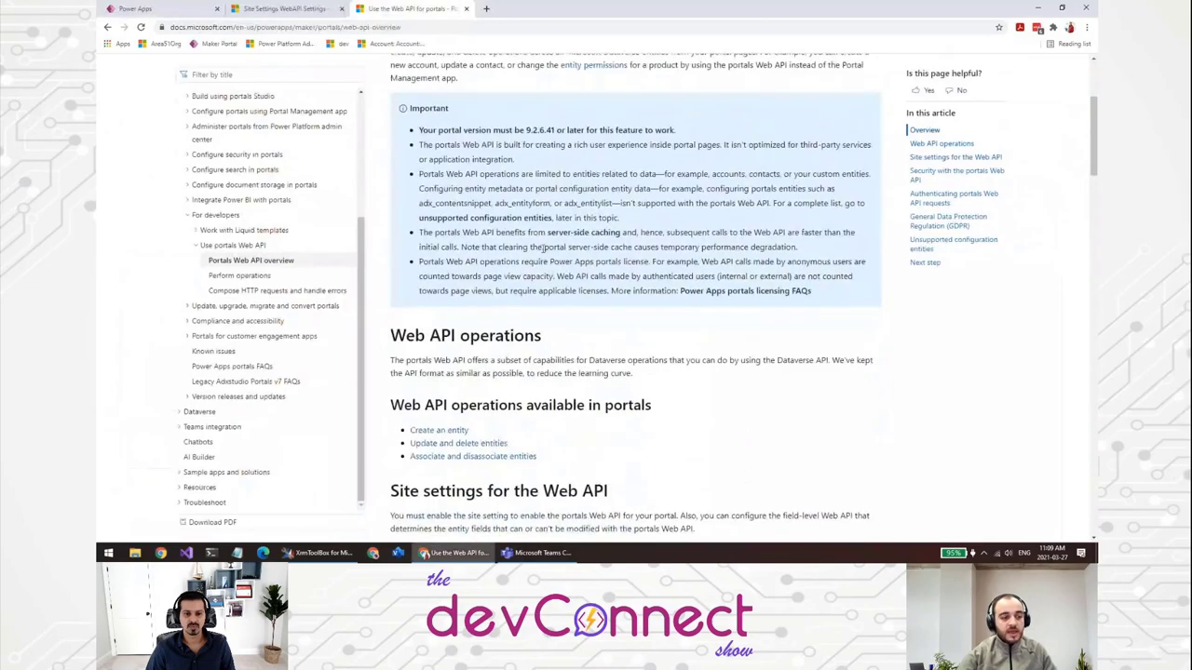
scroll(down, 3)
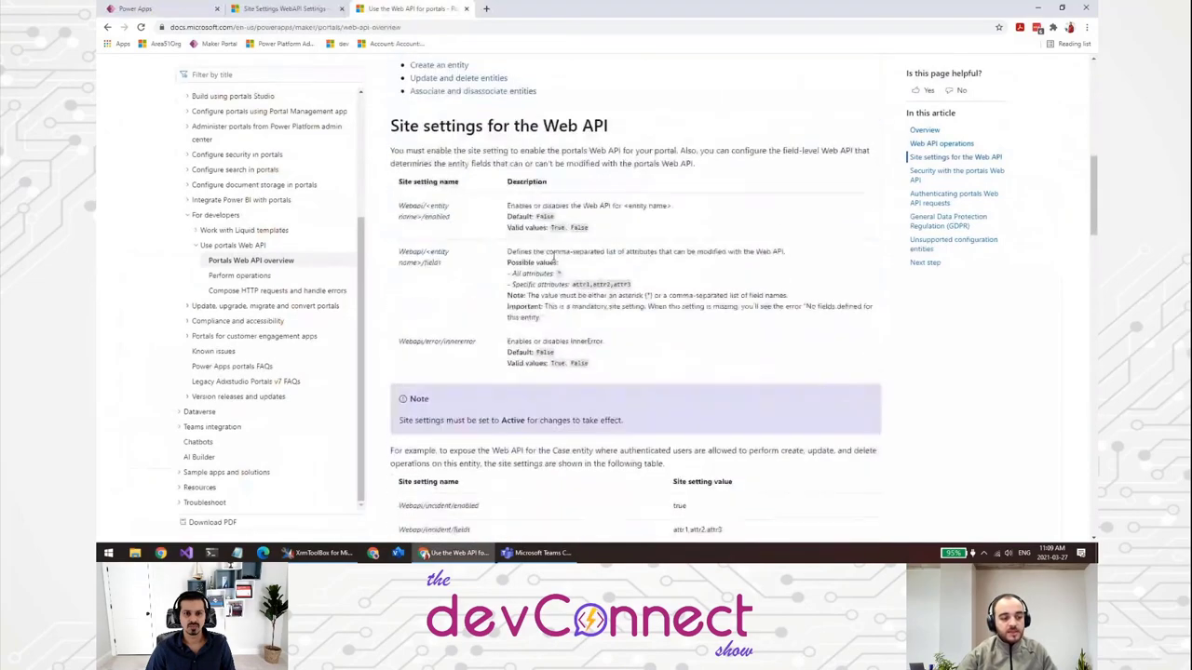
scroll(up, 3)
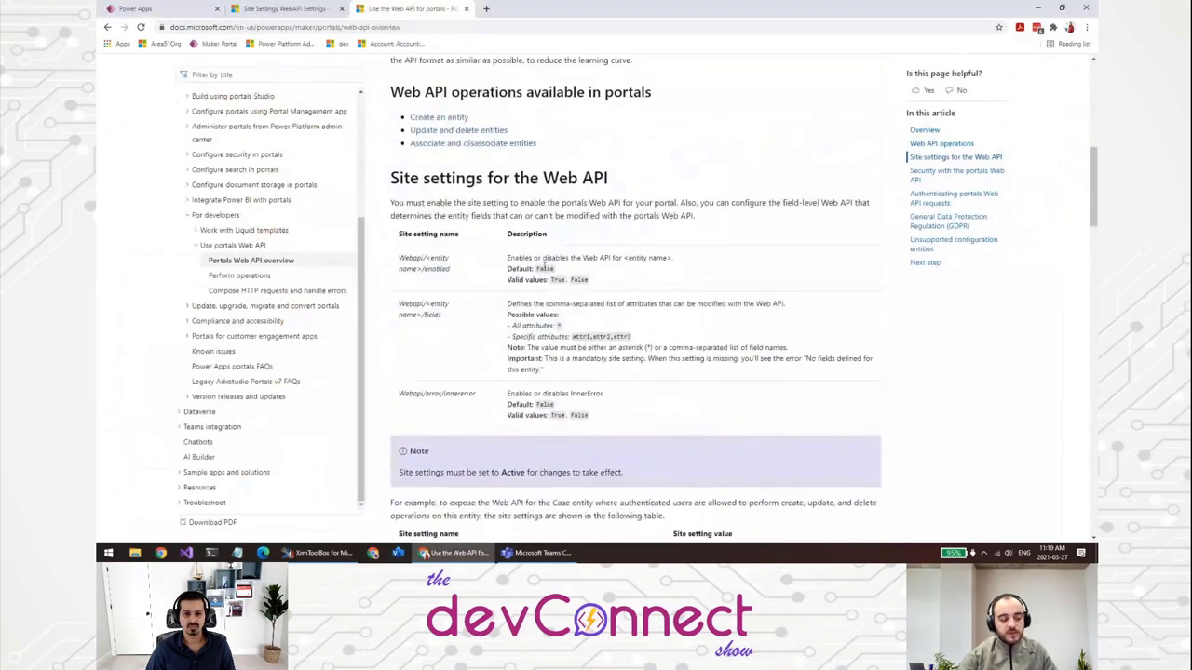
mouse_move(456, 292)
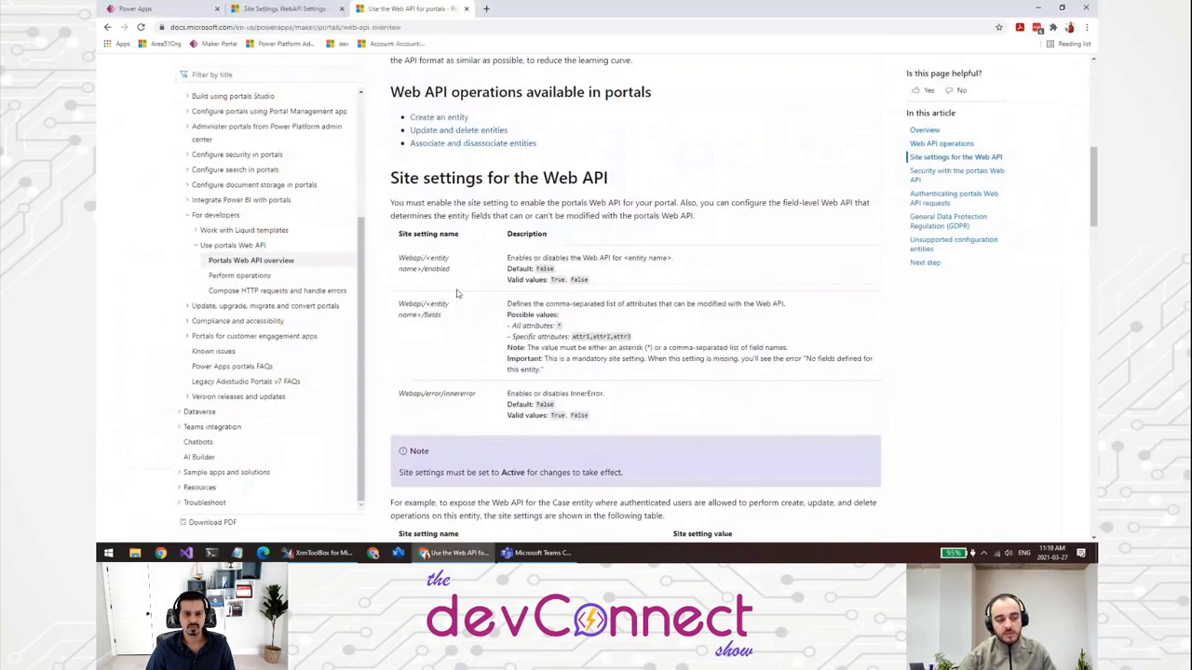
mouse_move(408, 281)
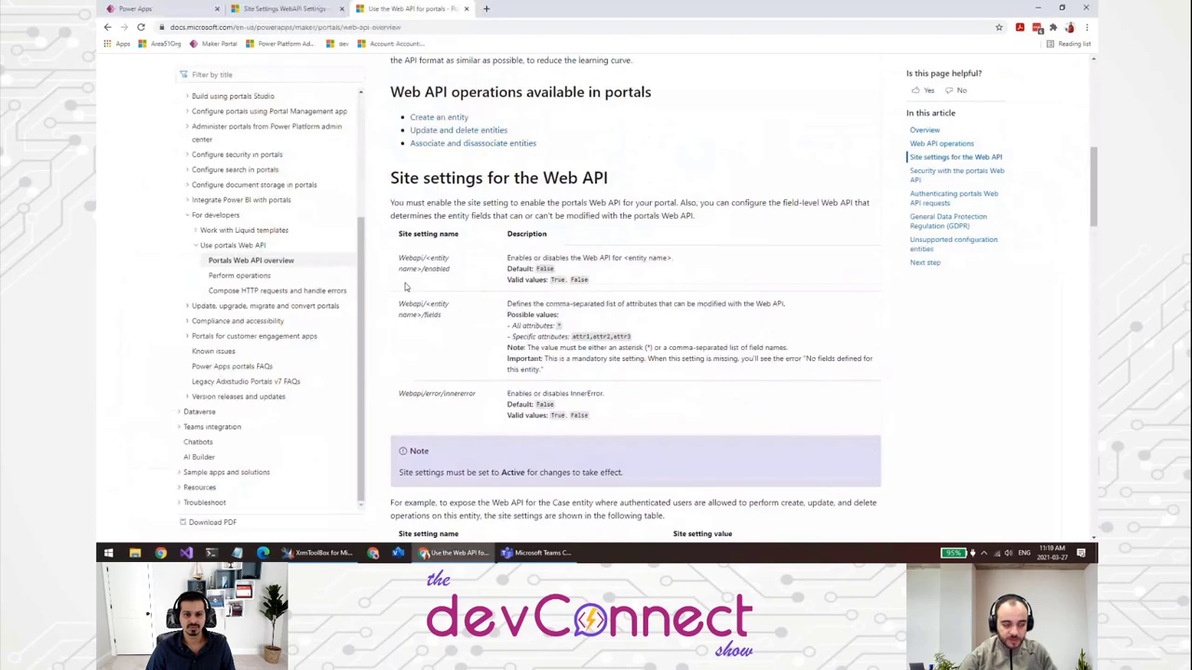
mouse_move(462, 281)
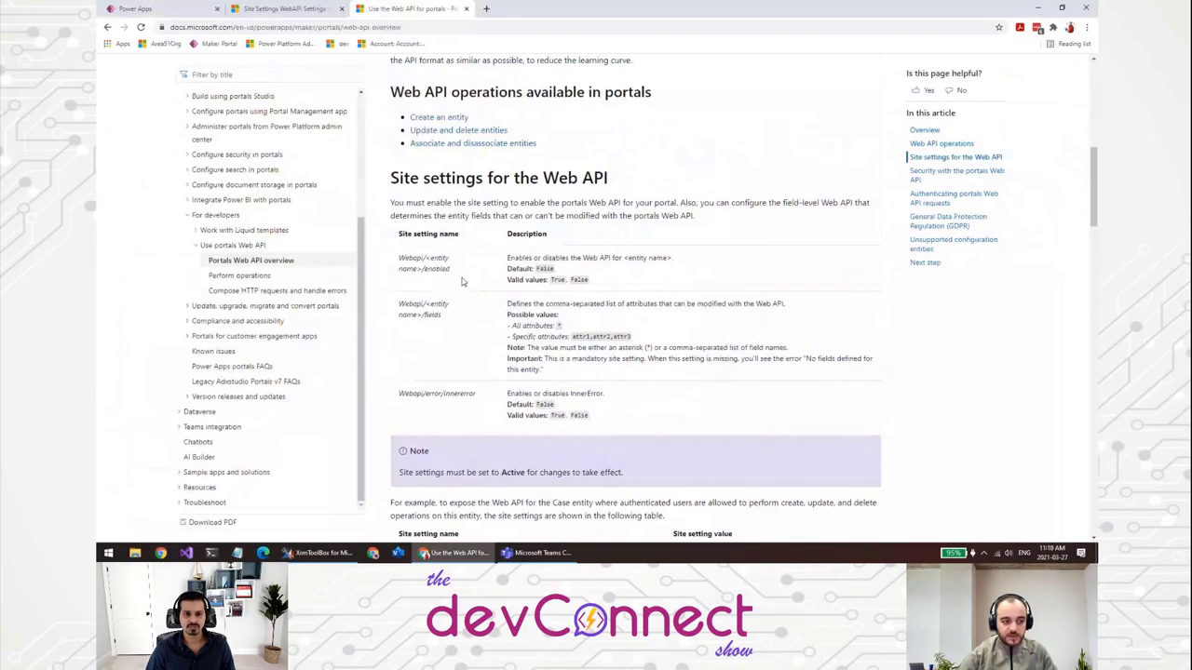
mouse_move(469, 279)
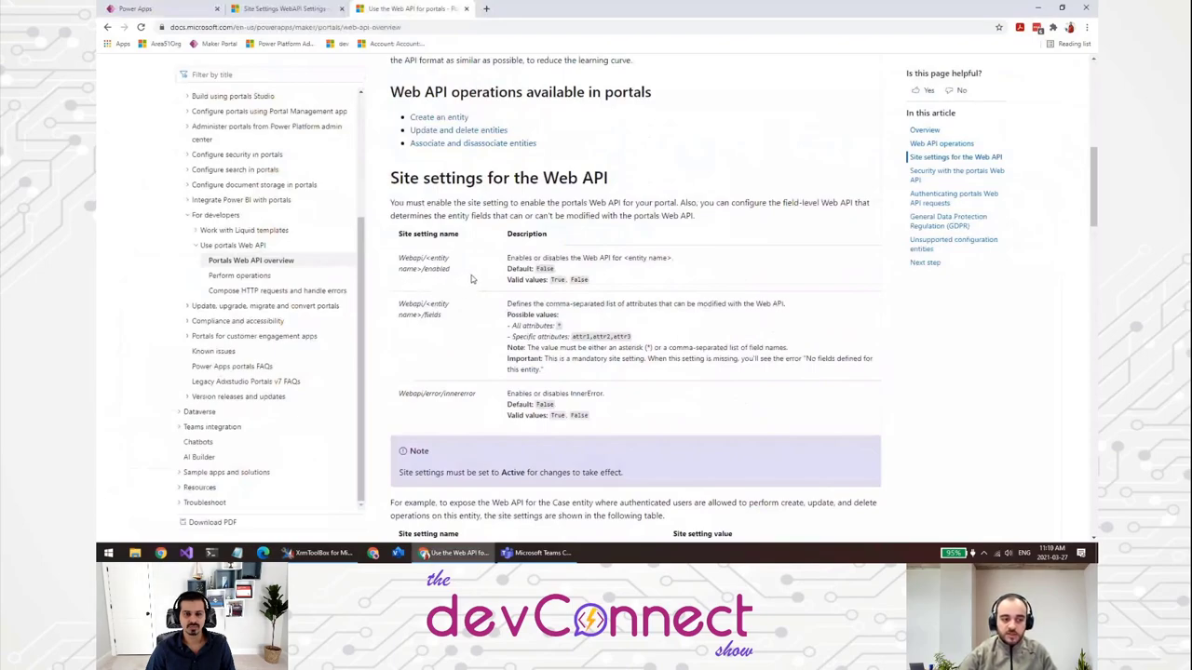
mouse_move(745, 276)
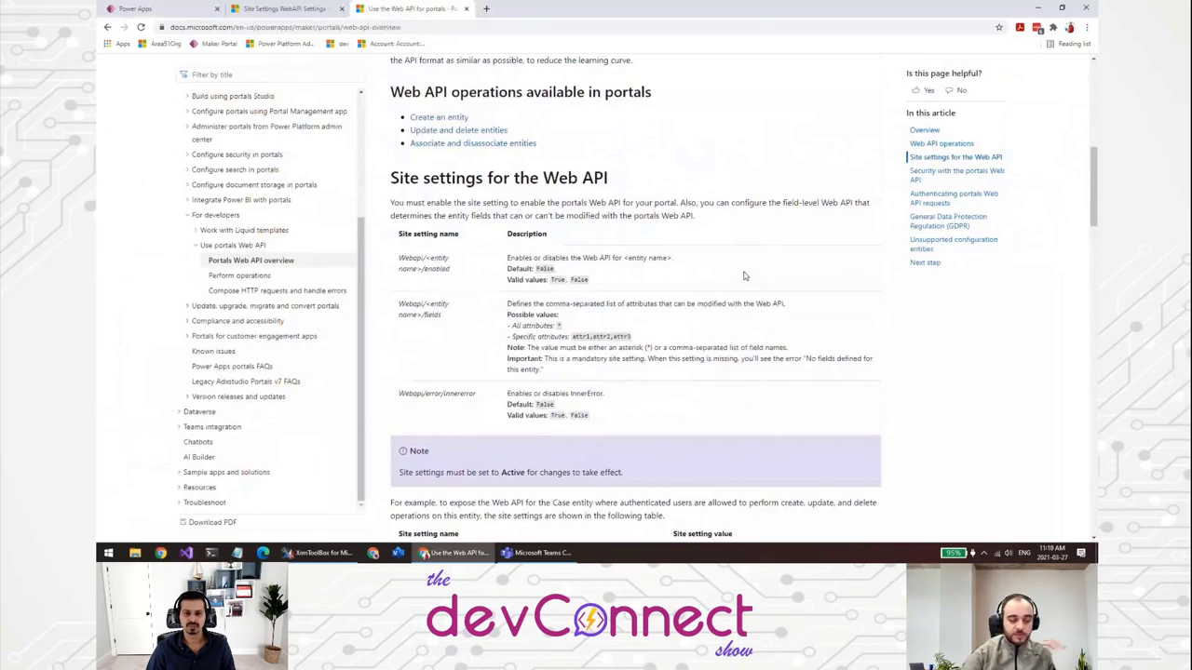
mouse_move(495, 356)
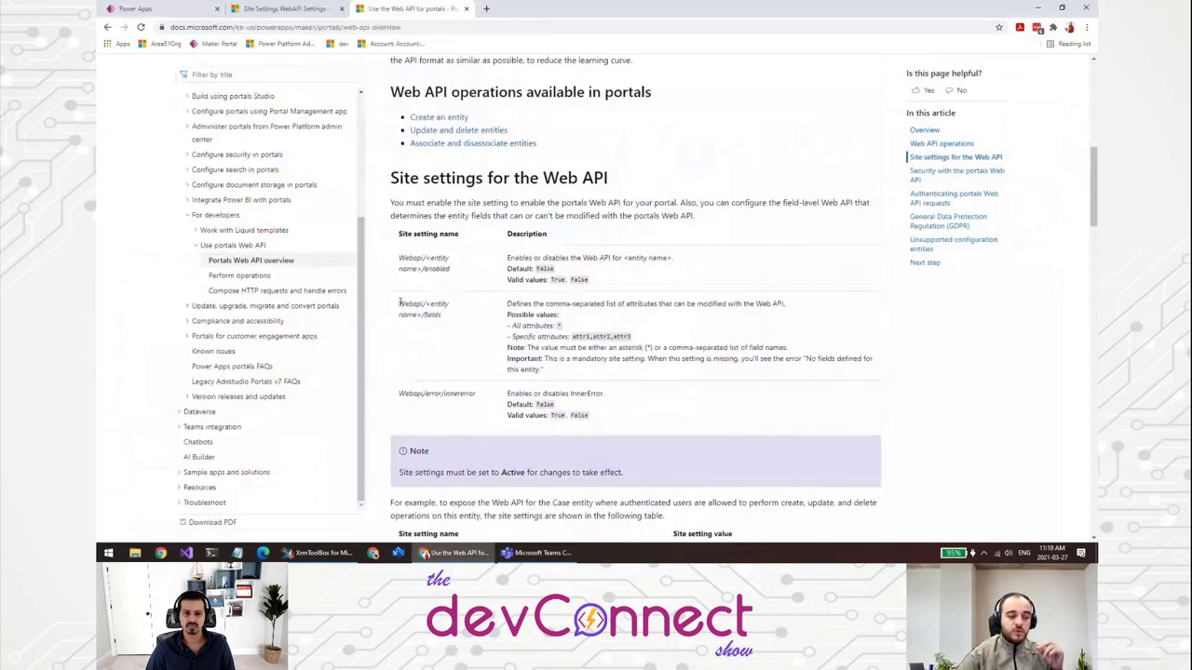
double_click(423, 309)
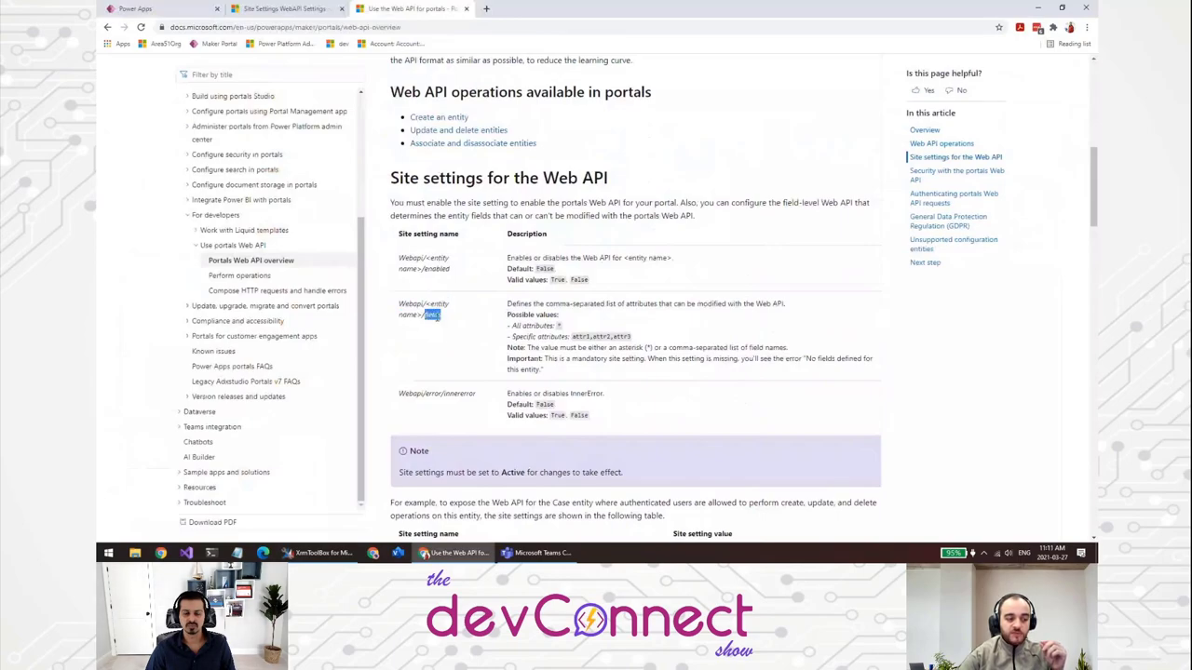
mouse_move(469, 332)
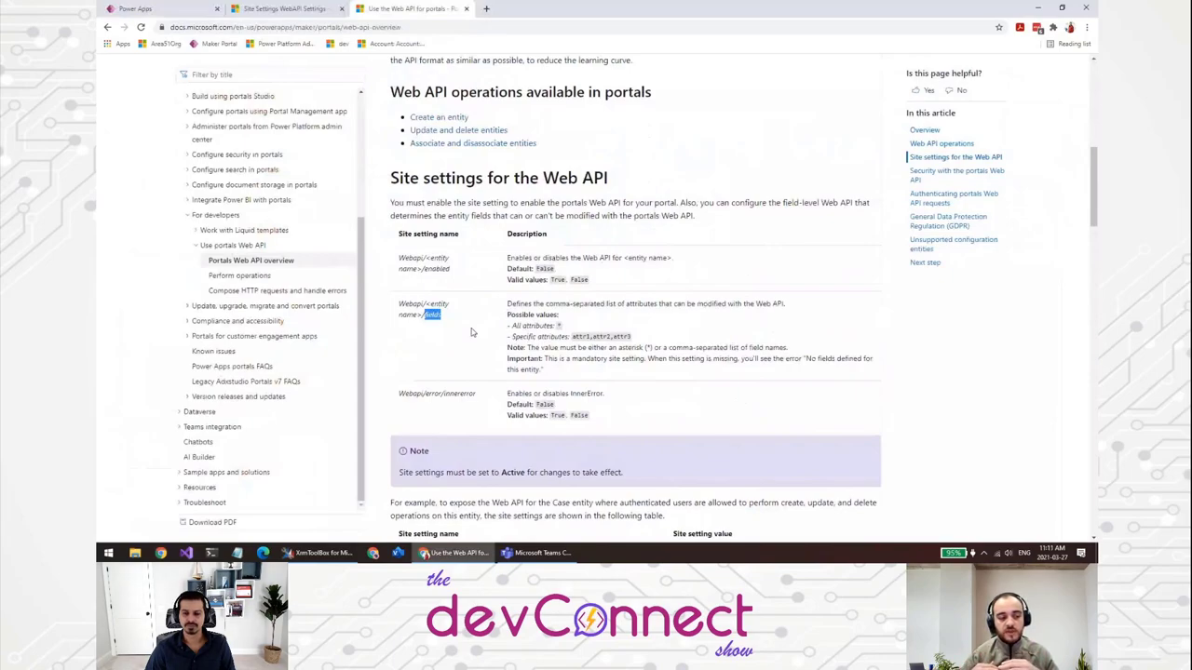
mouse_move(447, 333)
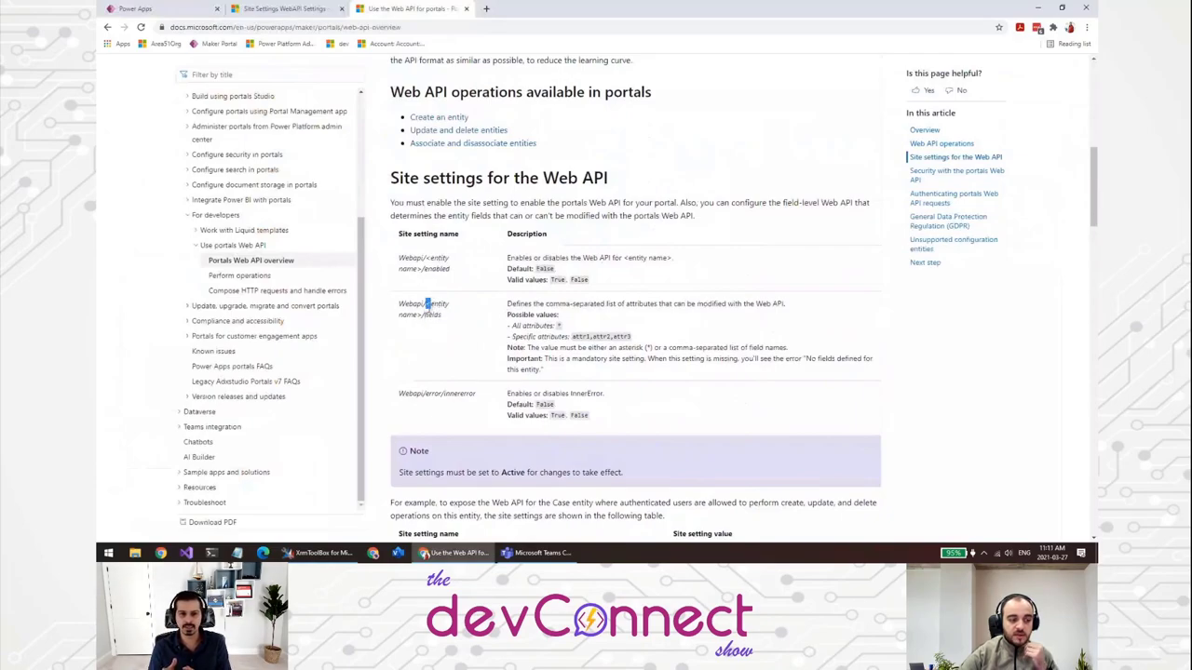
double_click(425, 303)
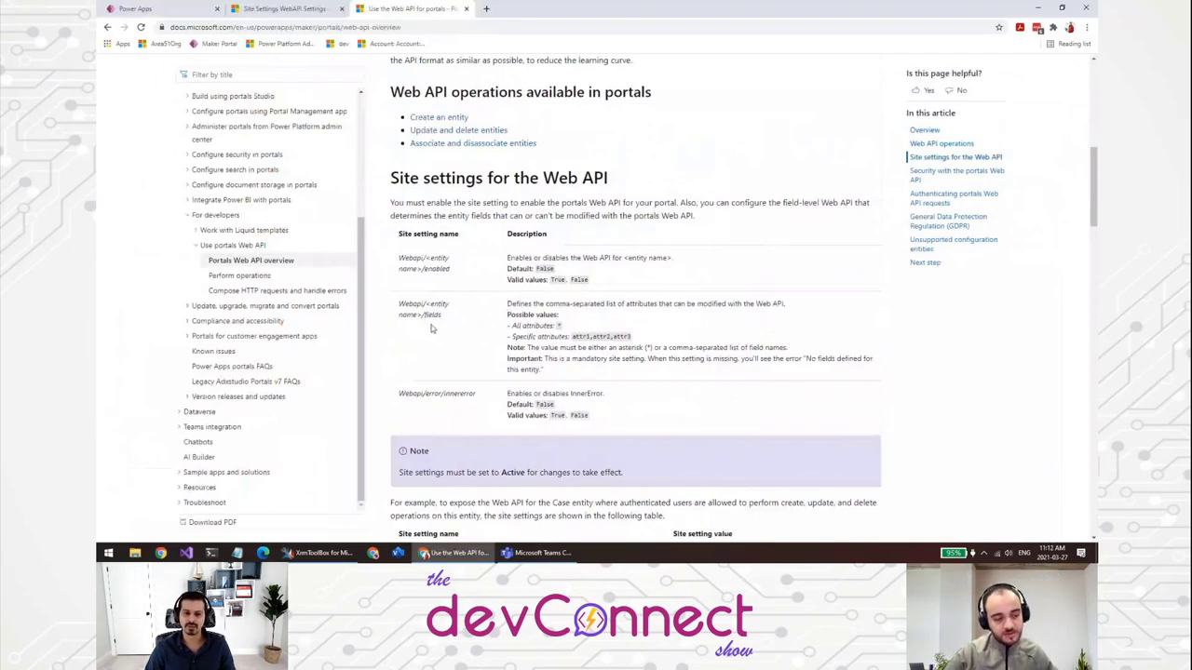
mouse_move(512, 335)
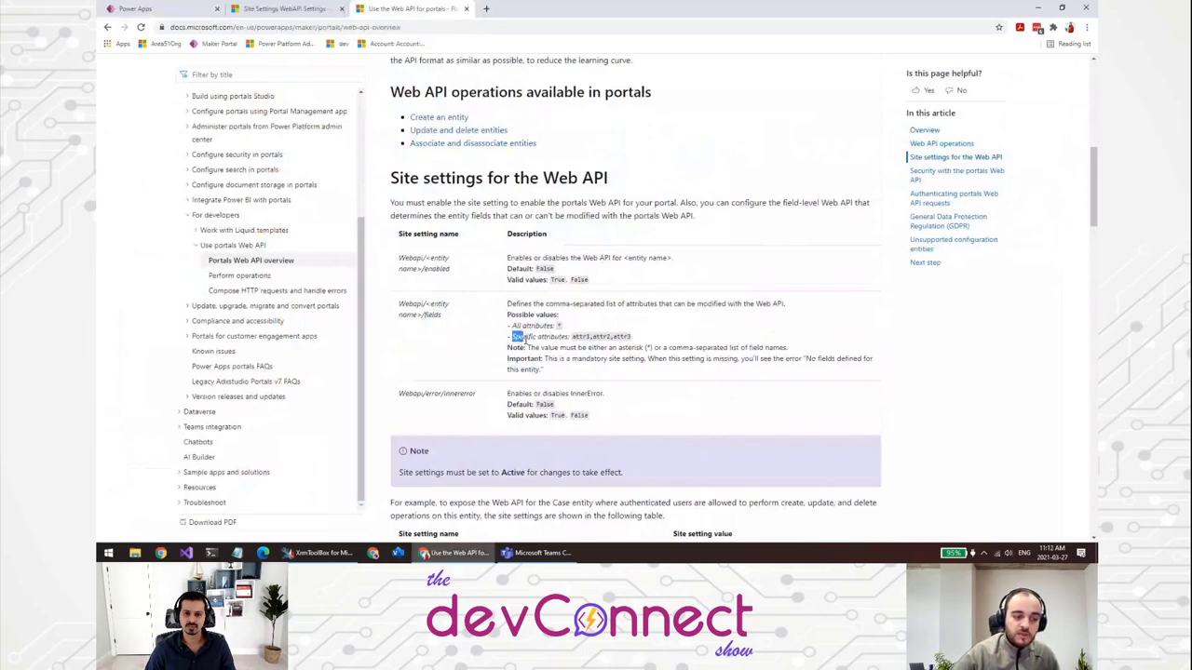
drag(512, 335, 631, 335)
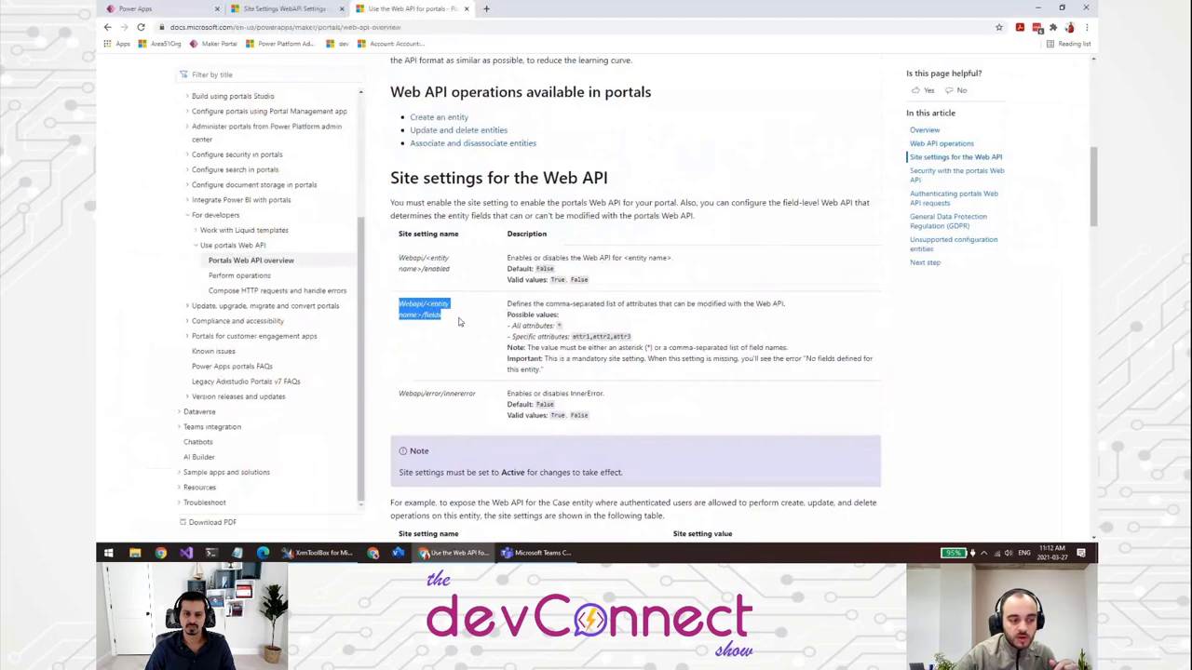
mouse_move(470, 328)
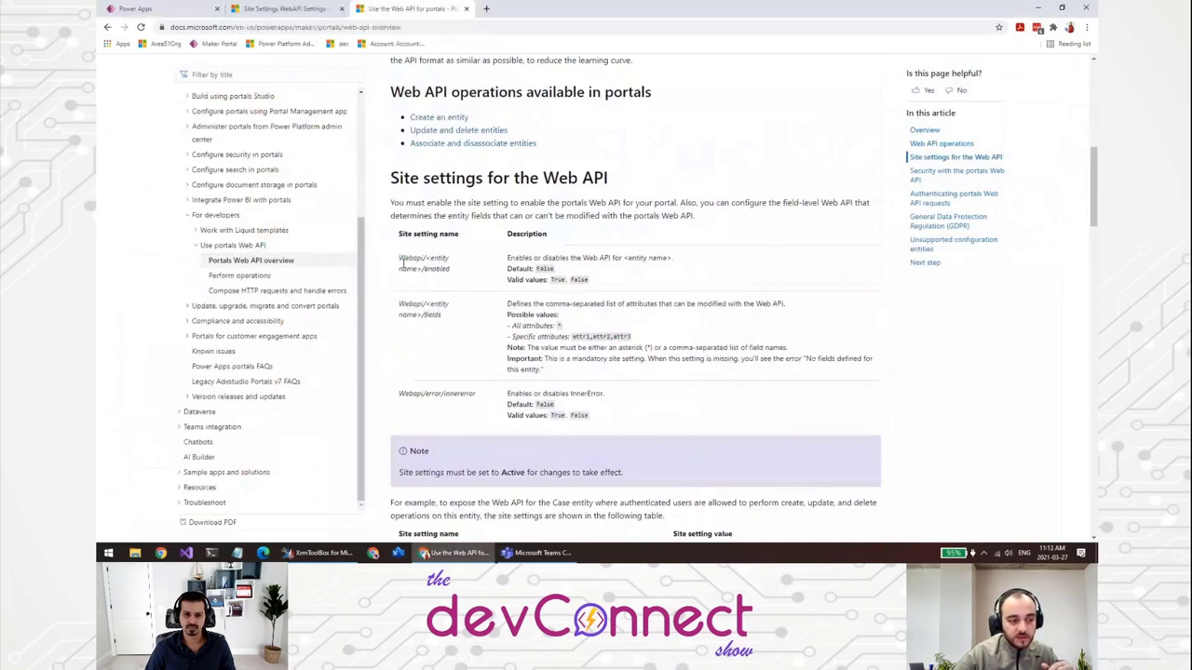
double_click(424, 263)
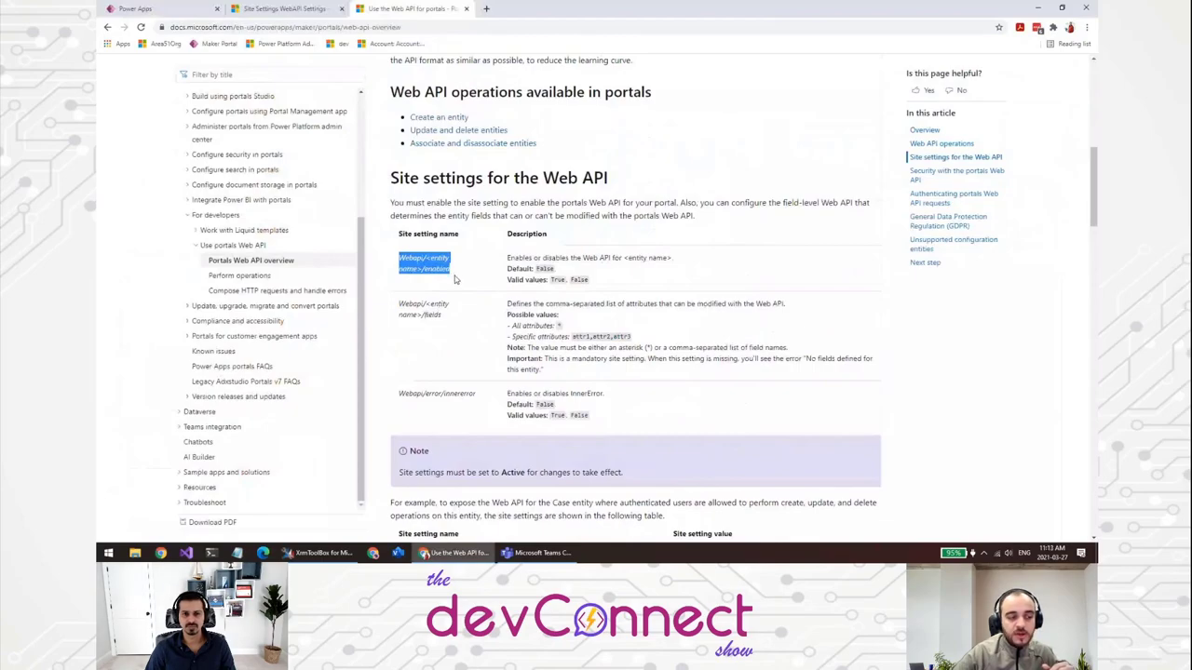
mouse_move(451, 279)
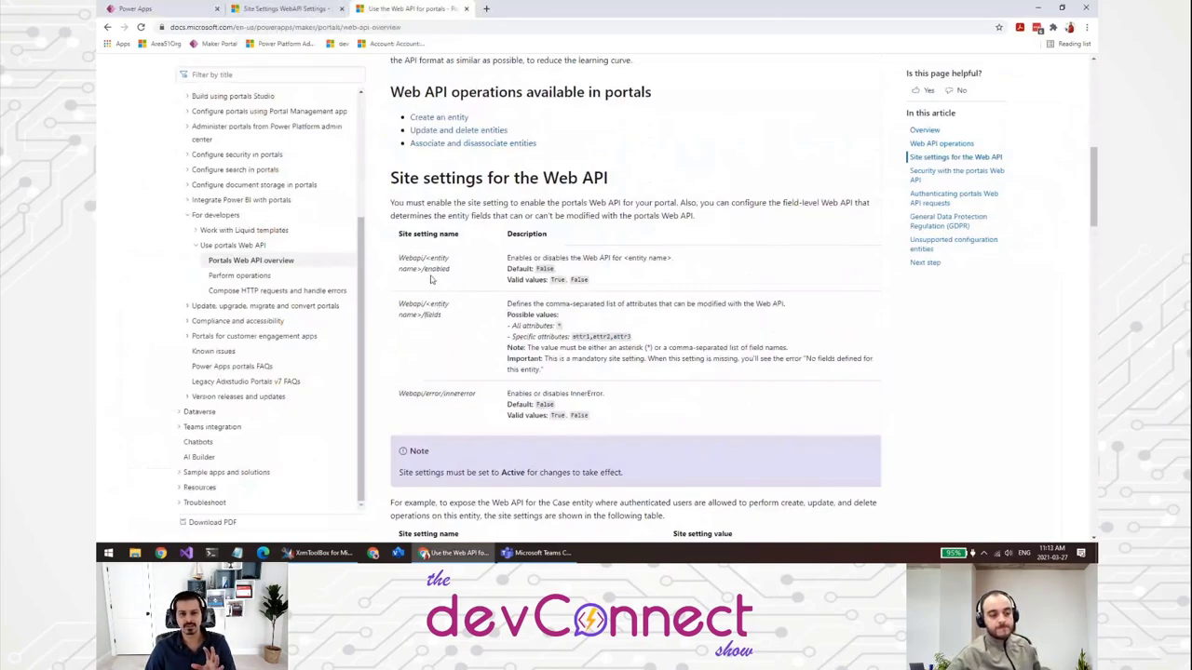
mouse_move(481, 395)
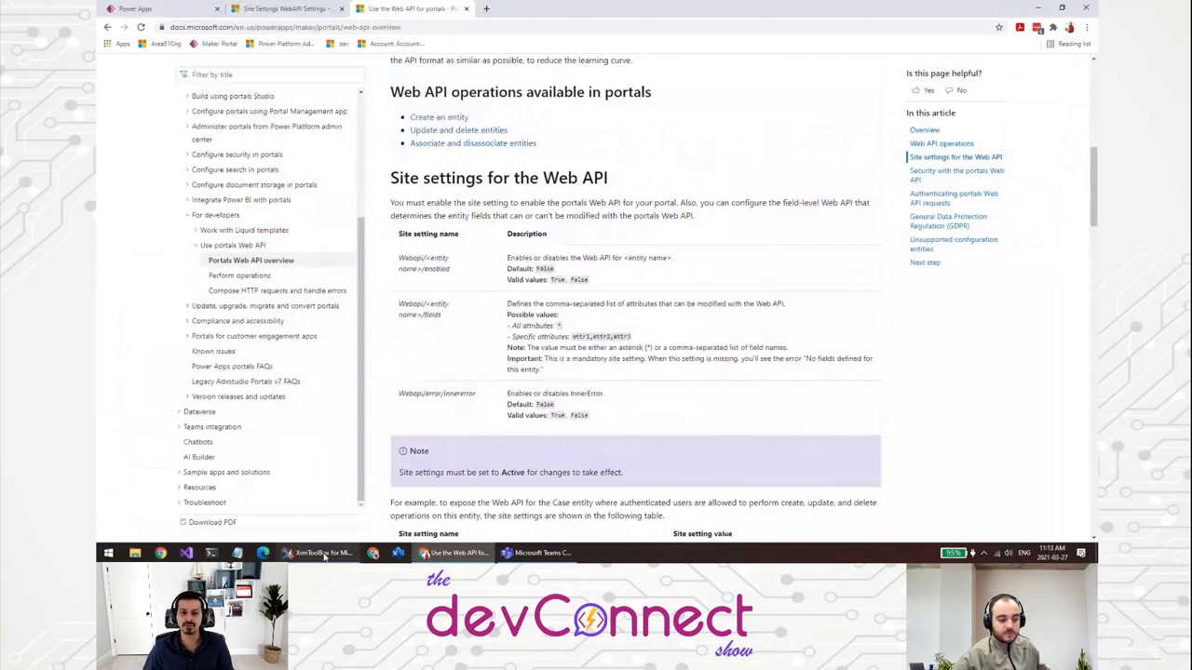
Switch to the portal's WebAPI Settings list in Site Settings and close the WebAPI helper tool.
click(309, 553)
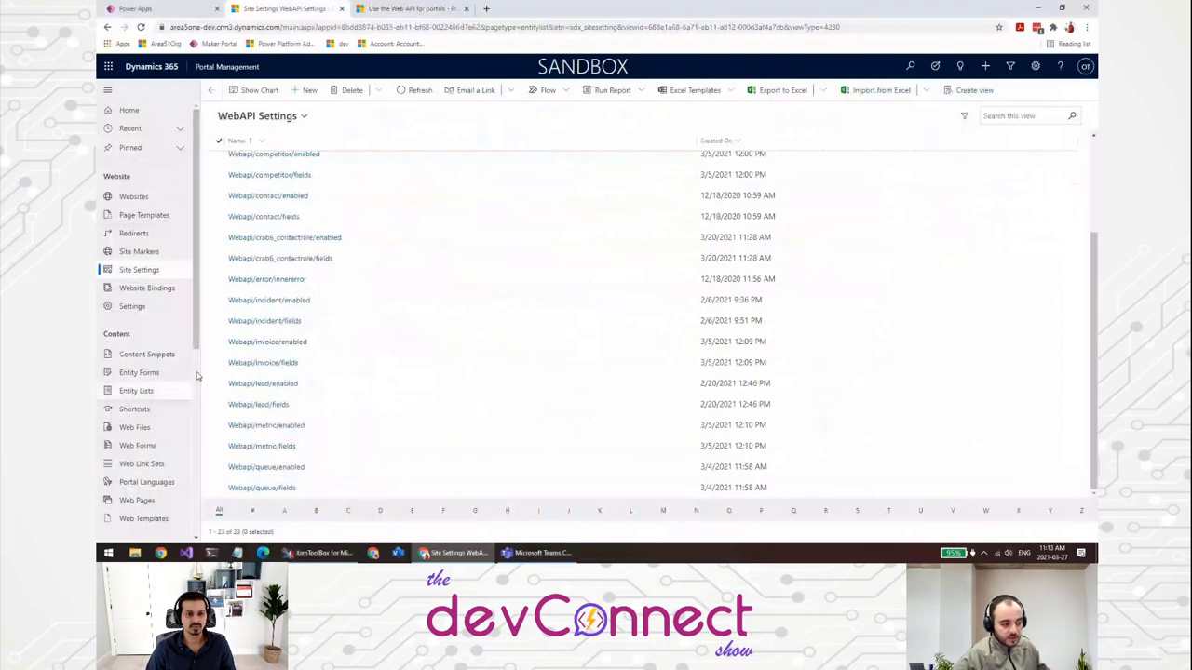
scroll(up, 3)
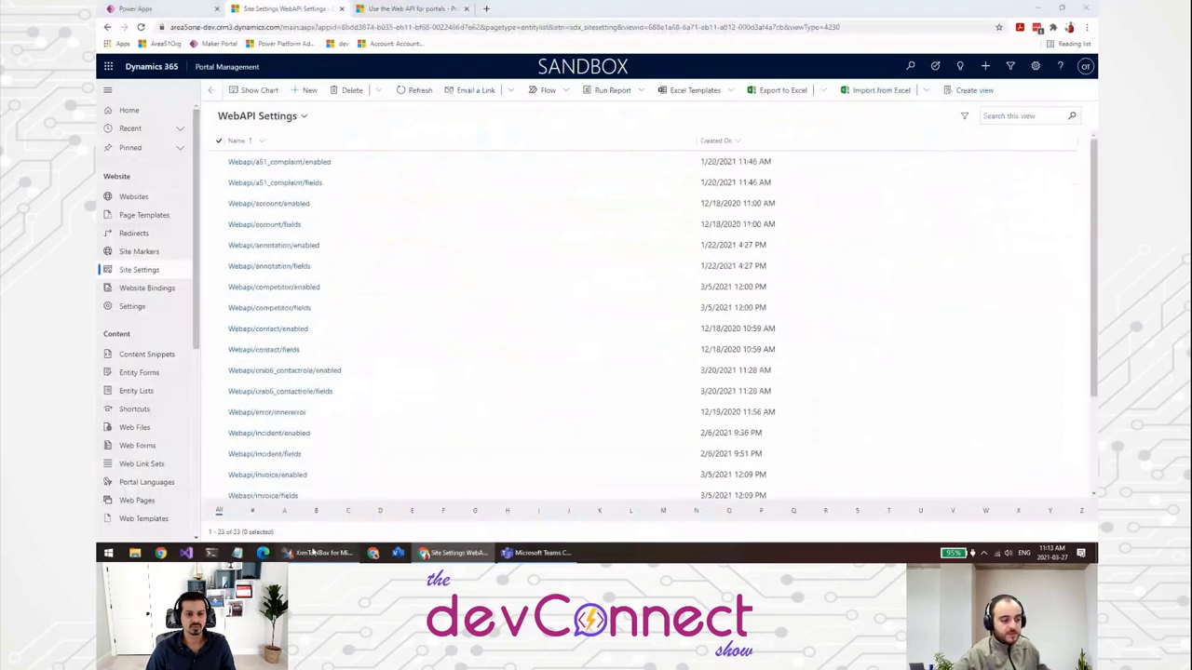
click(298, 552)
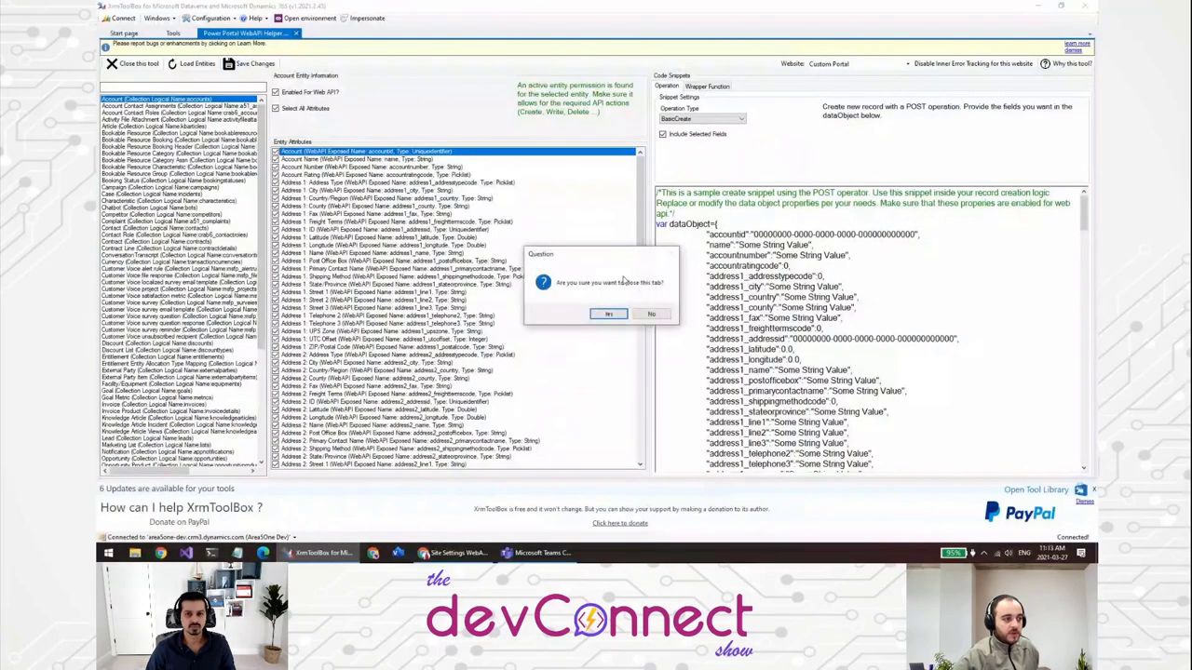
Confirm closing the helper, then reload the portal's websites and entities with Load Entities.
click(611, 313)
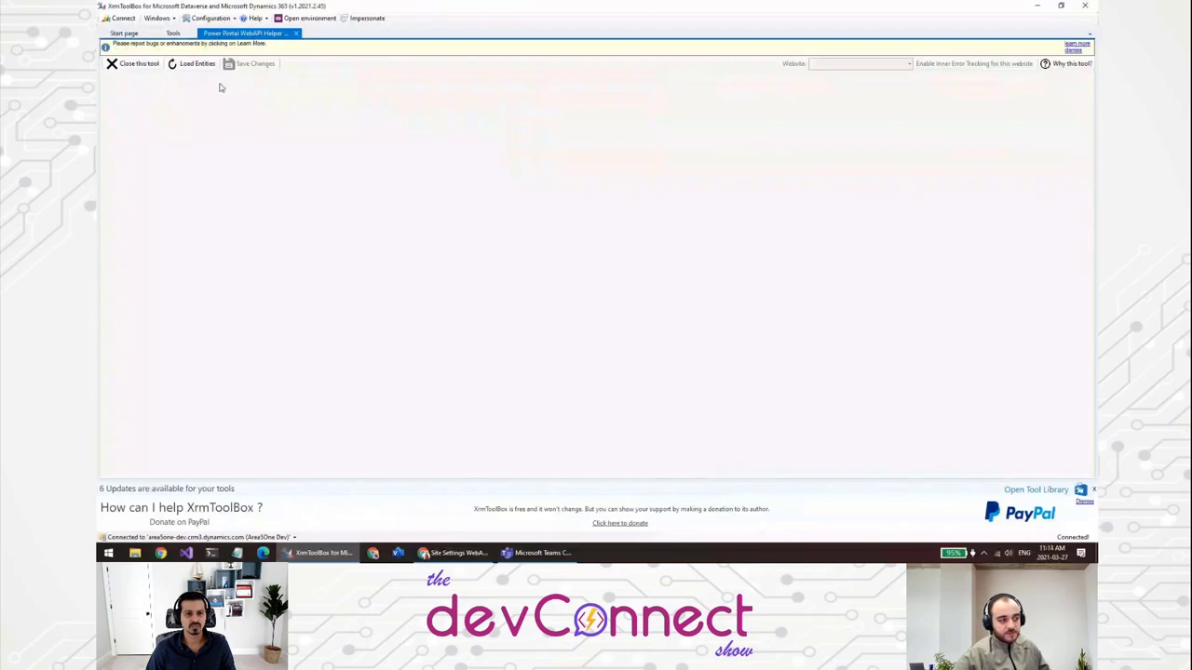
click(197, 64)
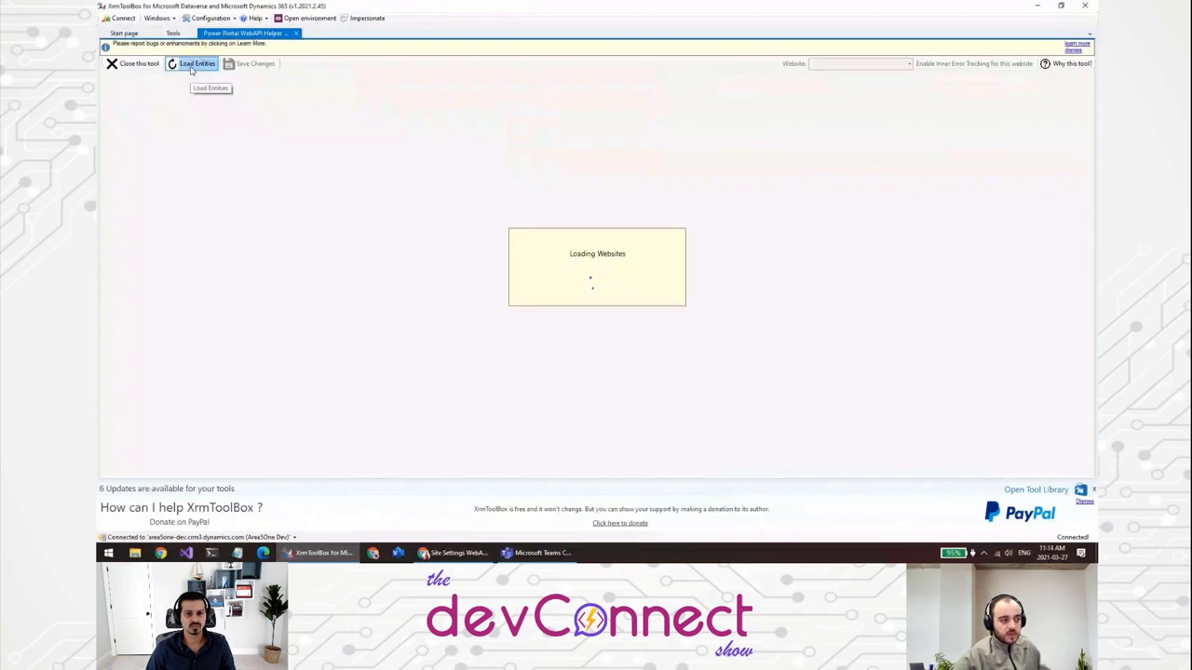
click(193, 63)
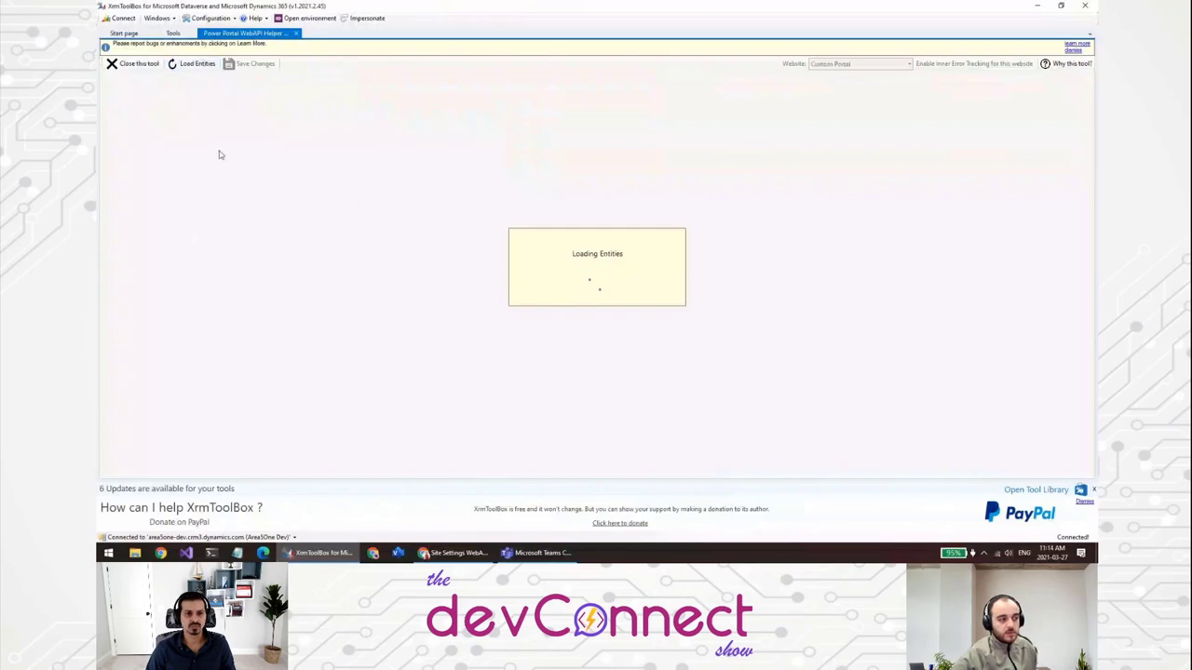
click(198, 63)
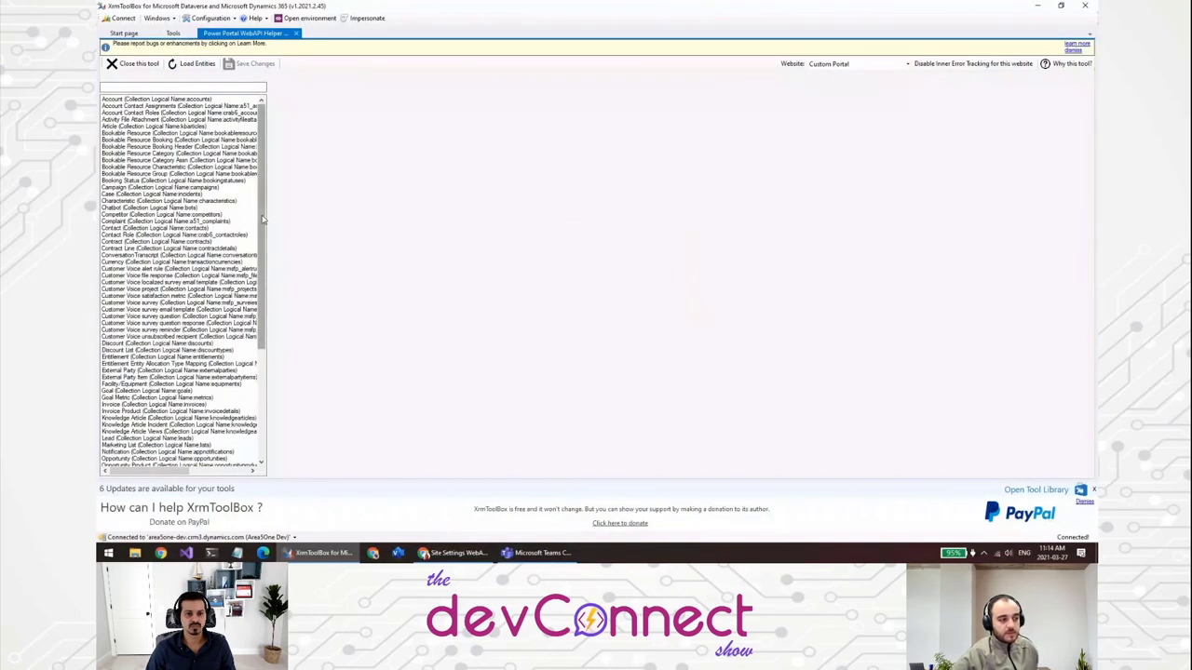
scroll(down, 3)
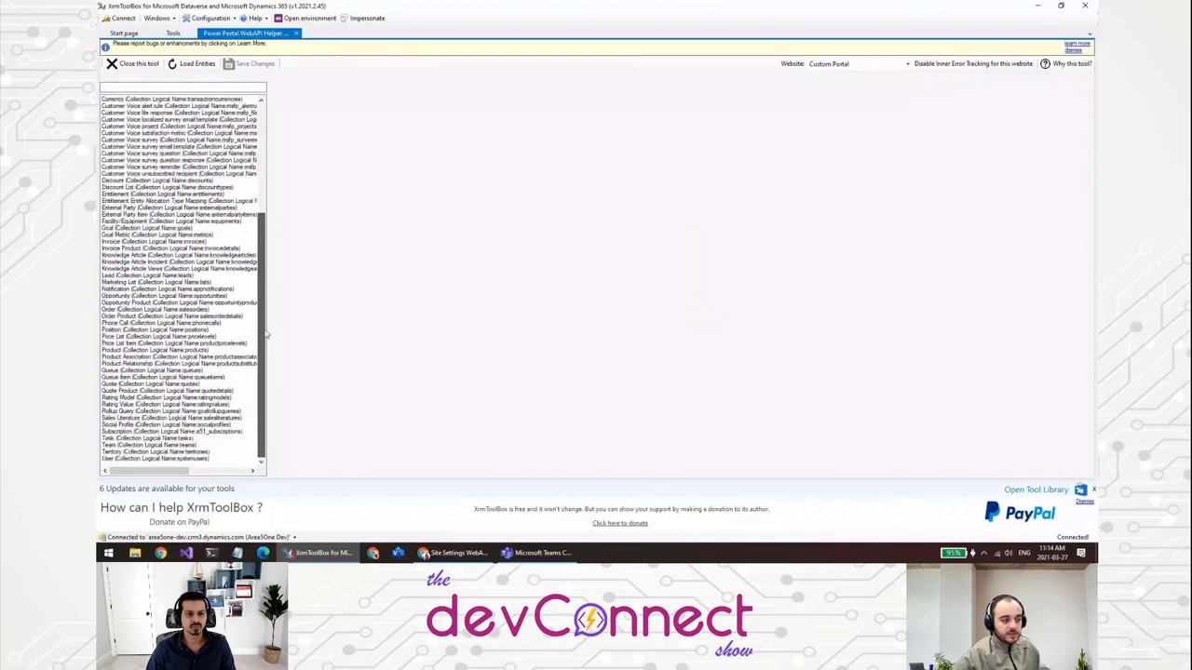
scroll(up, 3)
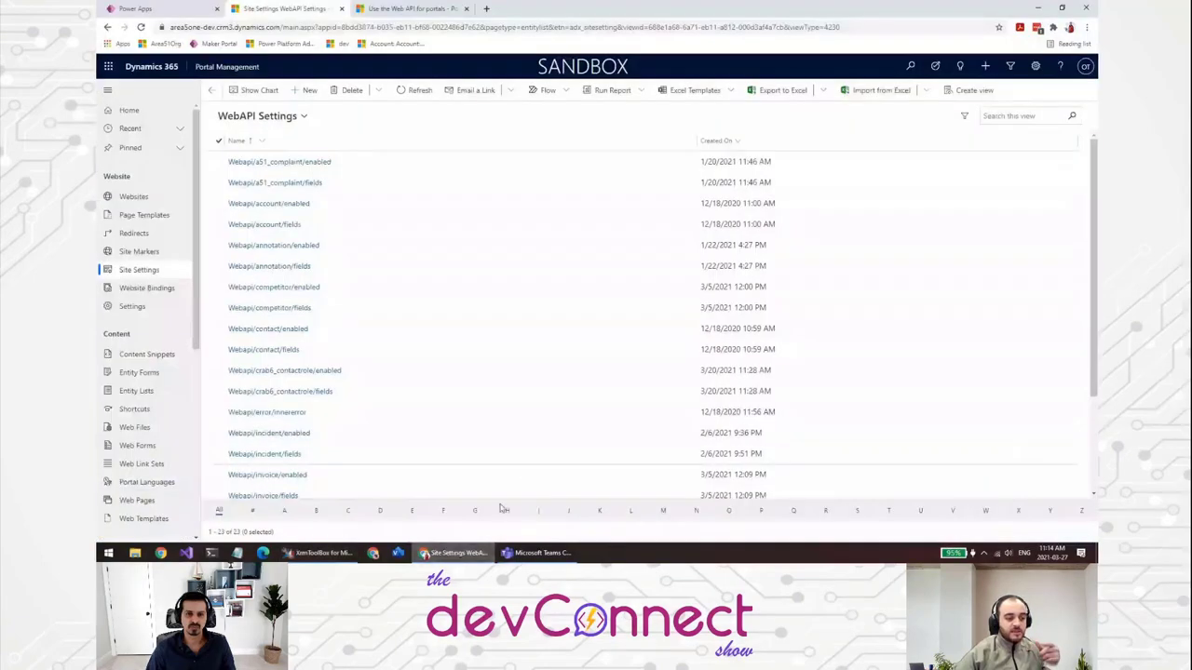
Review the Unsupported configuration entities list in the Portals Web API docs, highlighting entity names.
click(409, 8)
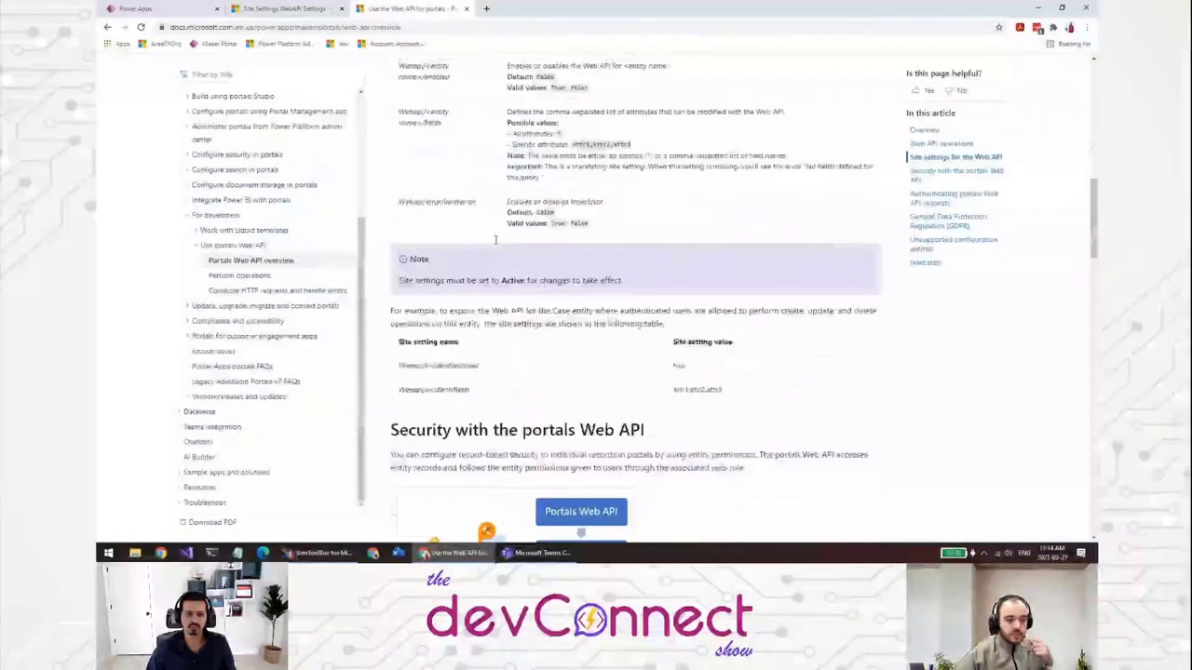
scroll(down, 3)
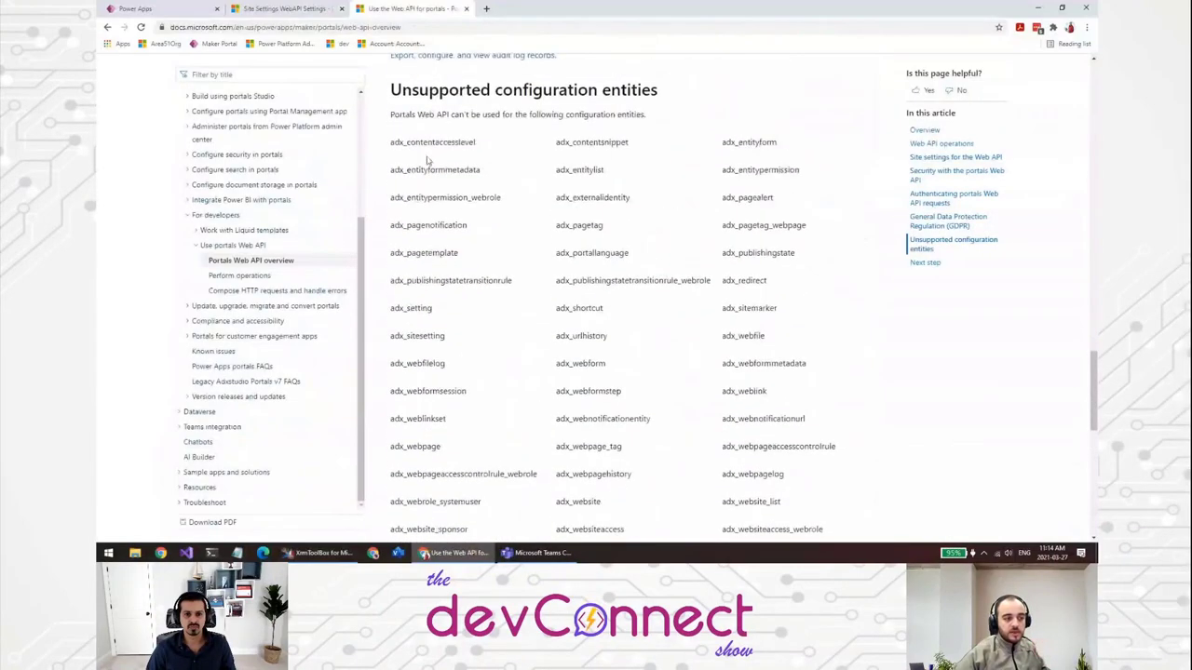
drag(391, 141, 481, 170)
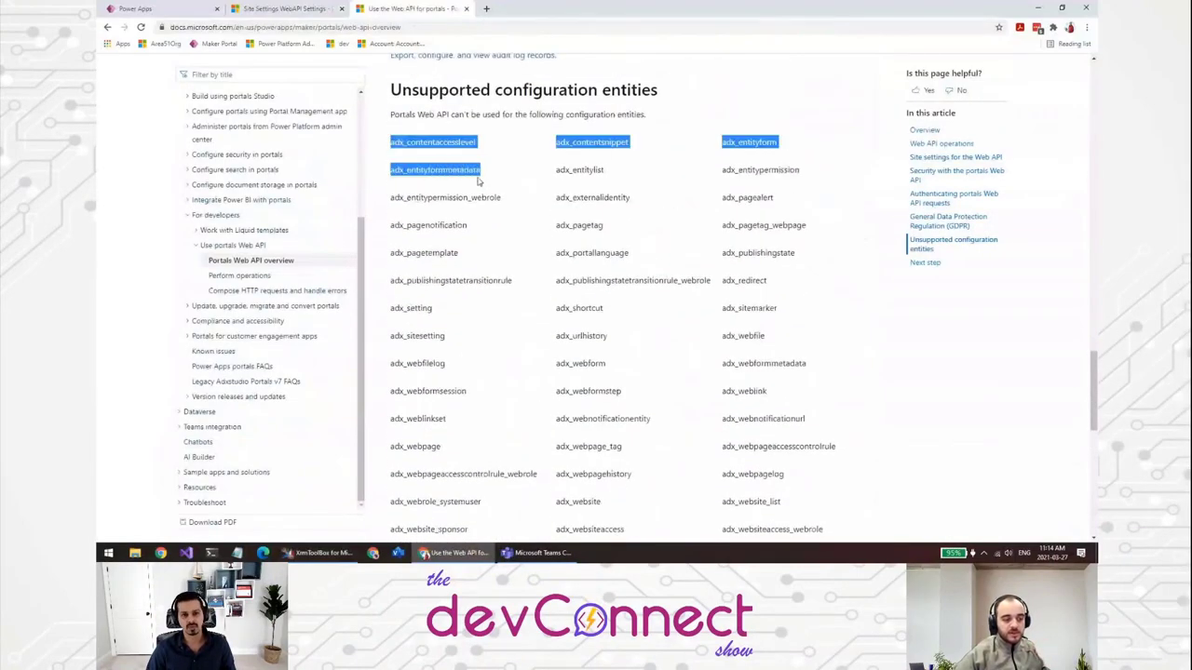
scroll(down, 3)
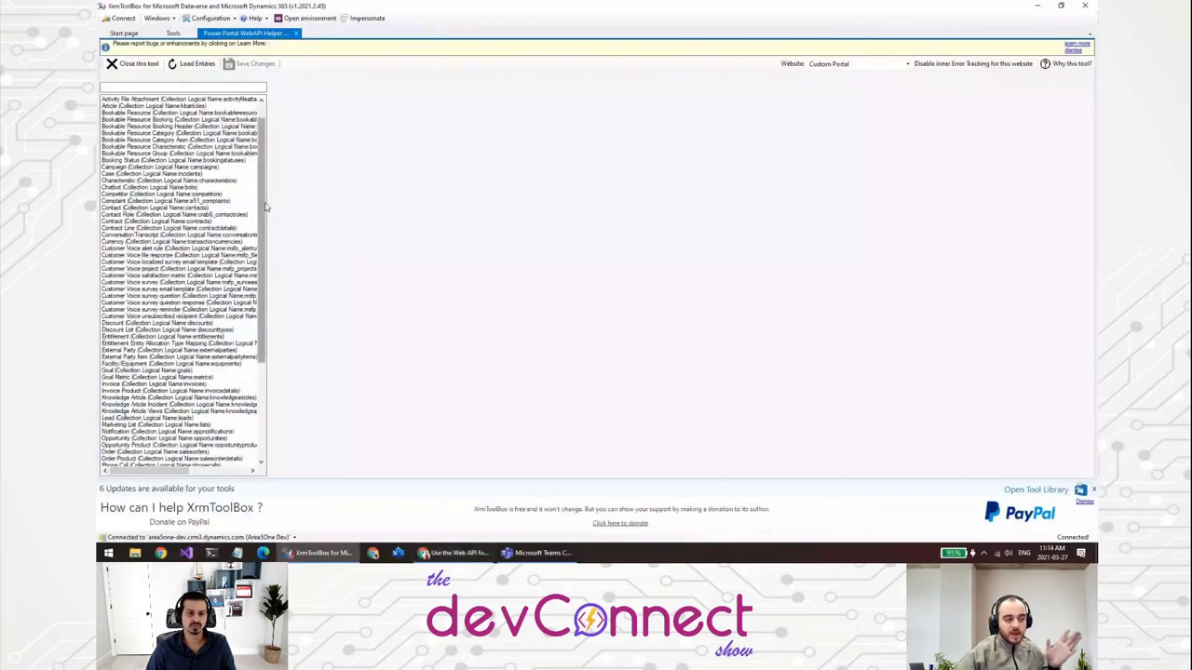
Scroll the WebAPI helper entity list toward the Account entity.
scroll(up, 3)
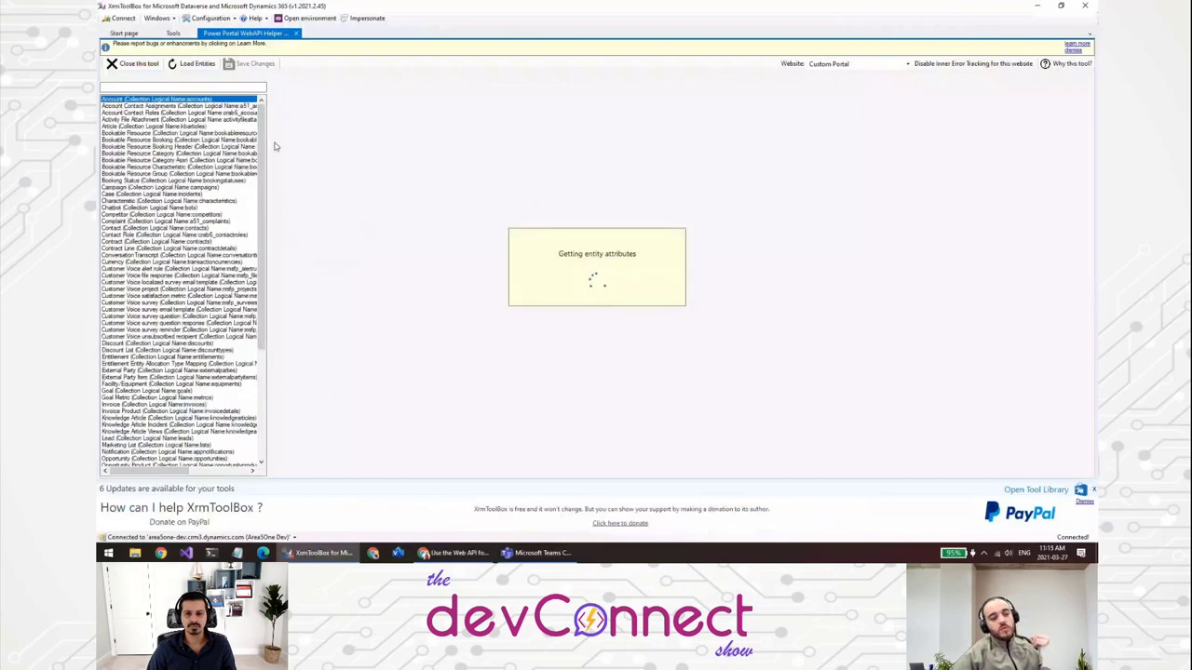
mouse_move(301, 117)
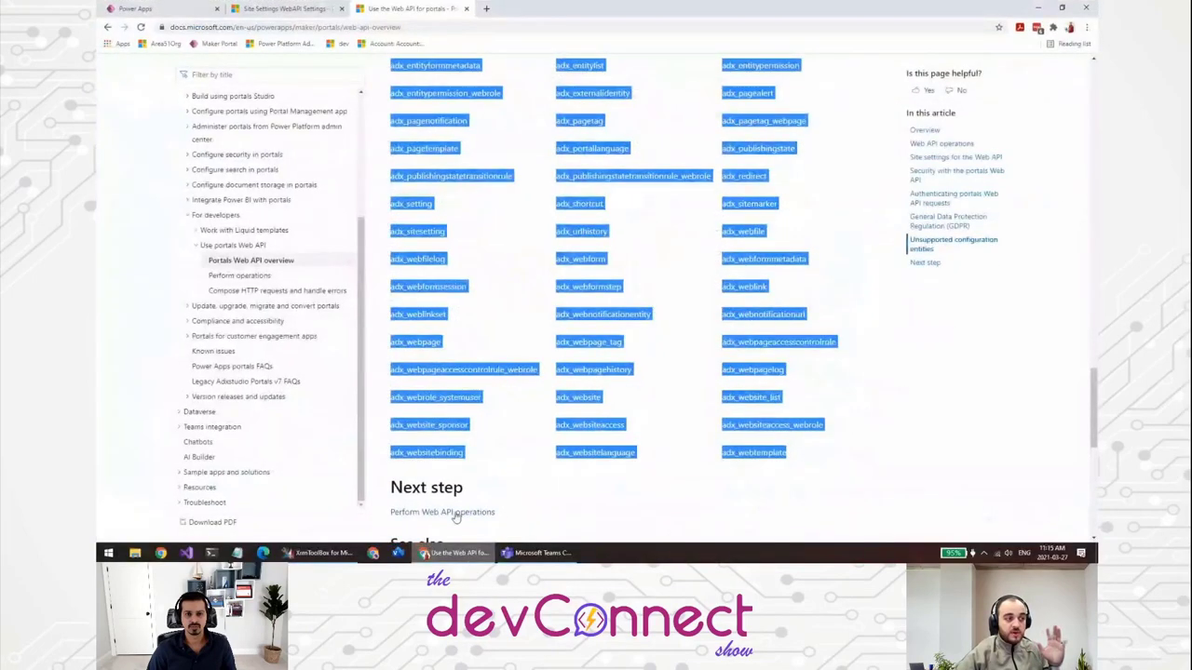
Open the Webapi/account/enabled and Webapi/account/fields site settings, then change the Account attribute selection in the helper.
click(283, 8)
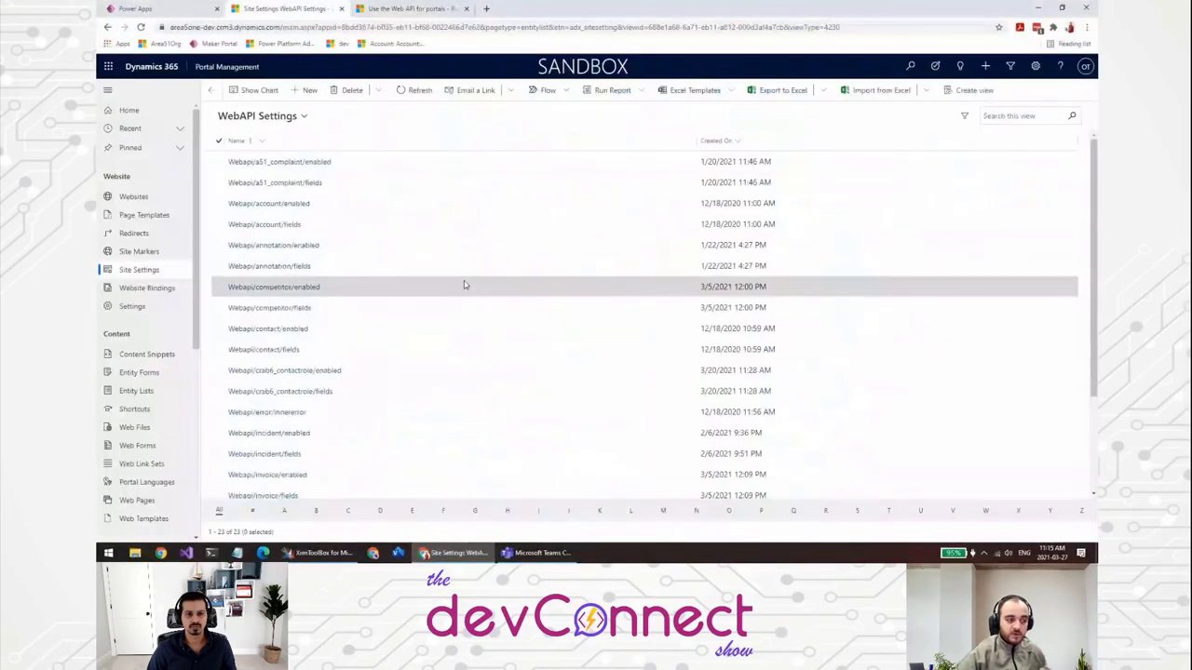
mouse_move(290, 223)
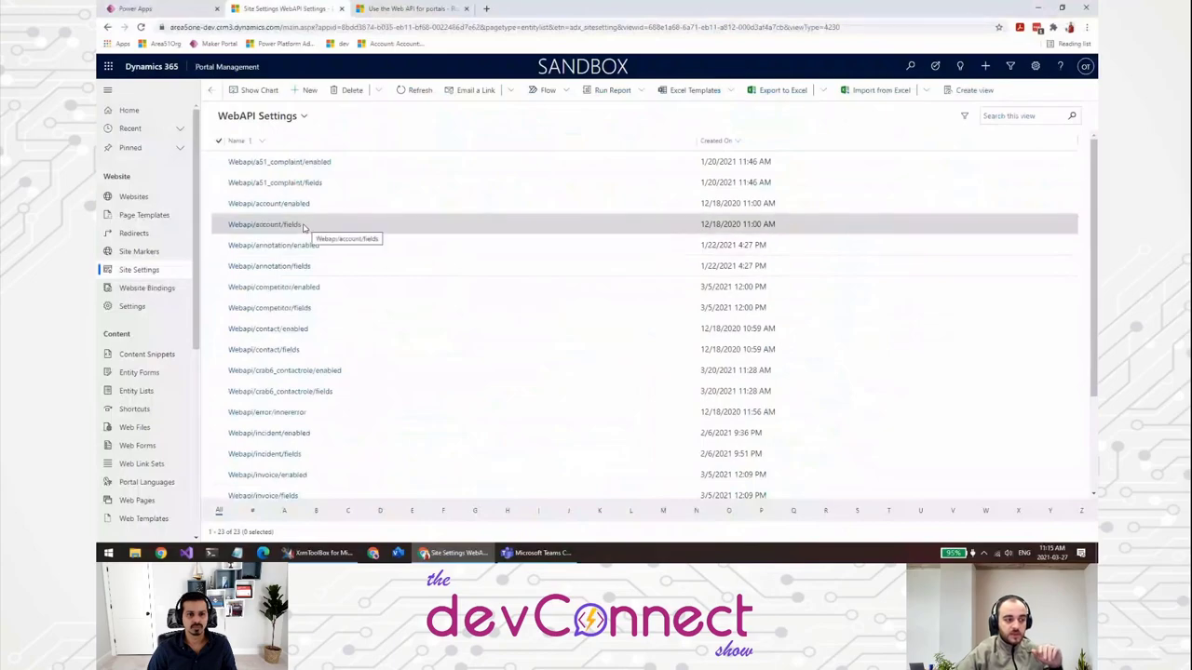
mouse_move(308, 228)
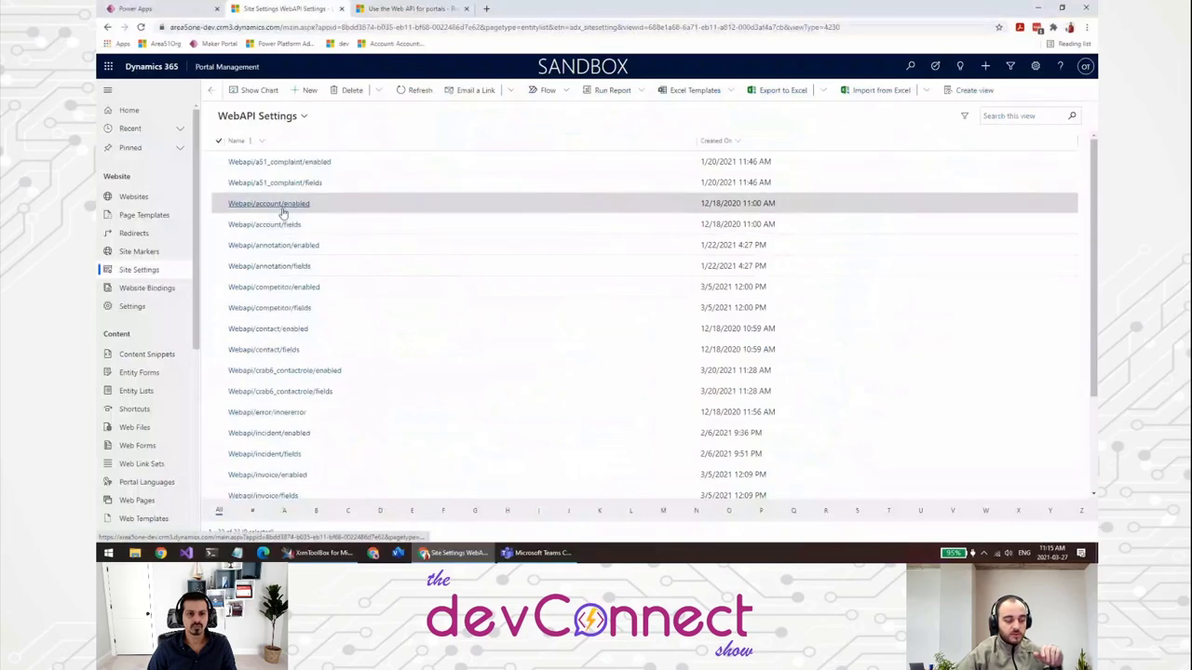
click(268, 203)
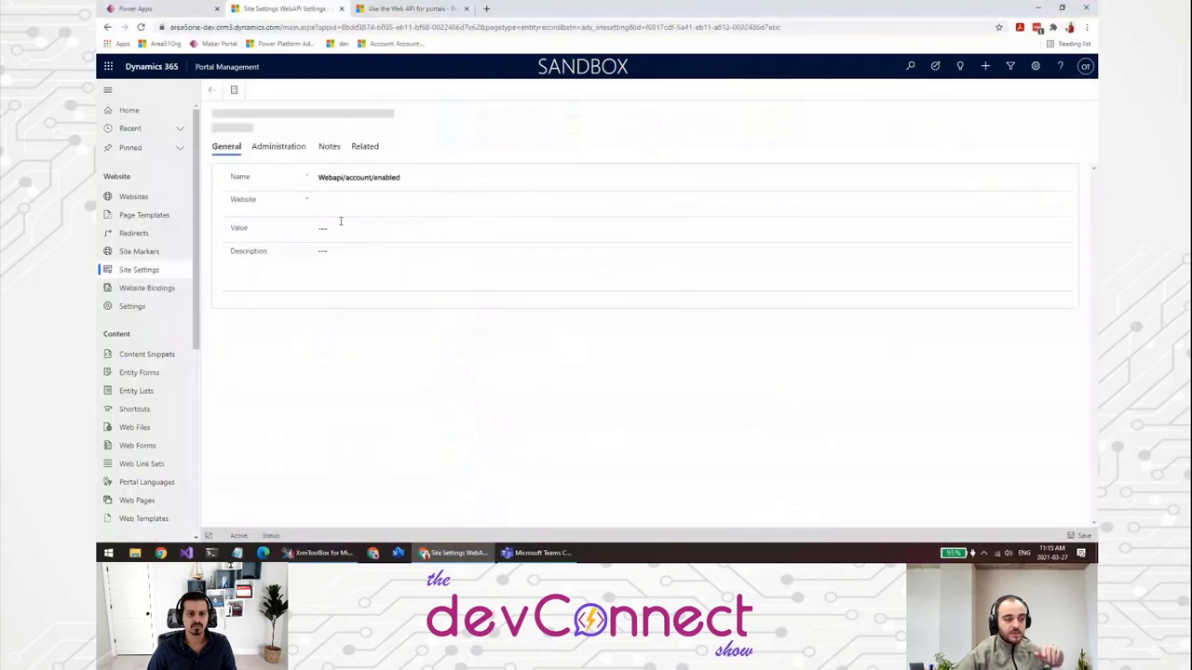
click(212, 89)
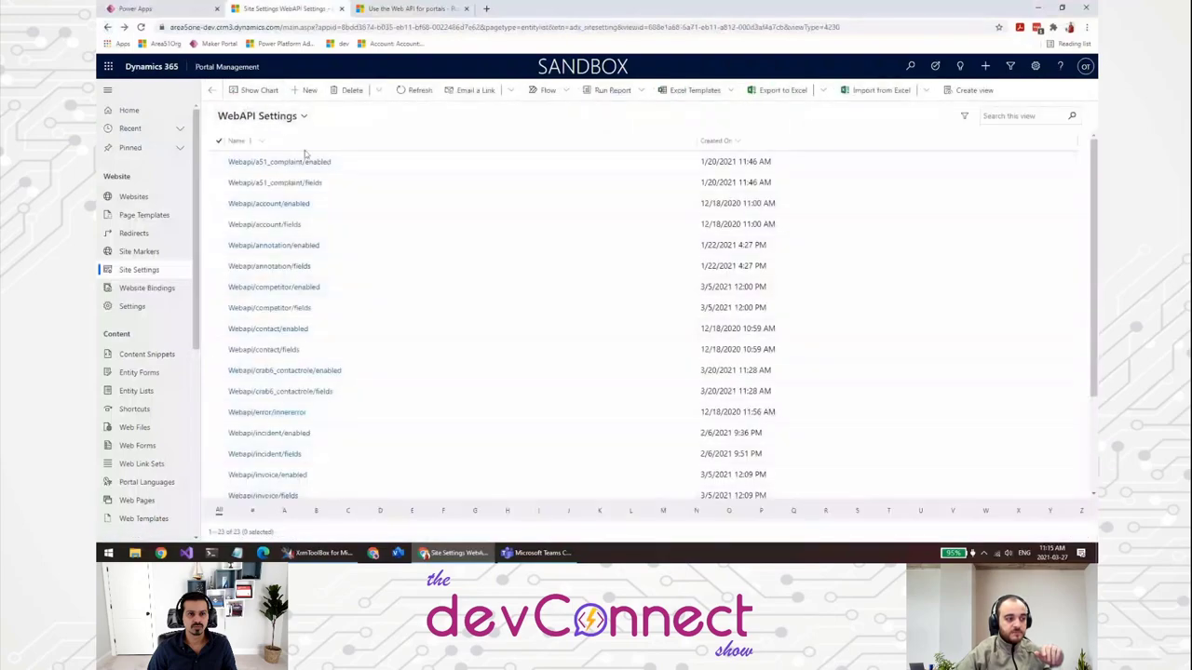
click(264, 223)
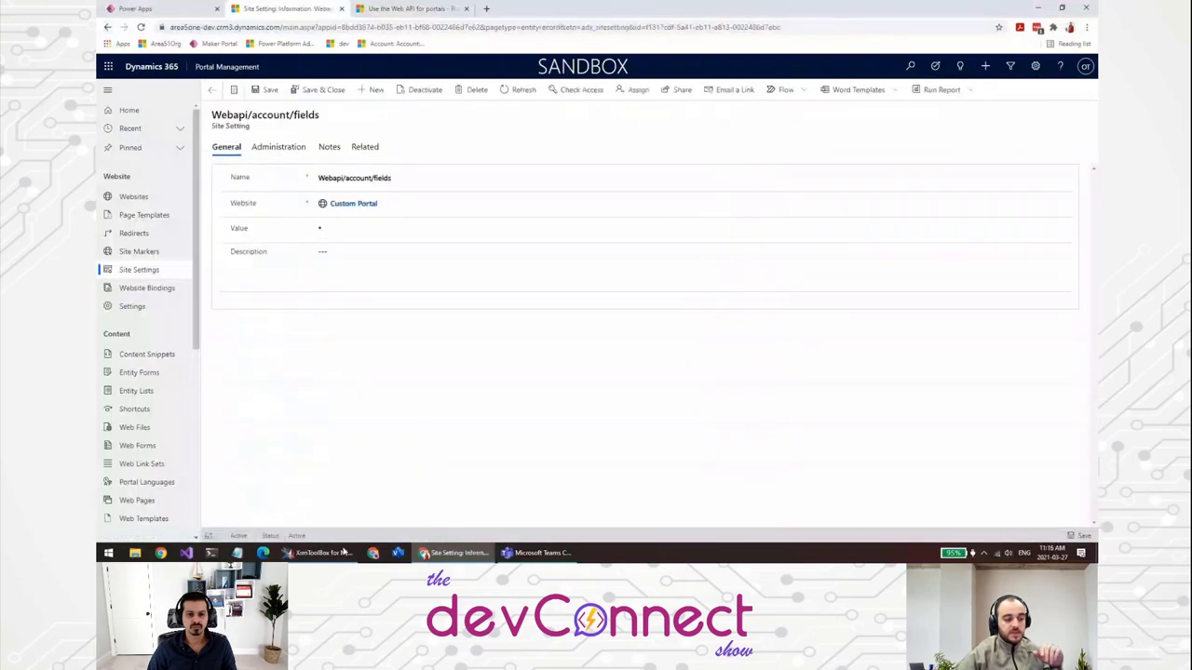
mouse_move(317, 551)
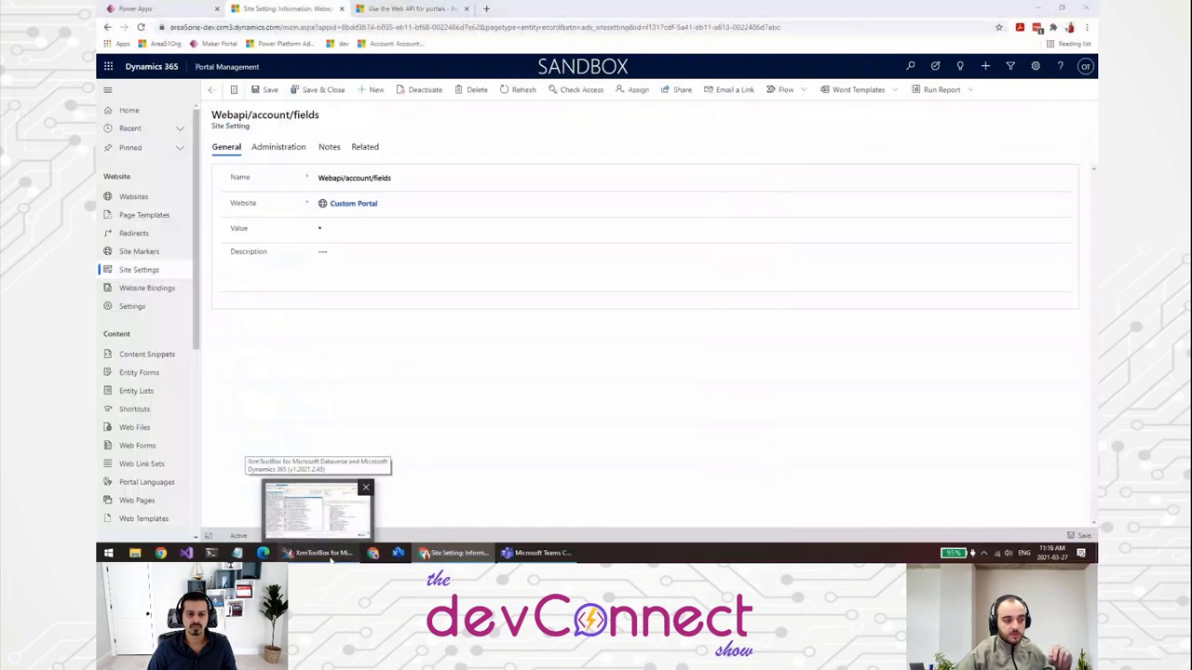
click(317, 507)
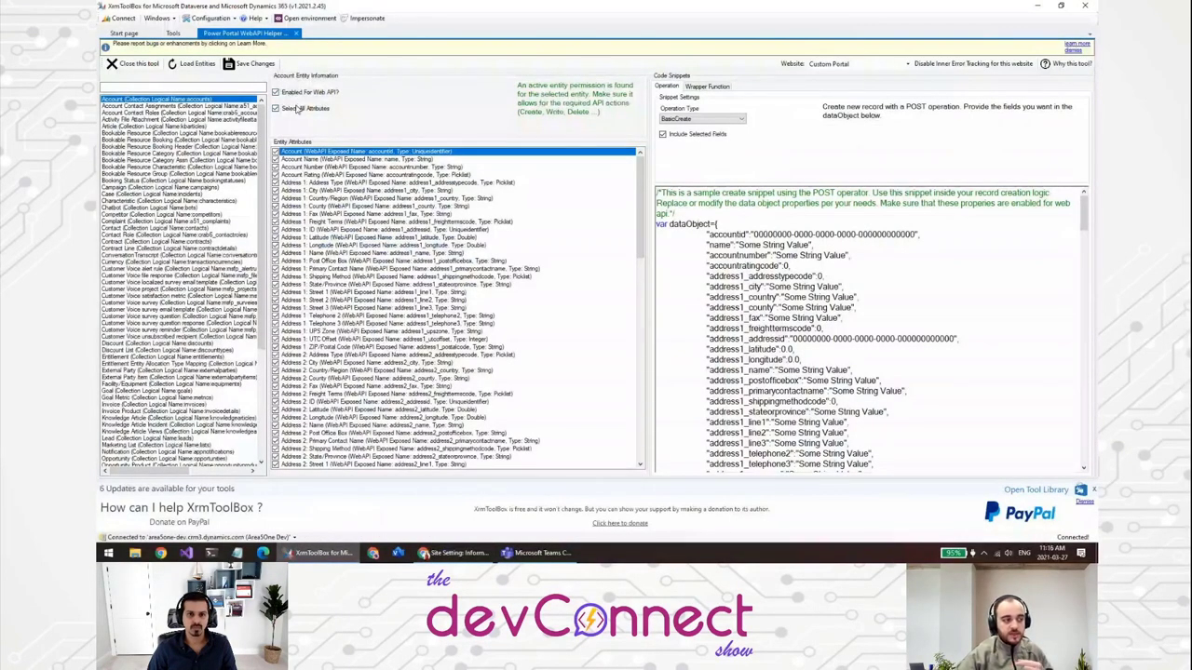
click(276, 108)
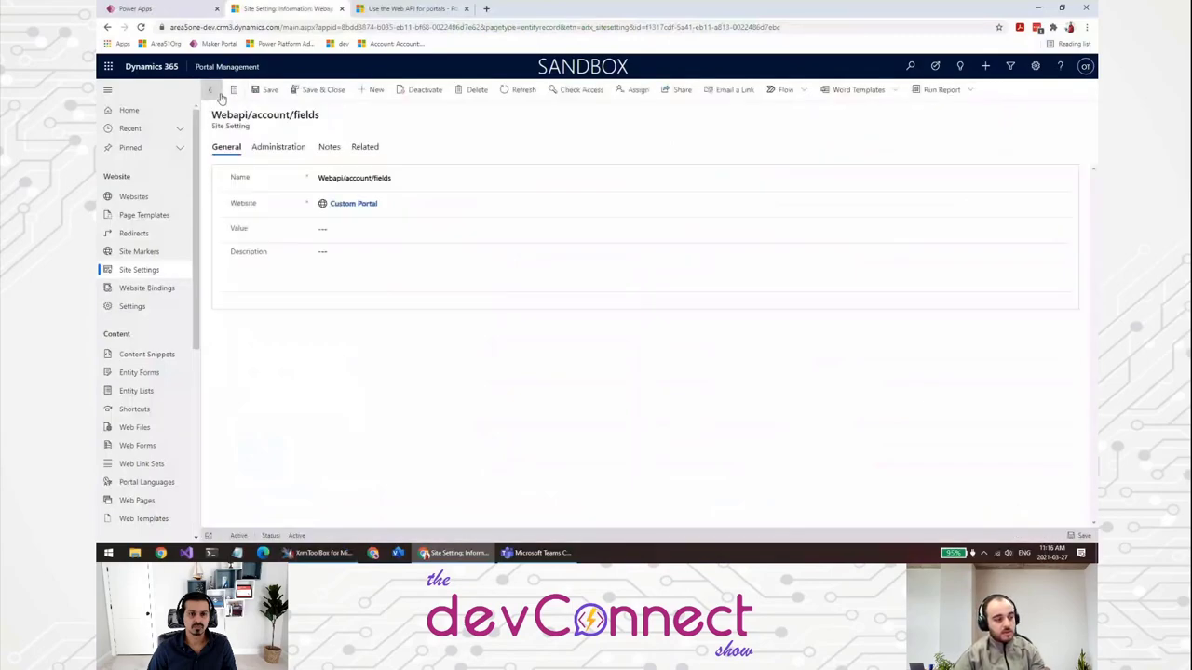
Reload Account attributes, tick the wanted ones and save the account's Web API settings.
click(324, 552)
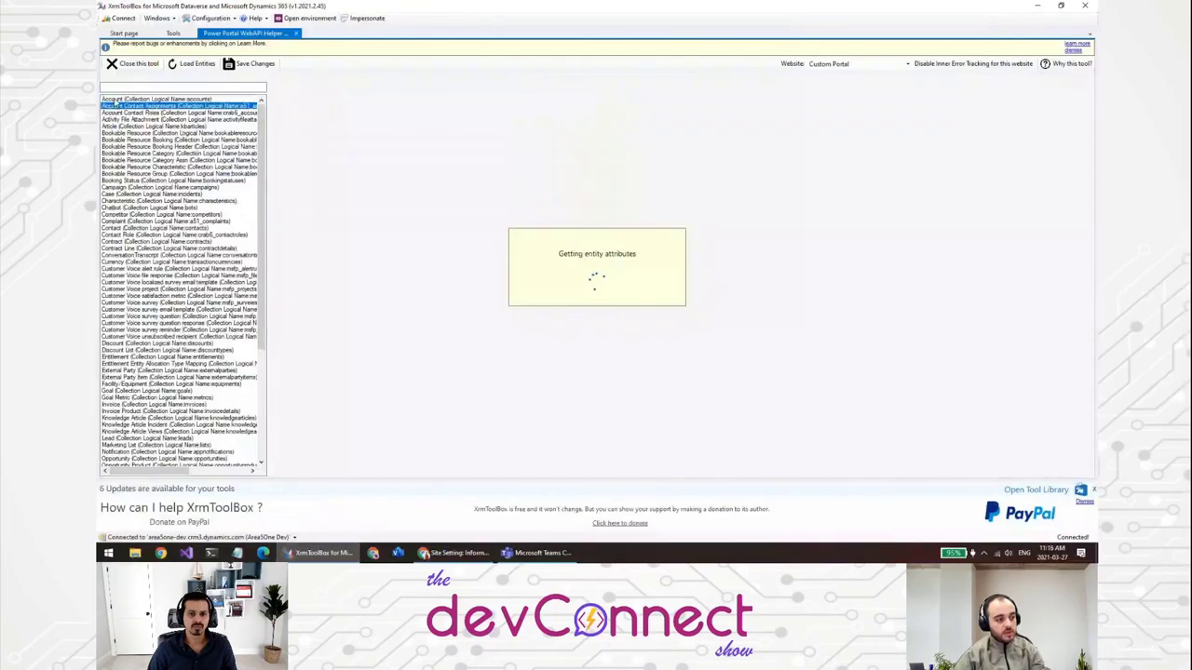
click(157, 98)
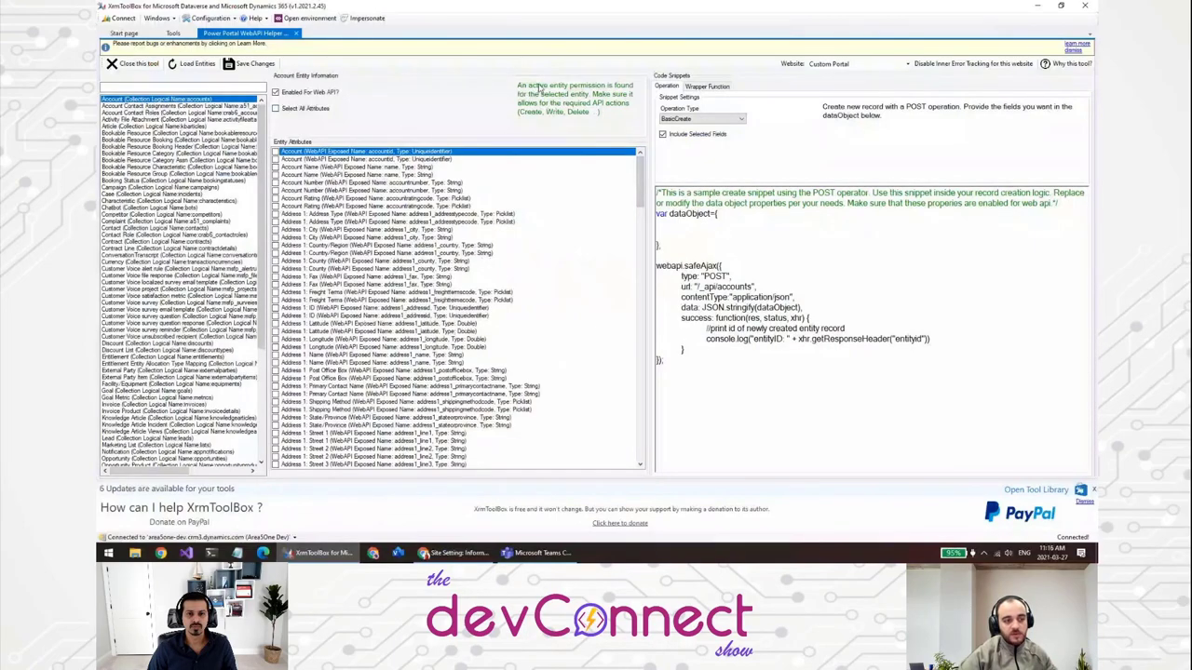
mouse_move(585, 123)
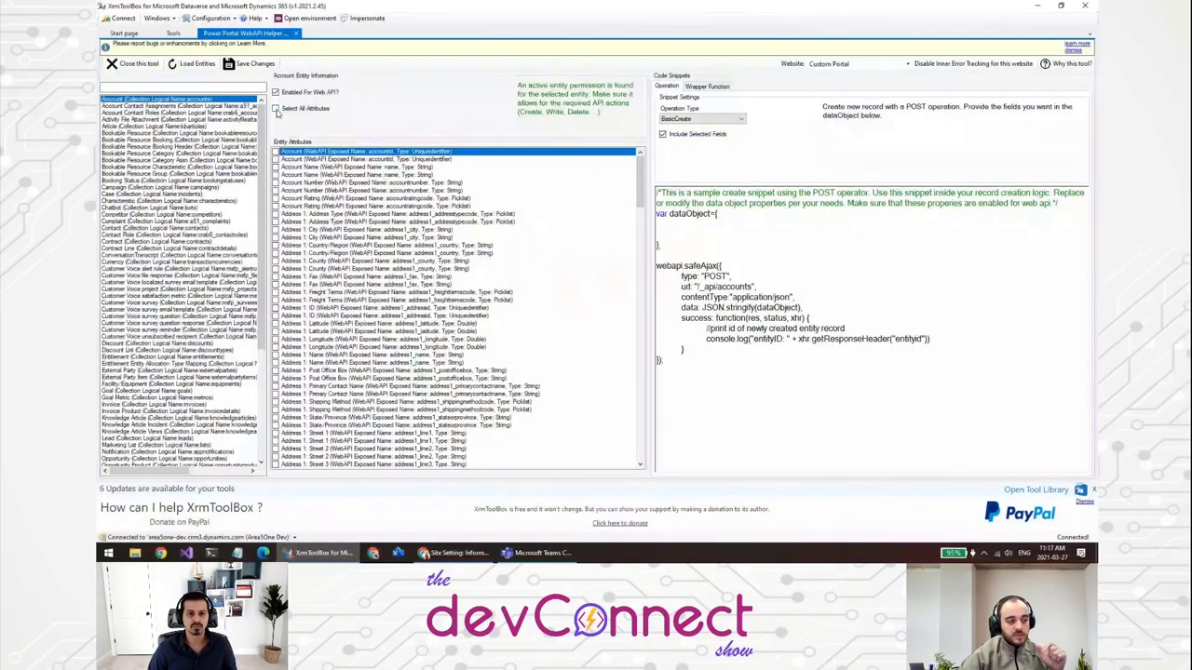
click(663, 134)
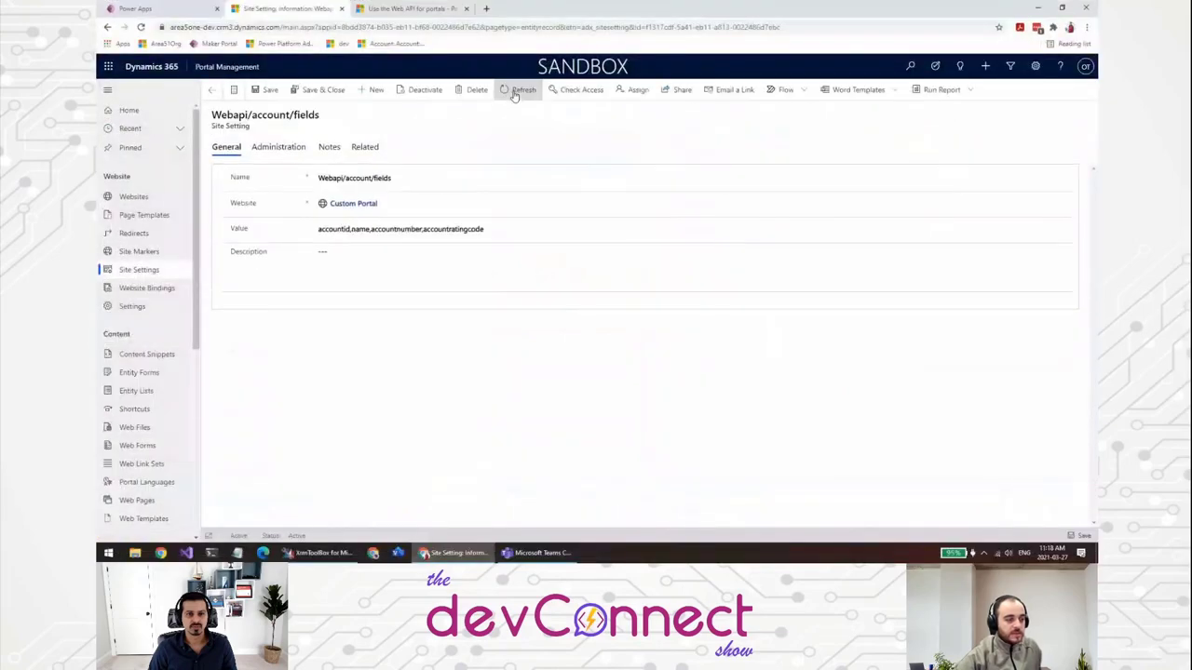
Refresh the Webapi/account/fields setting record in Portal Management.
click(522, 89)
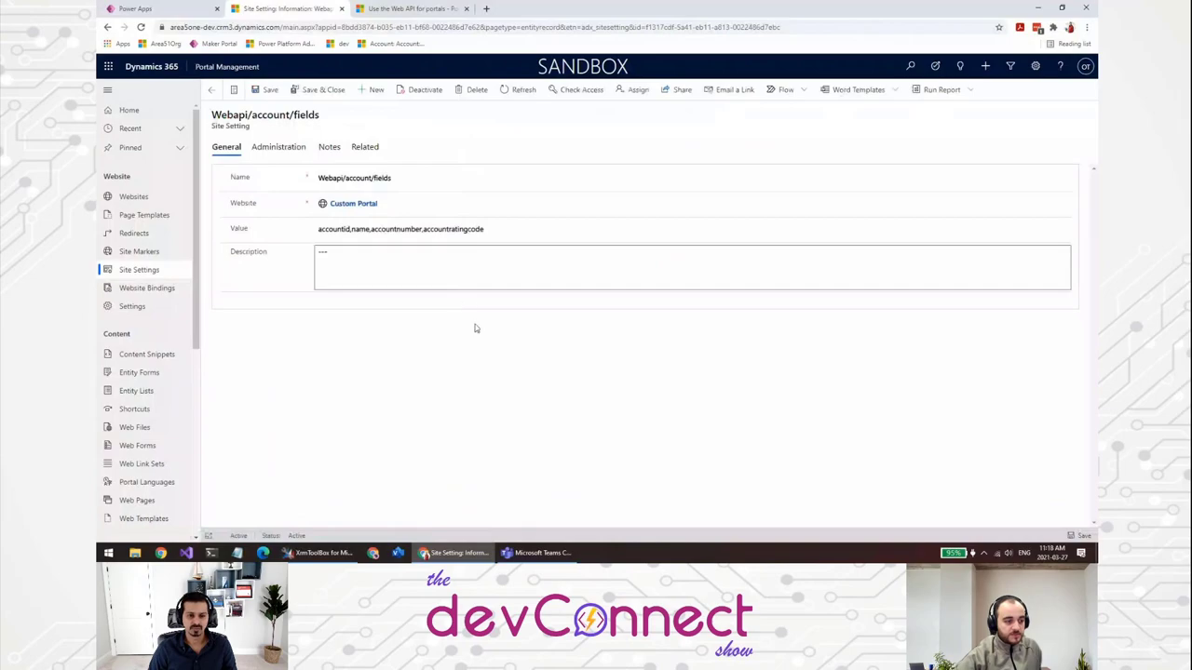
mouse_move(454, 552)
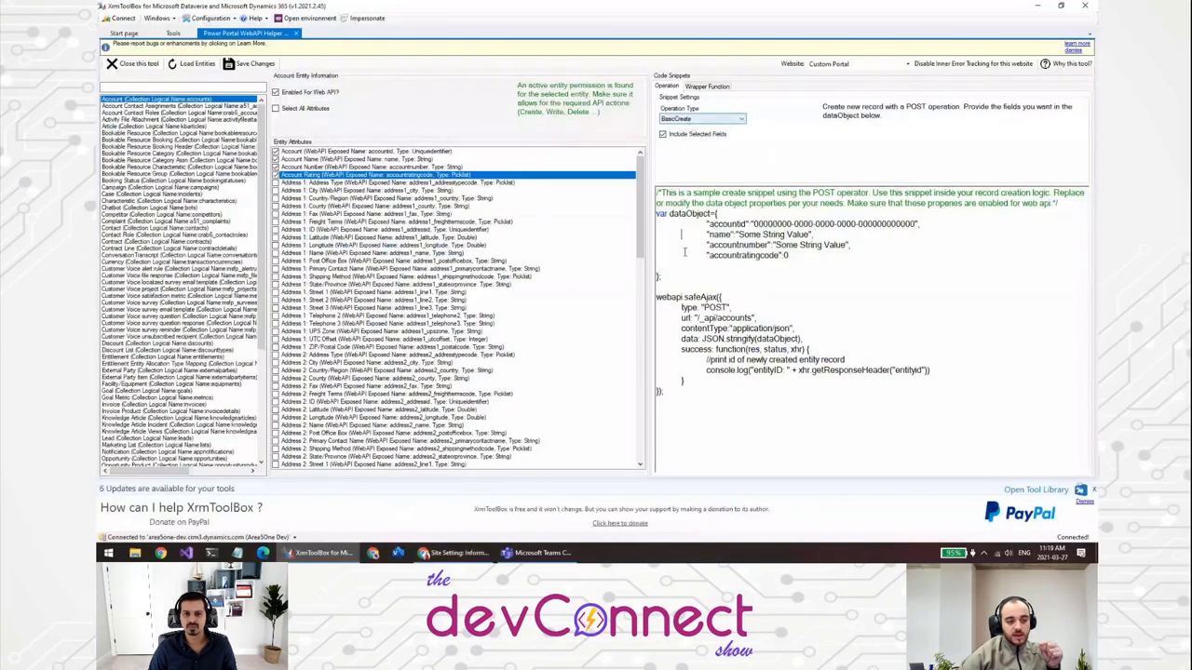
Choose the BasicUpdate operation to show a PATCH snippet and highlight the record id in it.
double_click(759, 234)
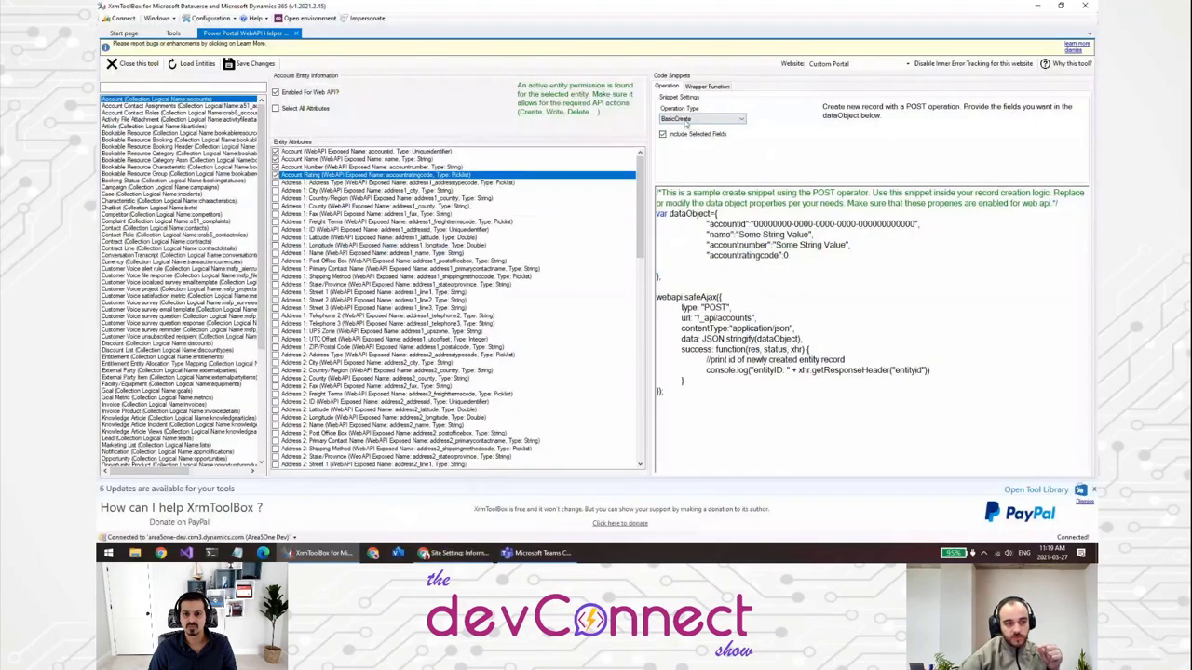
mouse_move(674, 309)
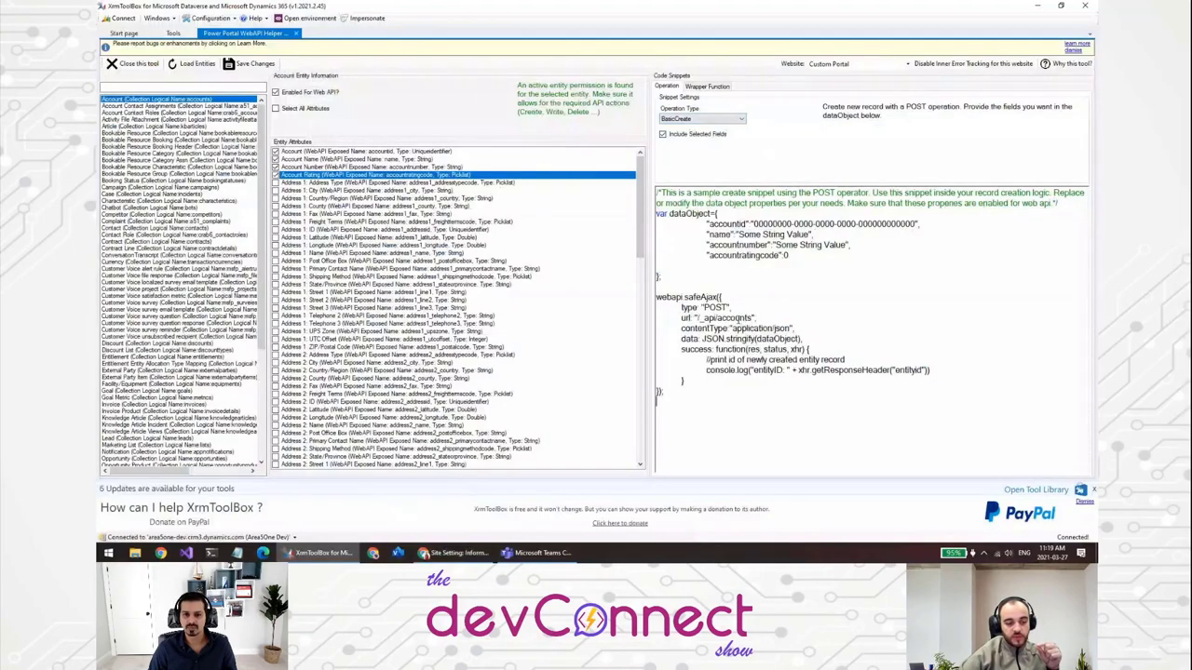
double_click(733, 317)
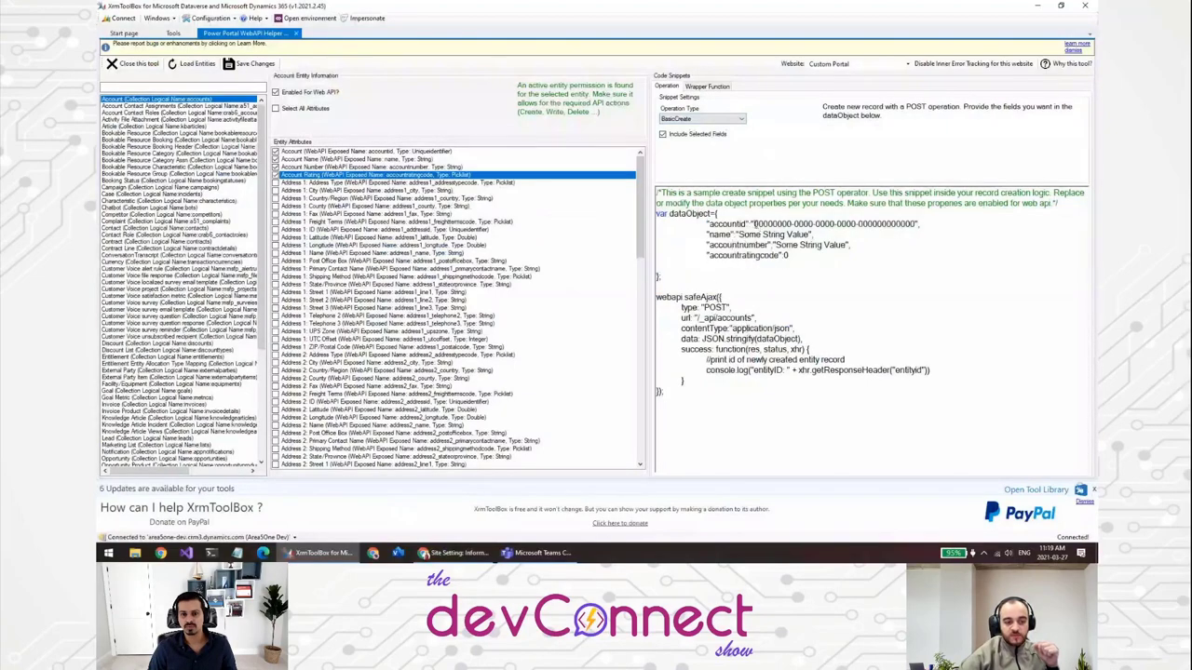
double_click(834, 223)
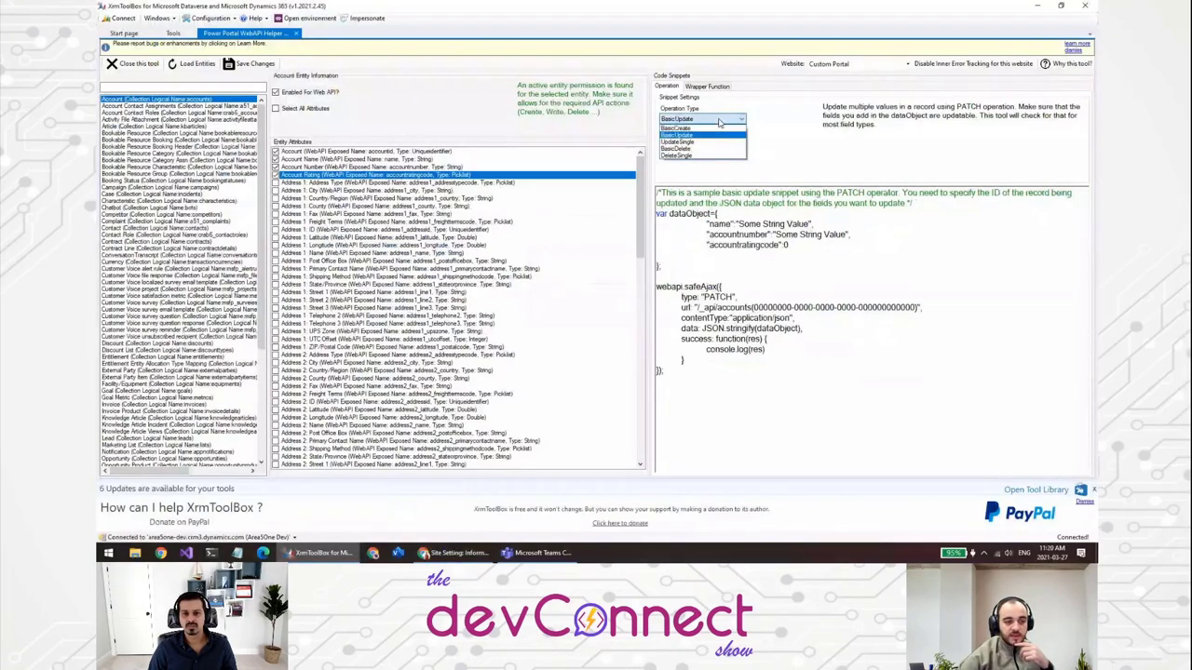
Cycle the Operation Type through UpdateSingle, BasicDelete and DeleteSingle to view each Account snippet.
click(699, 134)
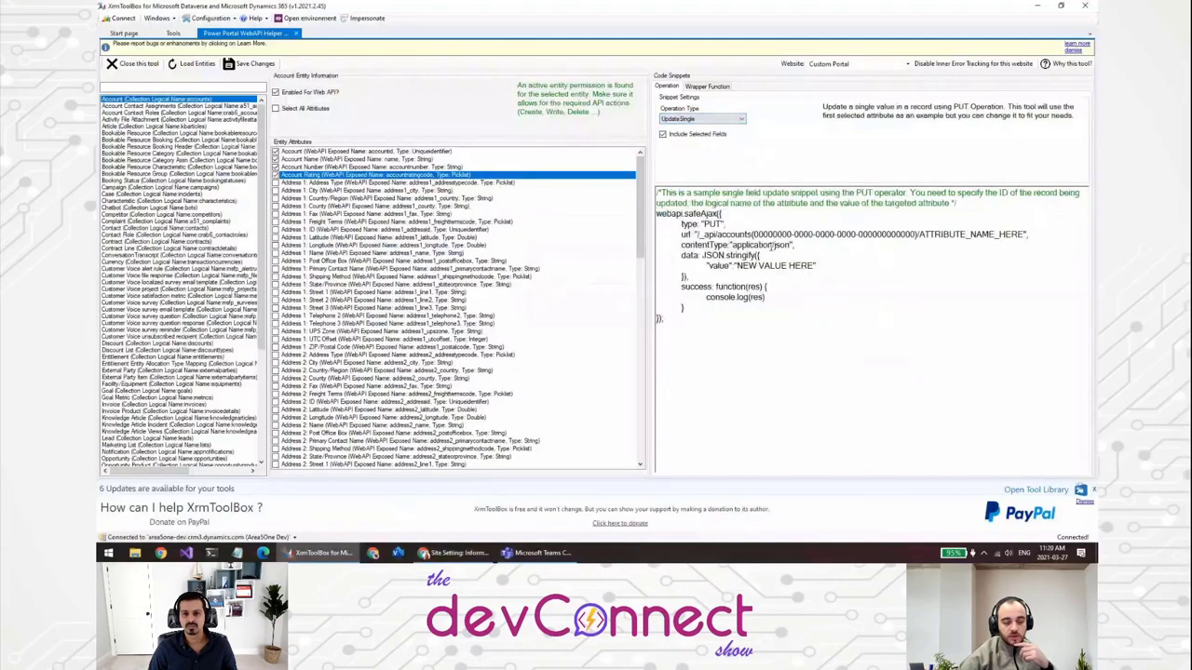
double_click(953, 235)
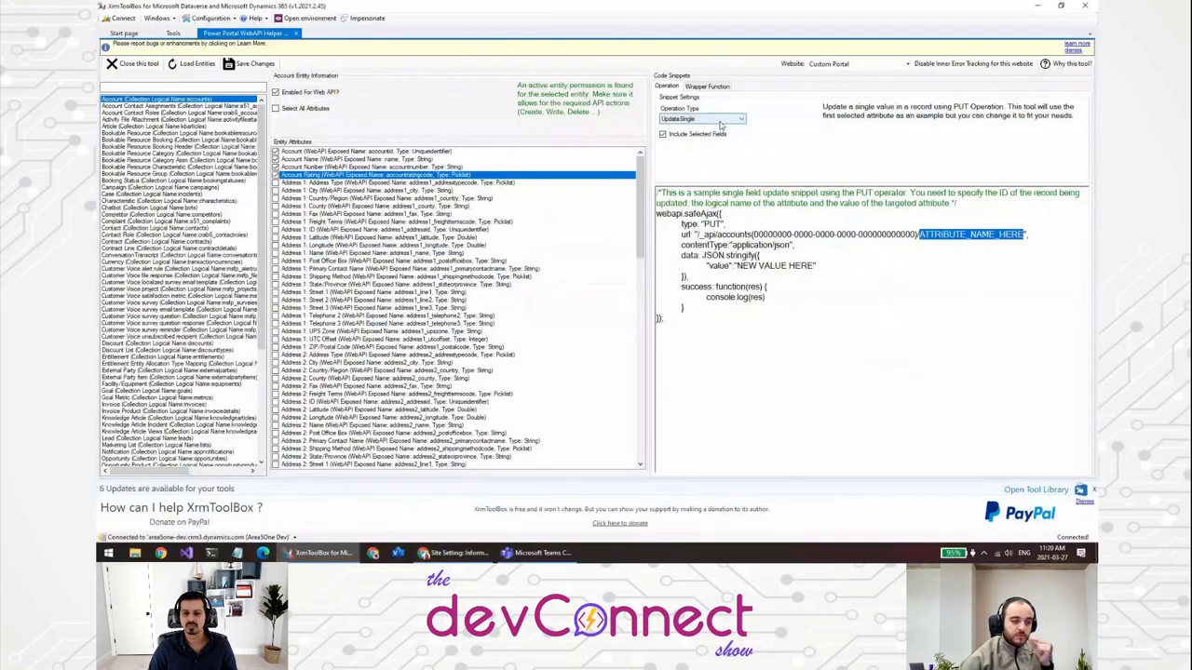
click(741, 119)
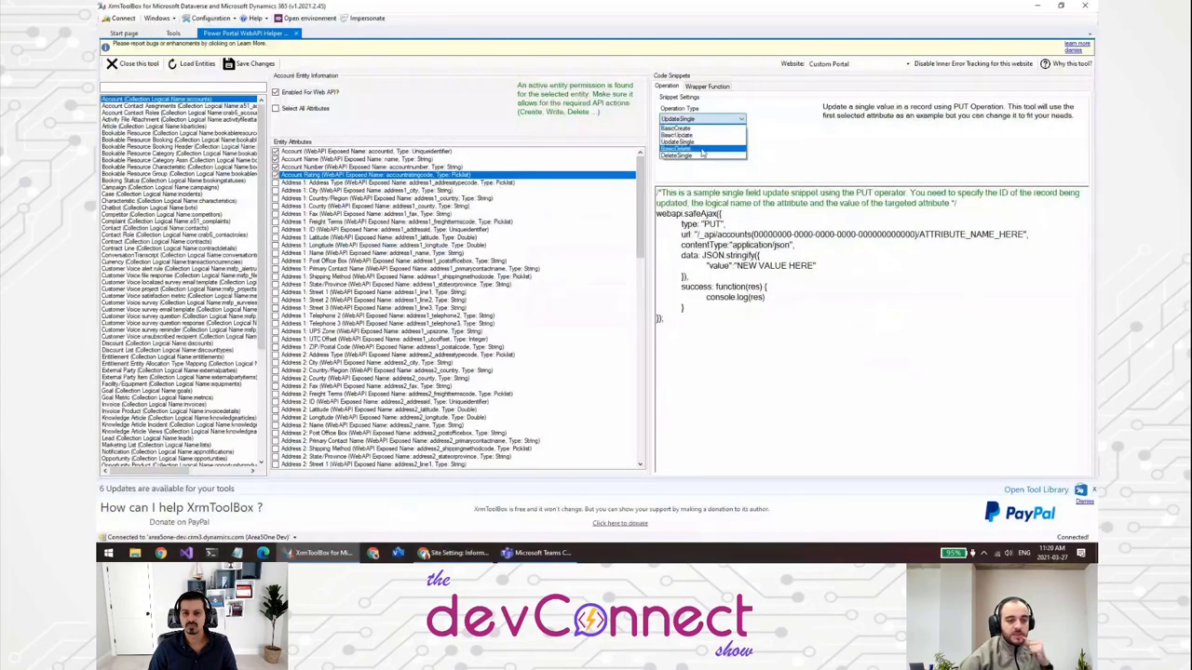
click(674, 149)
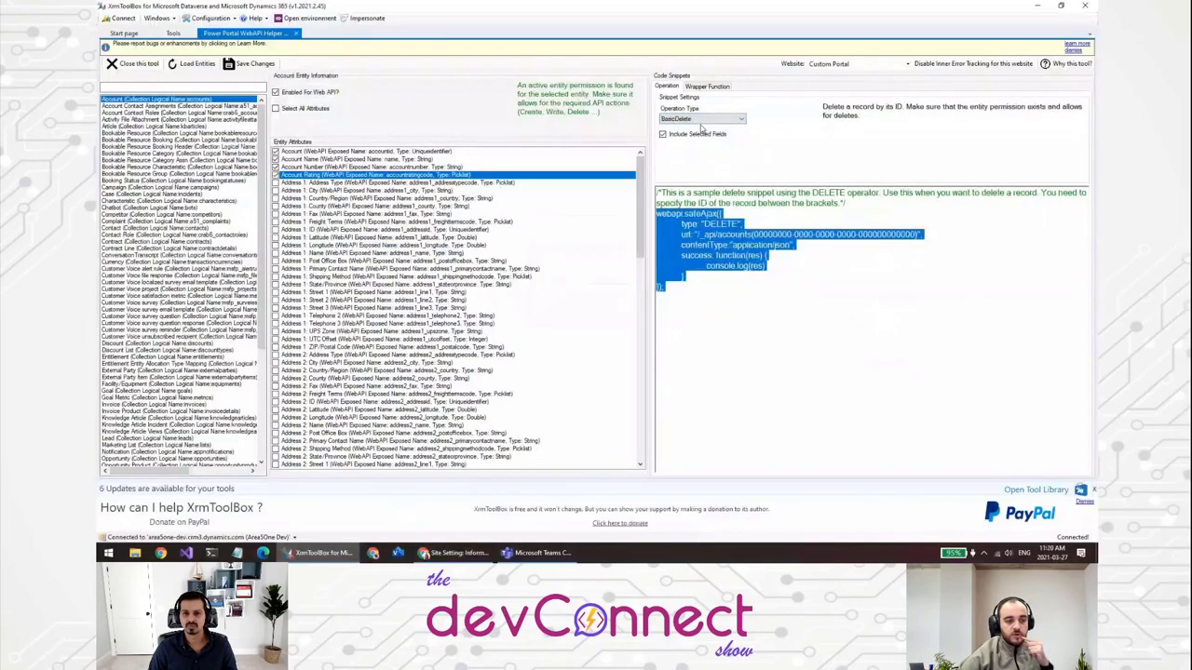
click(702, 120)
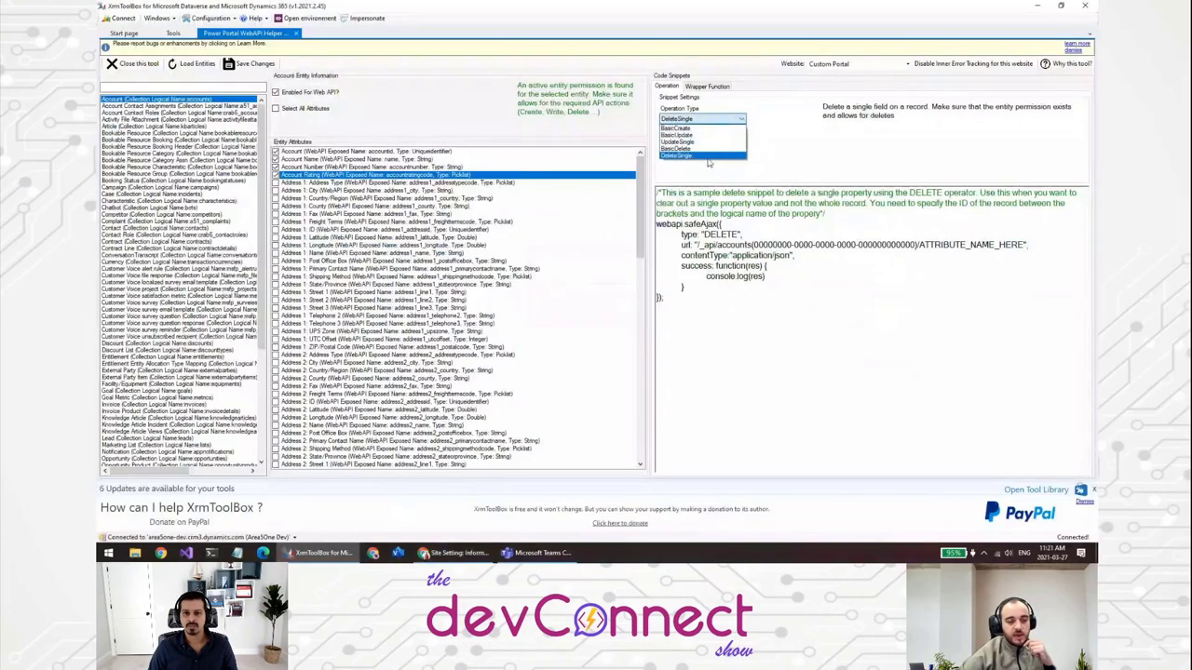
click(676, 155)
text(conta)
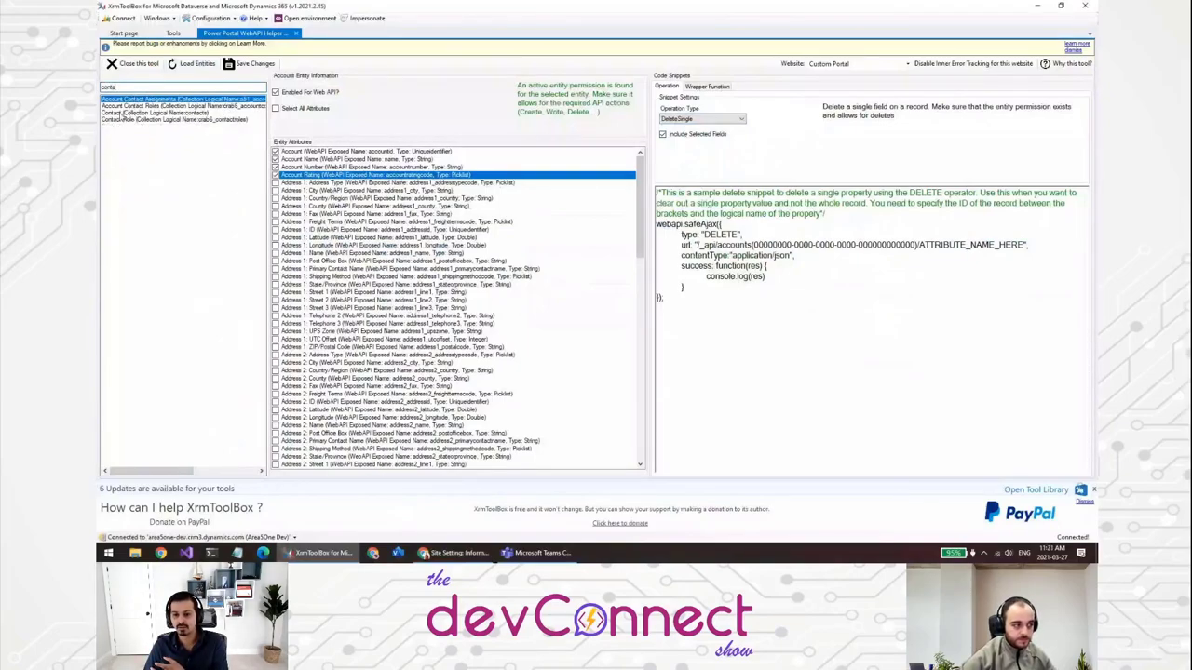
Enable Contact for Web API with the TestCase field selected, then go to the portal's WebAPI site settings.
click(149, 112)
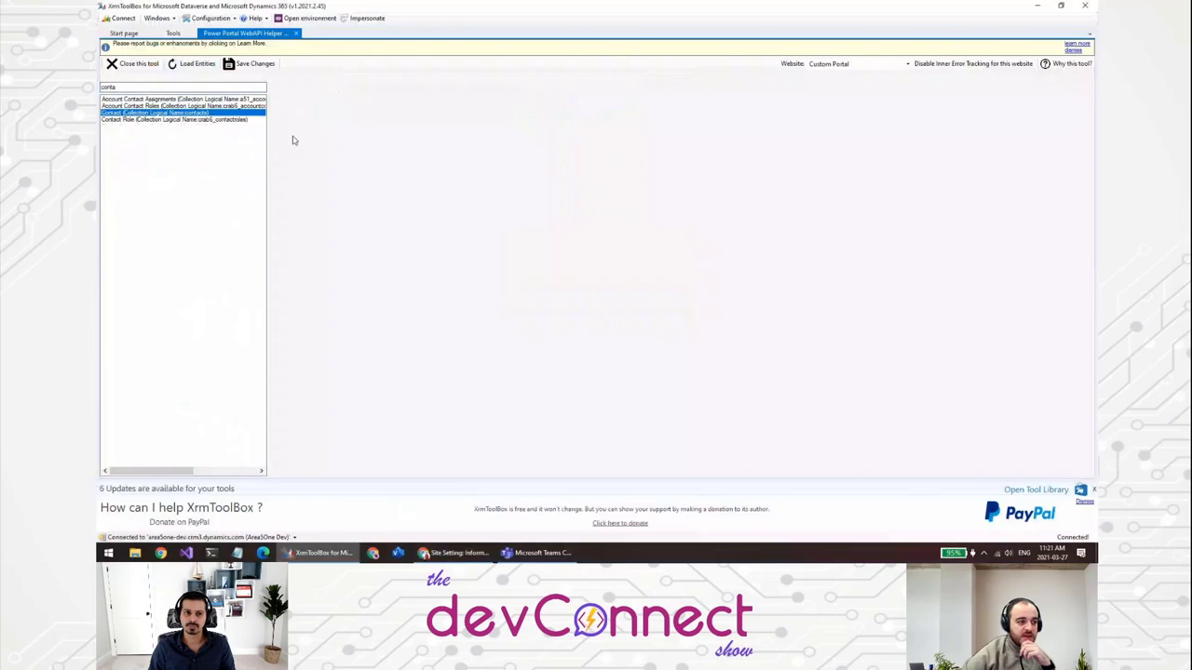
click(152, 114)
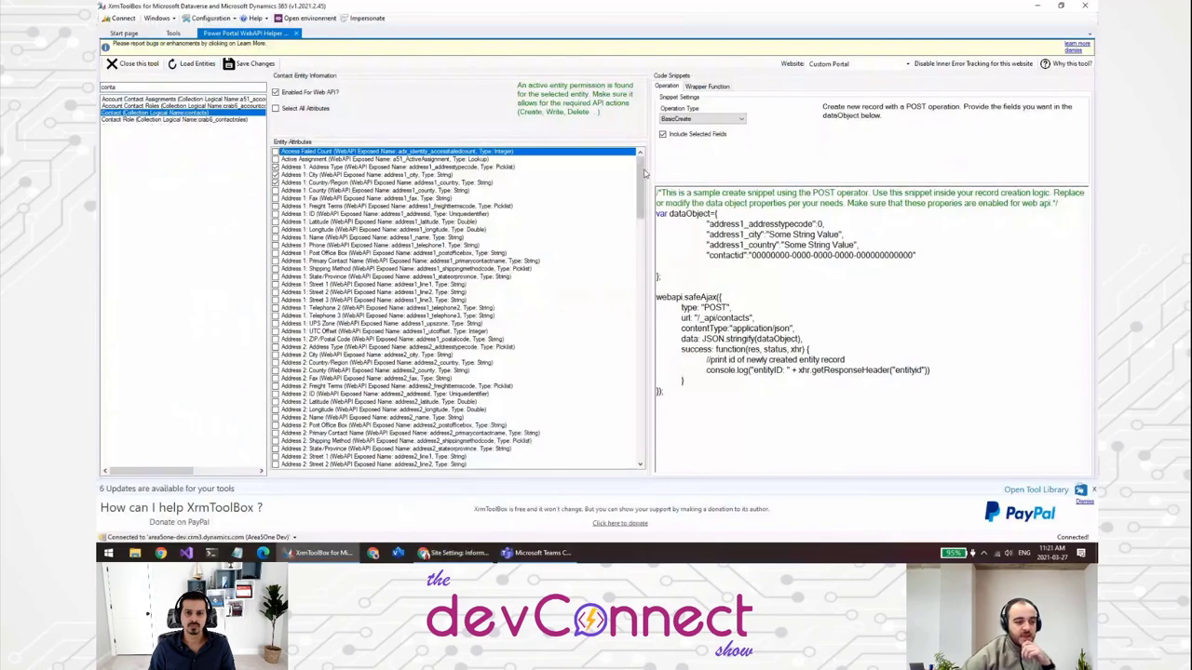
scroll(down, 3)
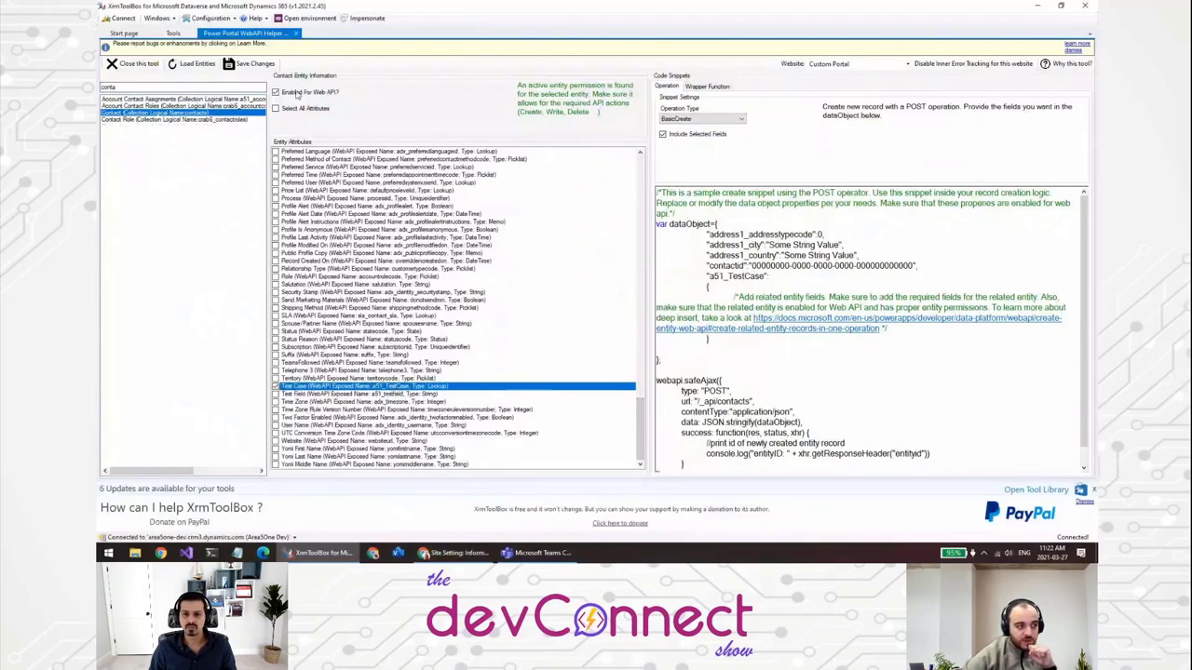
click(251, 63)
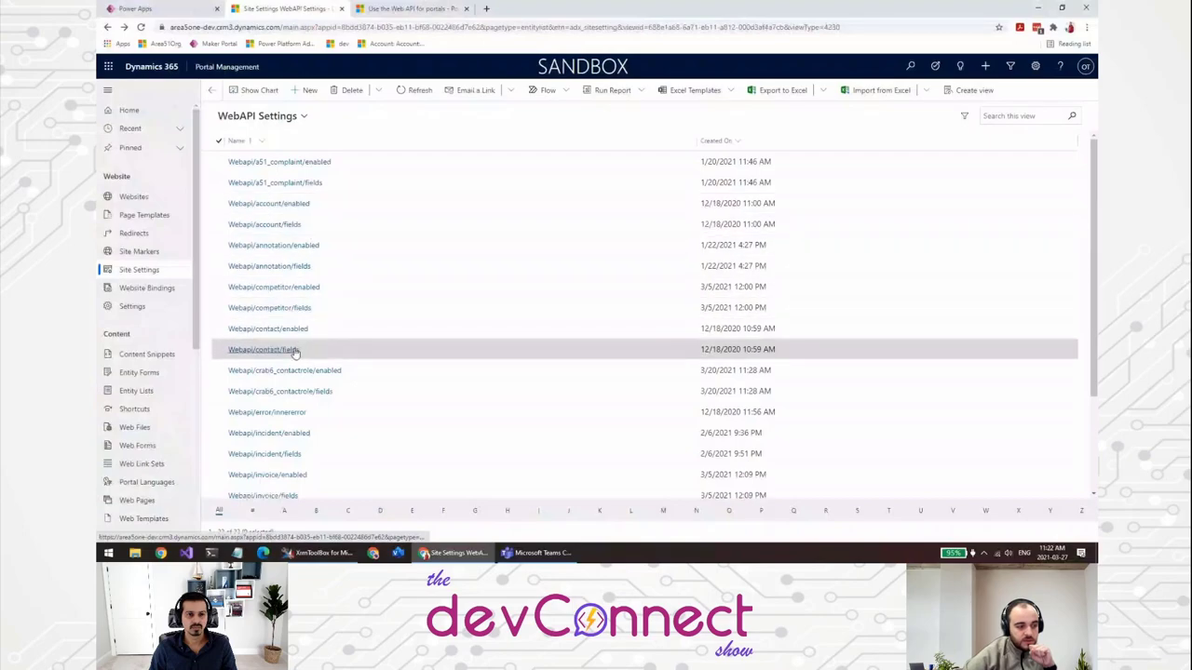
Review the Webapi/contact/fields setting's Value listing address fields, contactid and TestCase, then return to XrmToolBox.
click(263, 351)
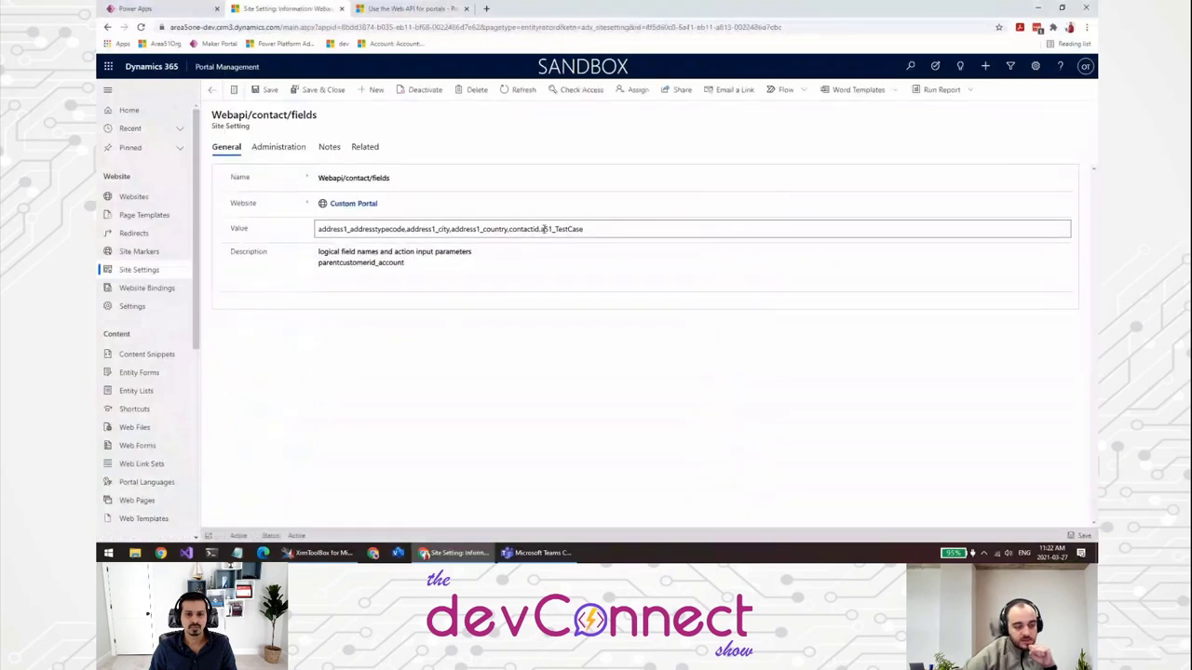
double_click(562, 229)
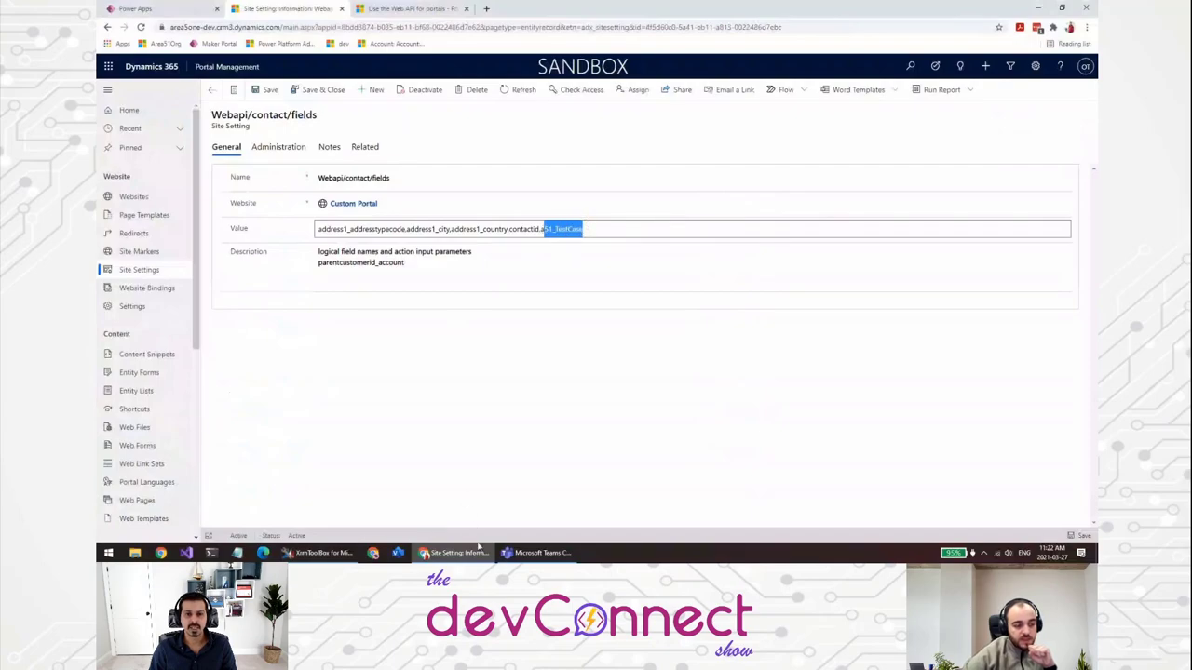
click(324, 551)
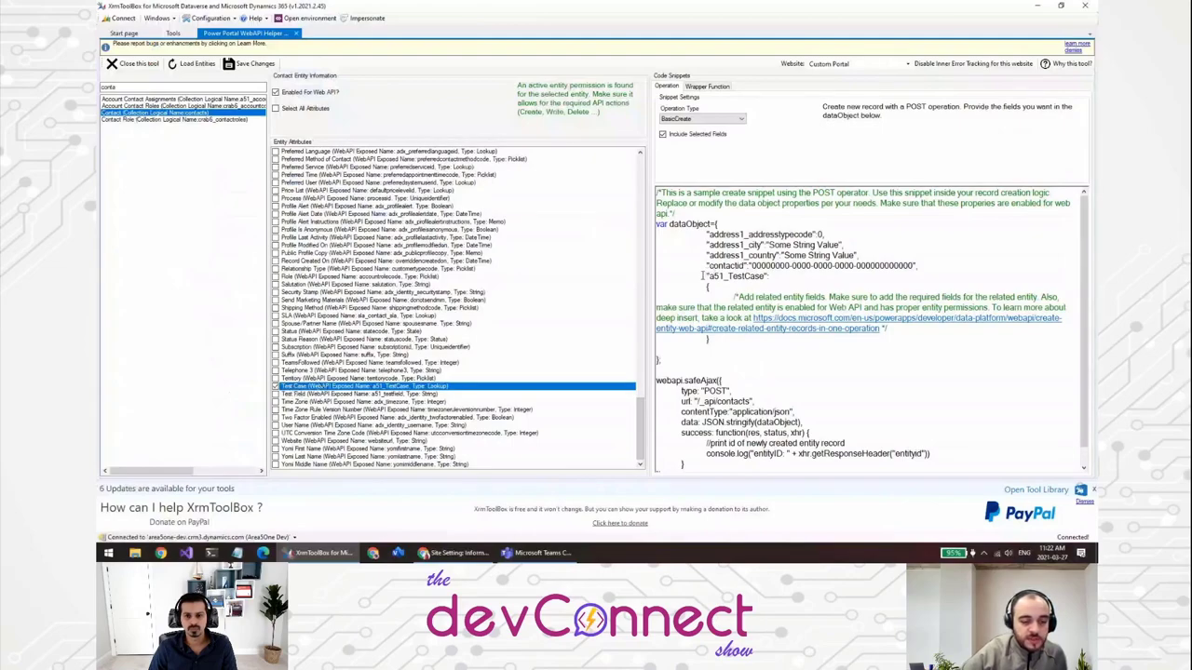
Note the related-entity comment and switch the contact snippet to the BasicUpdate (PATCH) operation type.
double_click(741, 275)
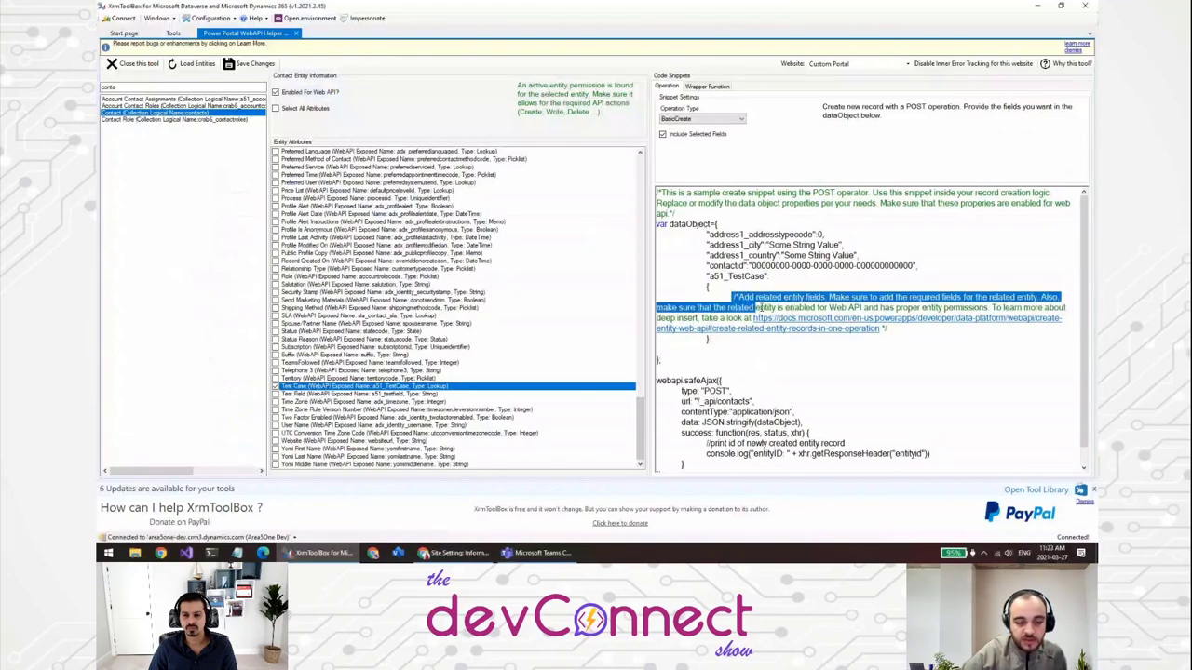
click(838, 332)
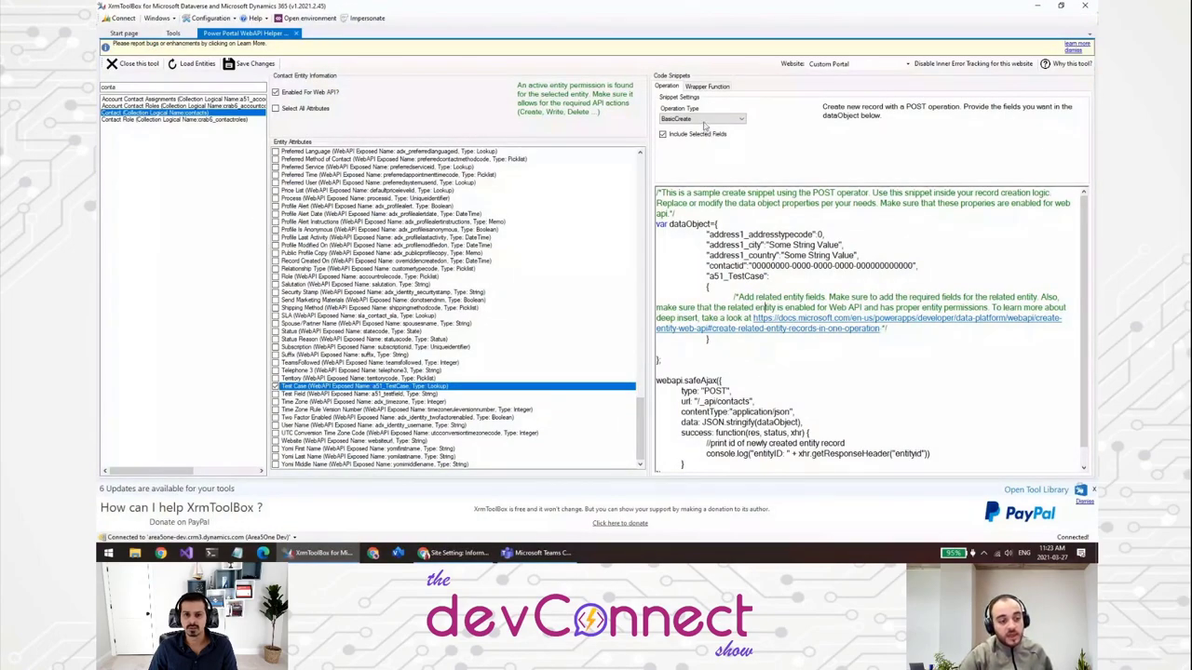
click(700, 119)
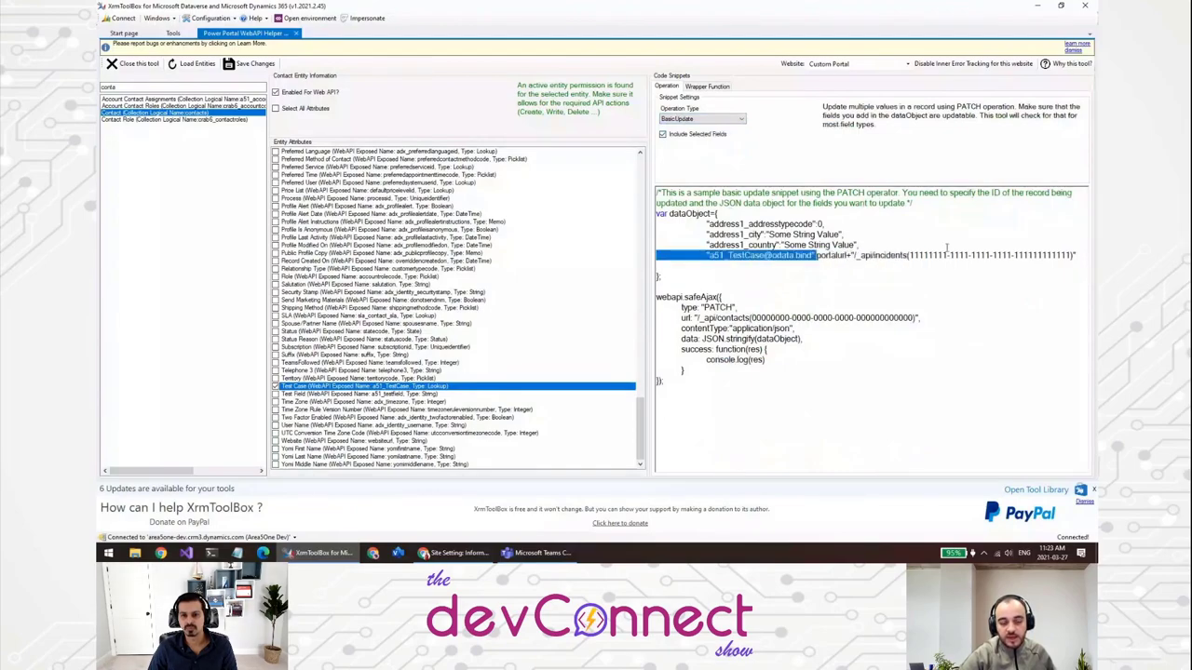
click(953, 283)
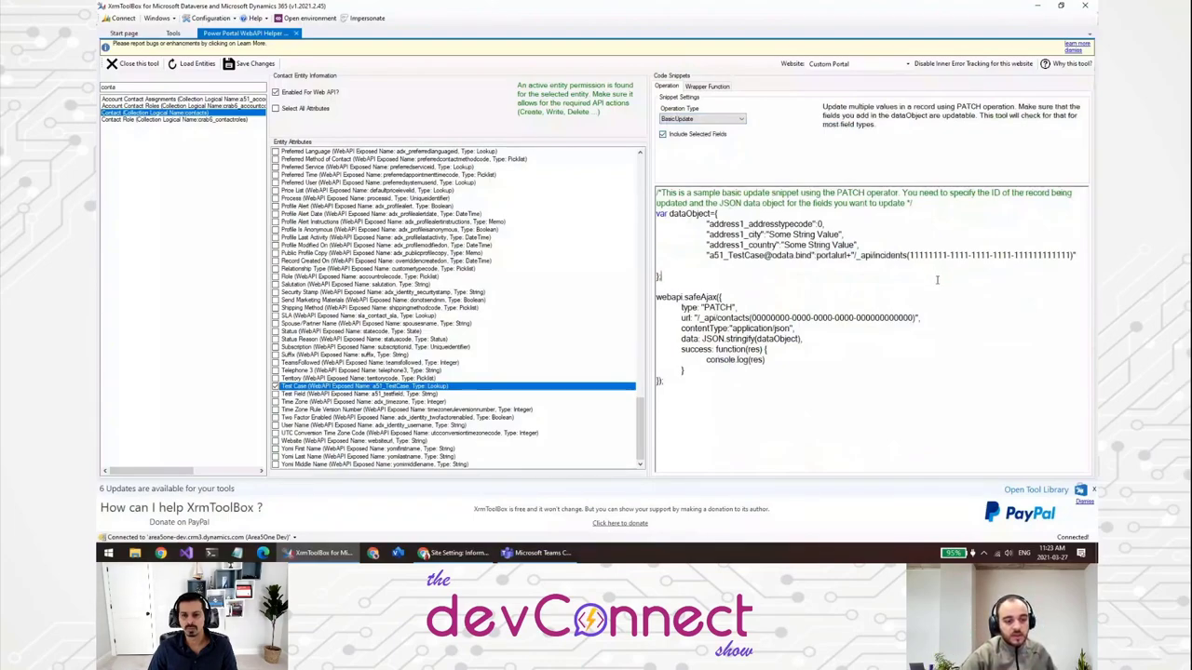
double_click(830, 255)
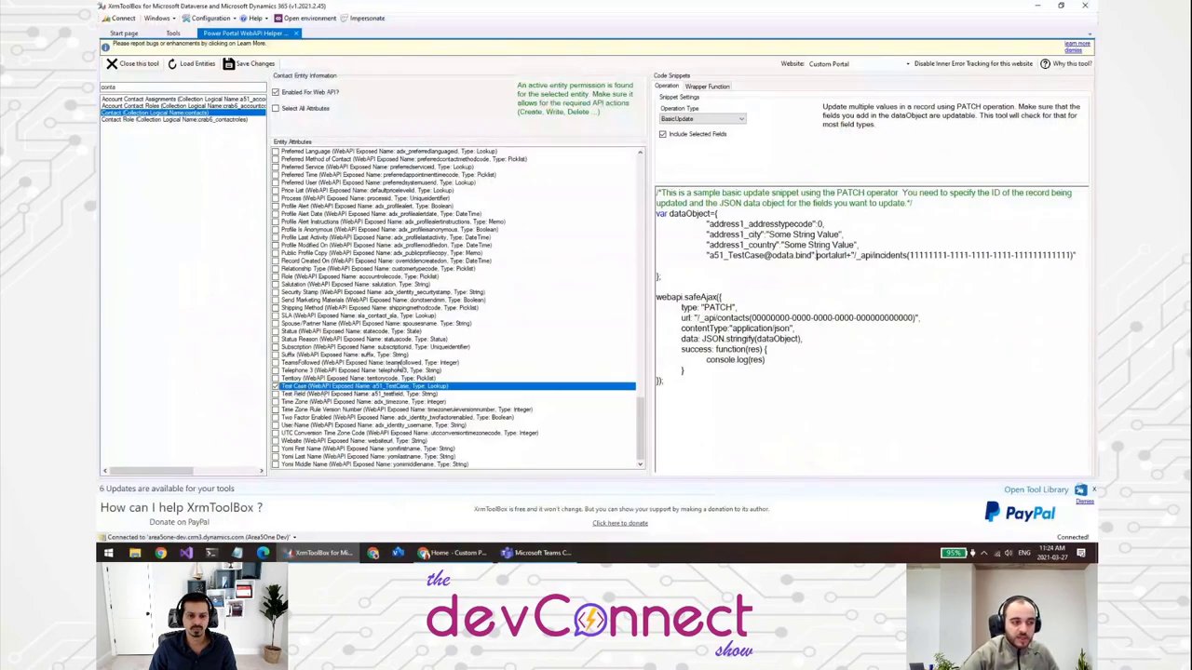
Add the entityimage field to the contact PATCH snippet, noting its base64 value, while reviewing the Entity Attributes list.
scroll(up, 3)
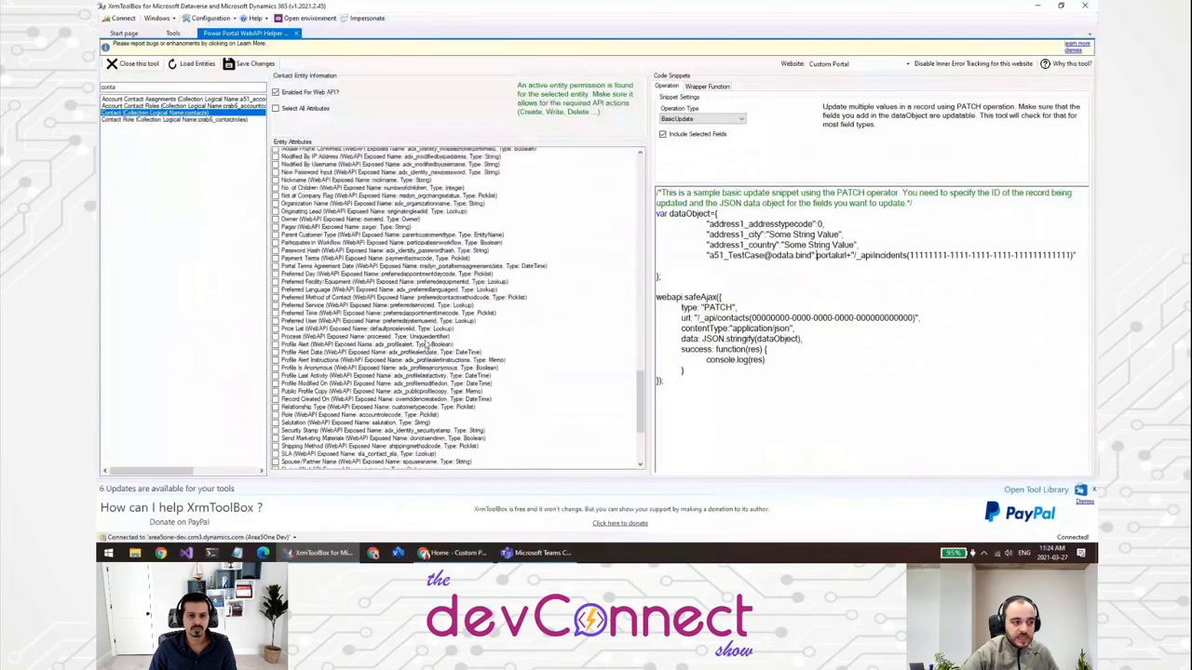
scroll(up, 3)
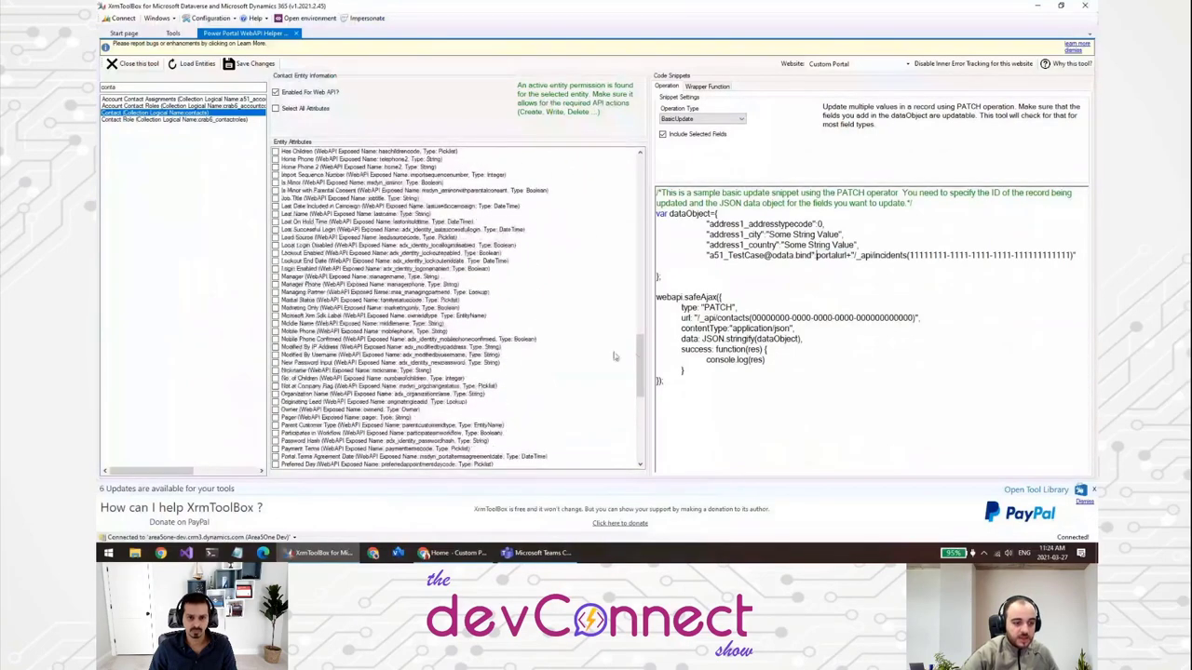
scroll(up, 3)
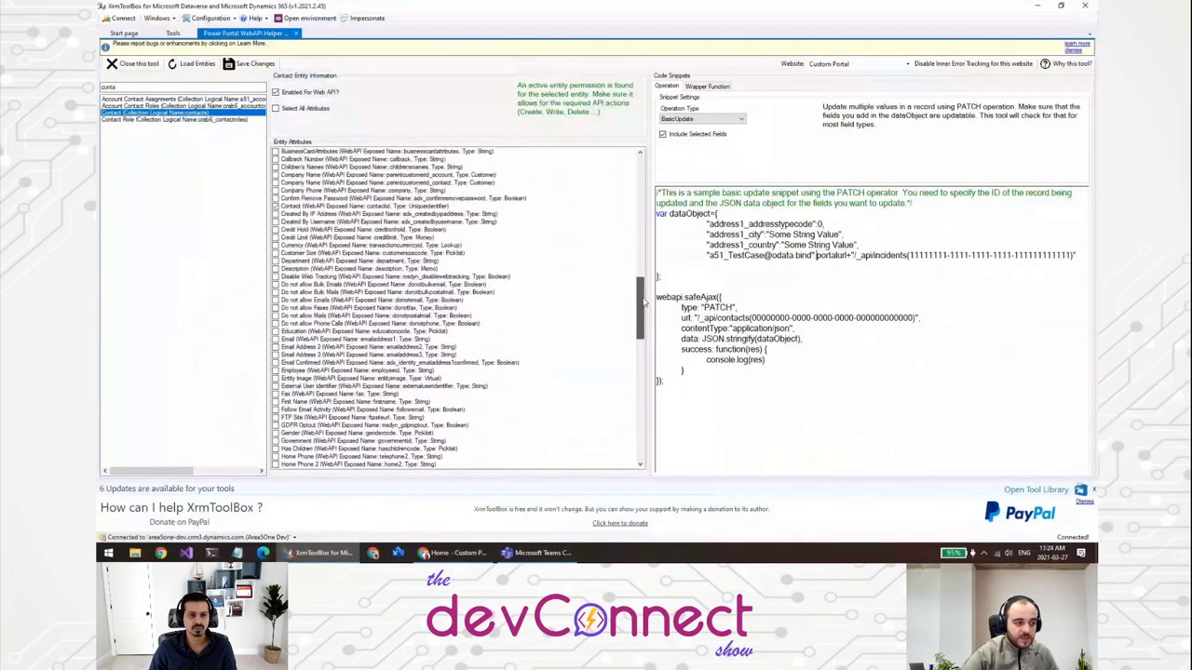
scroll(down, 3)
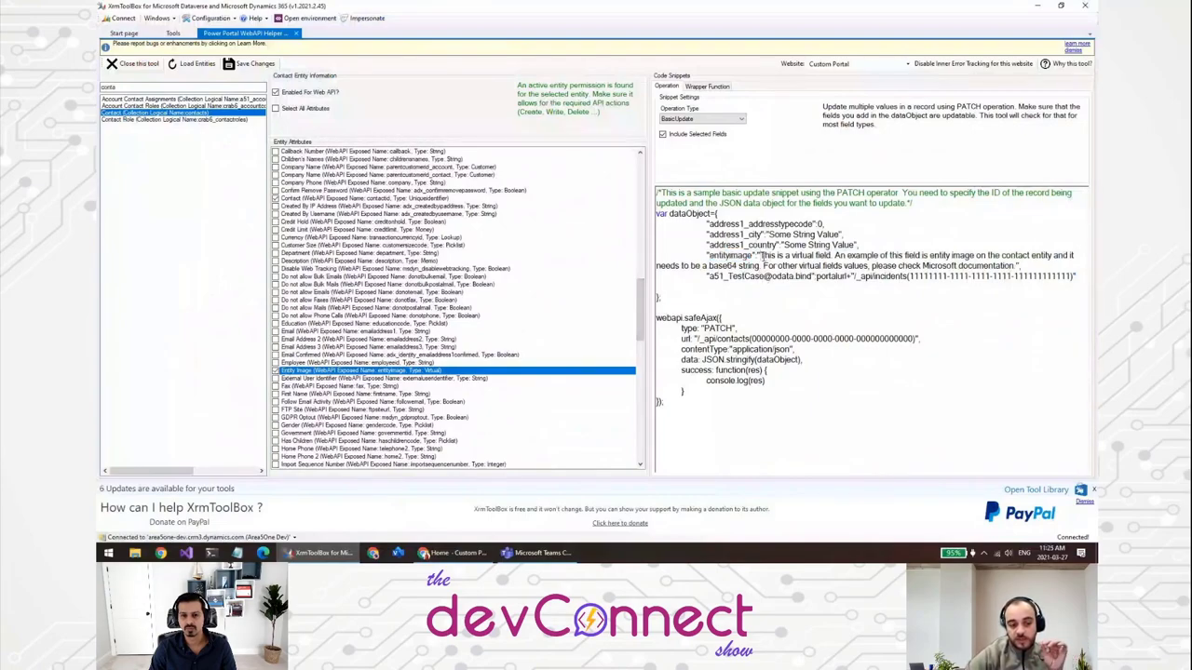
double_click(791, 255)
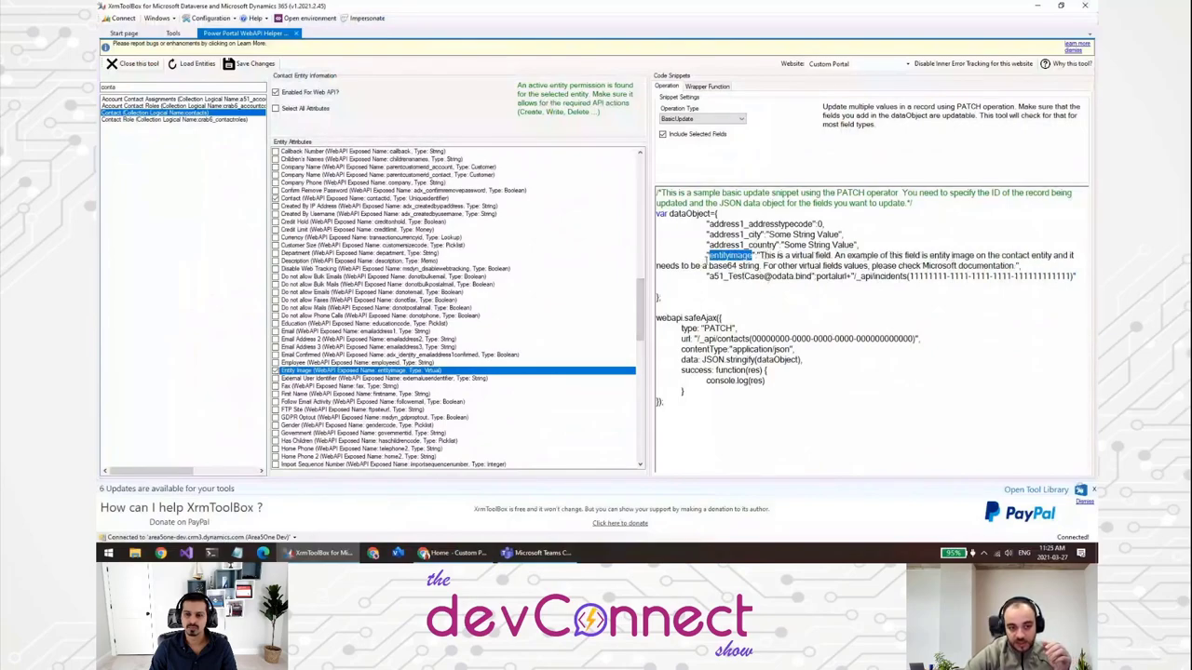
double_click(733, 264)
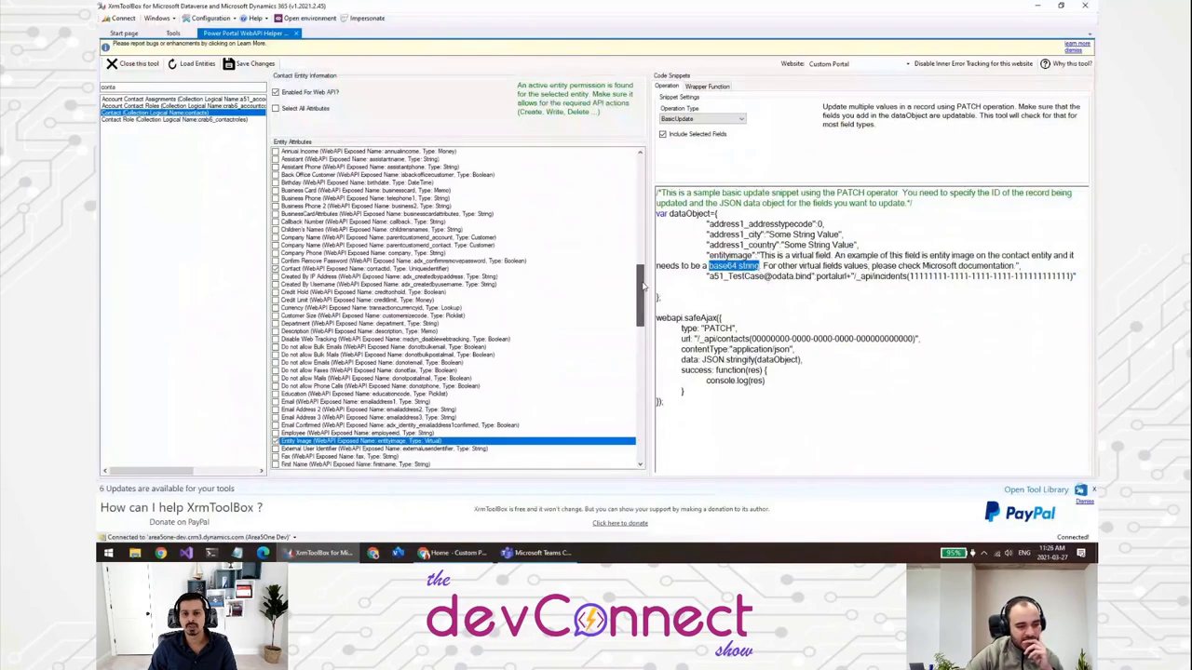
scroll(up, 3)
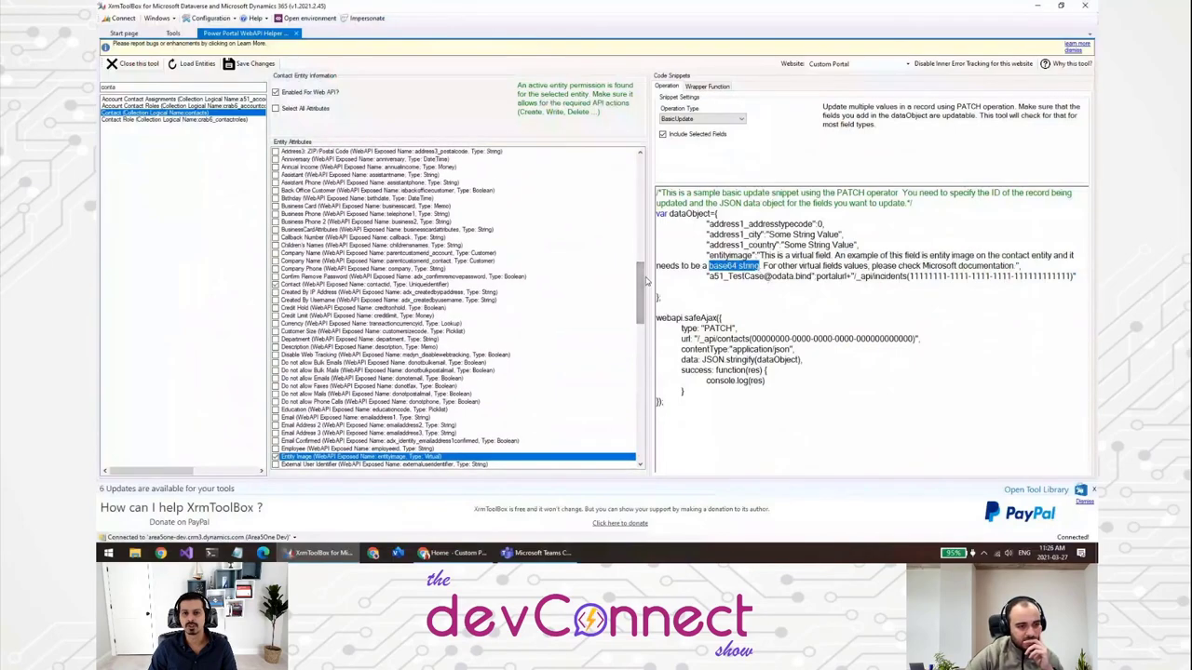
mouse_move(704, 97)
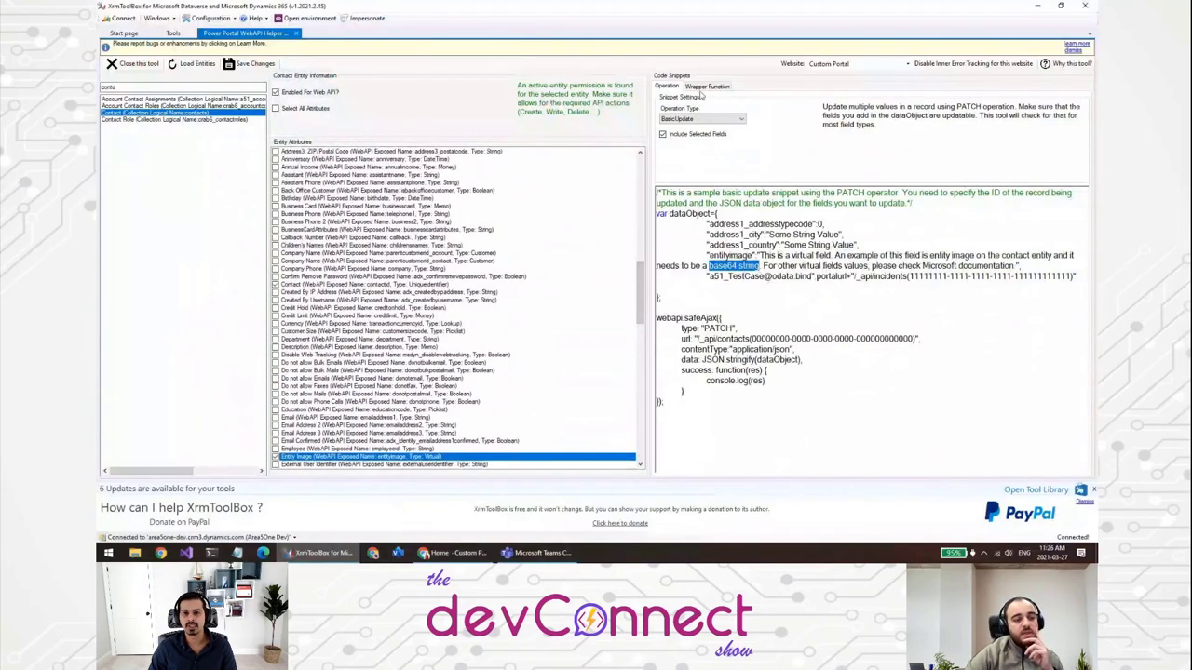
click(708, 86)
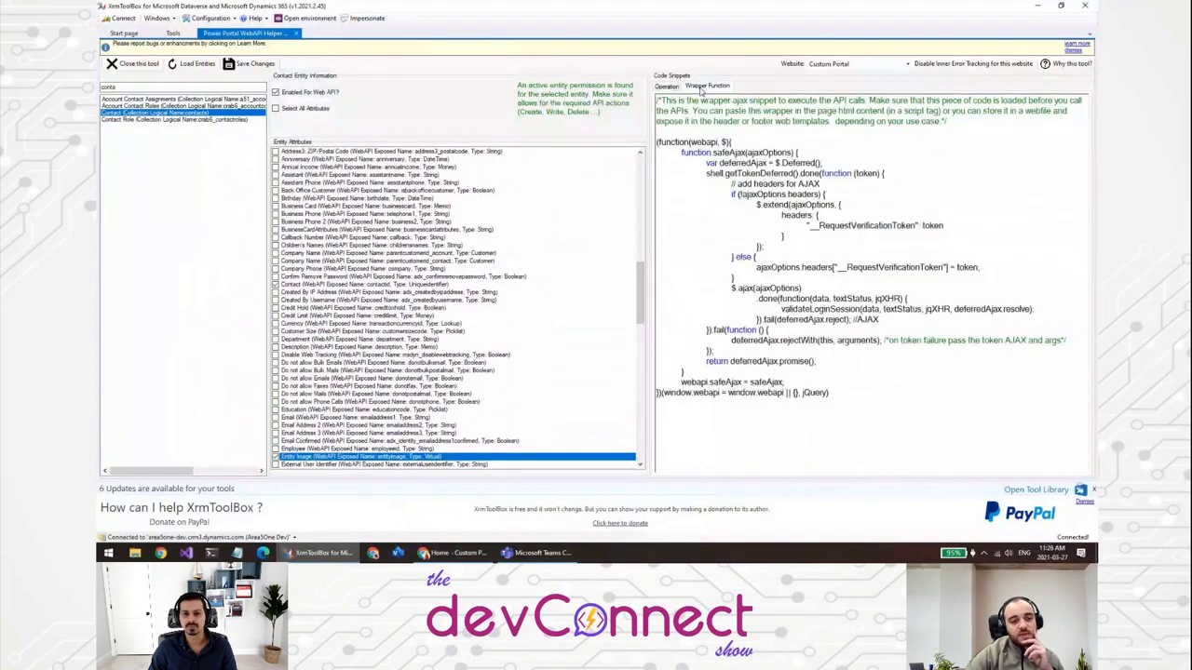
mouse_move(717, 195)
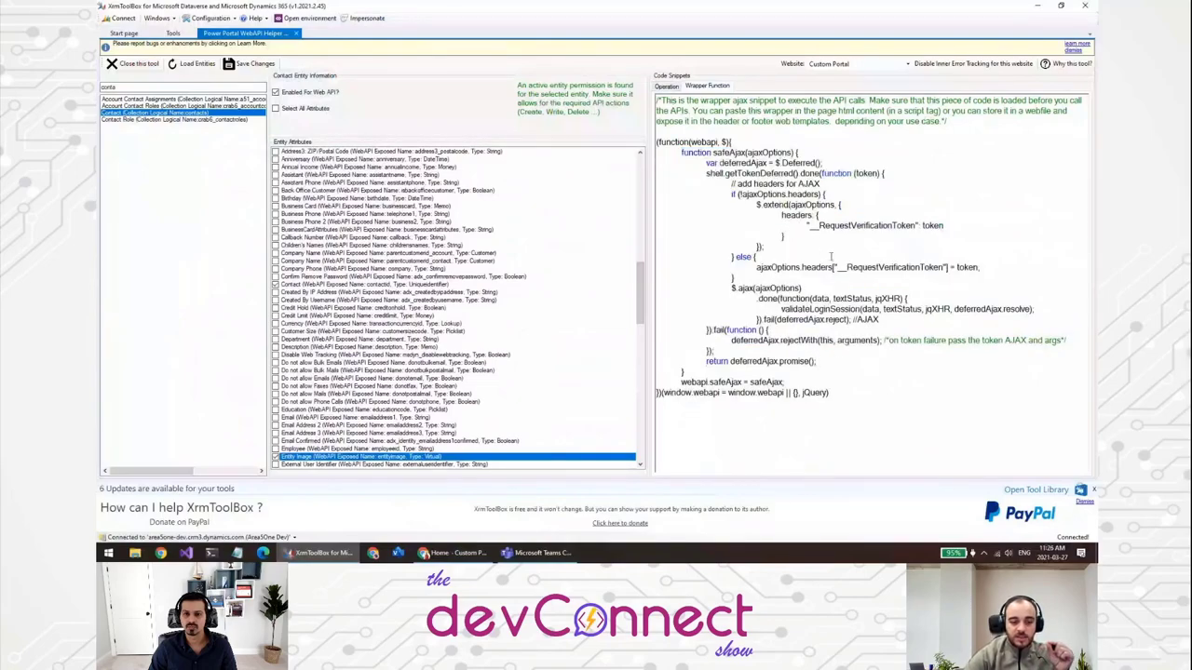
double_click(745, 286)
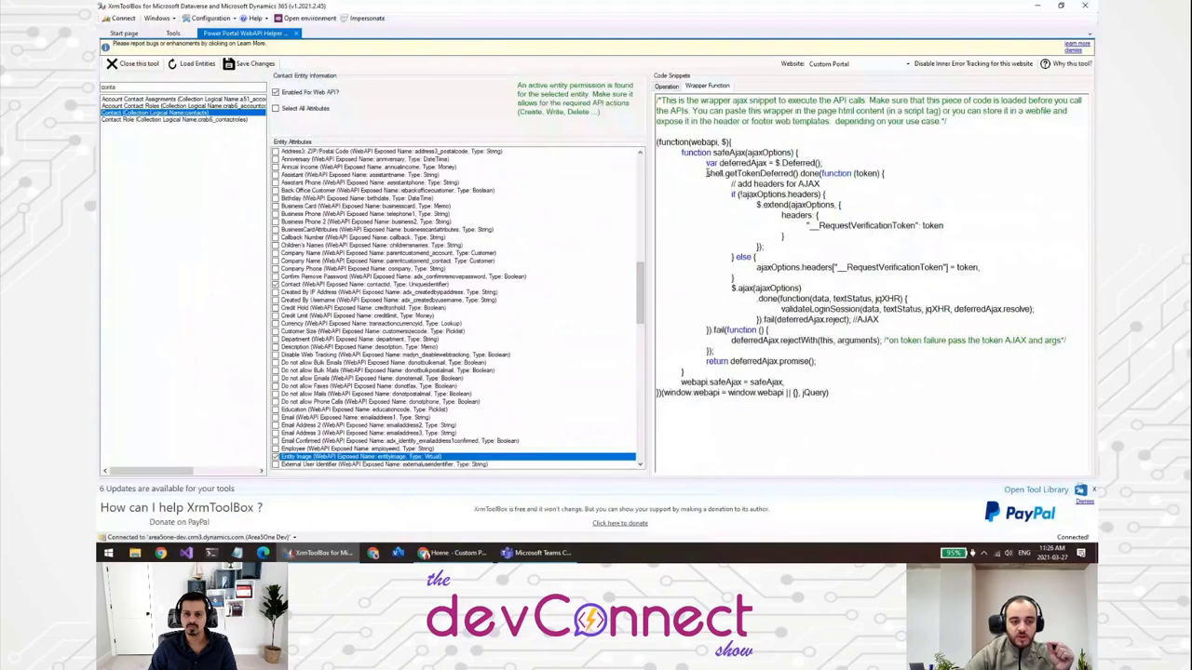
double_click(749, 173)
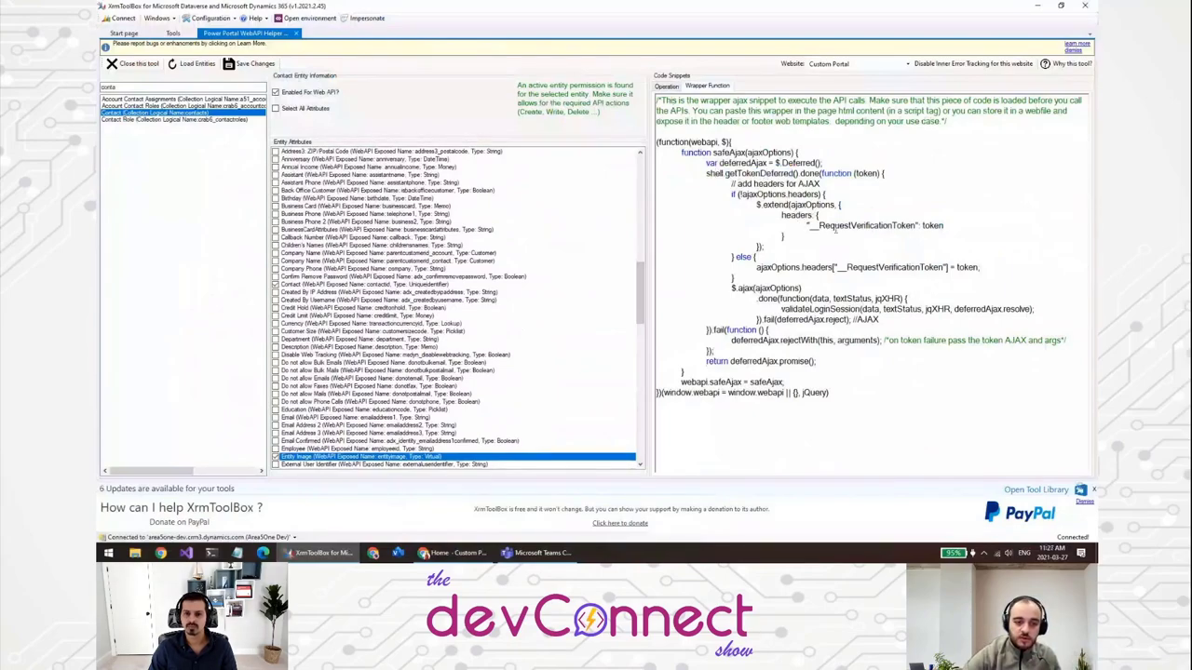
double_click(866, 225)
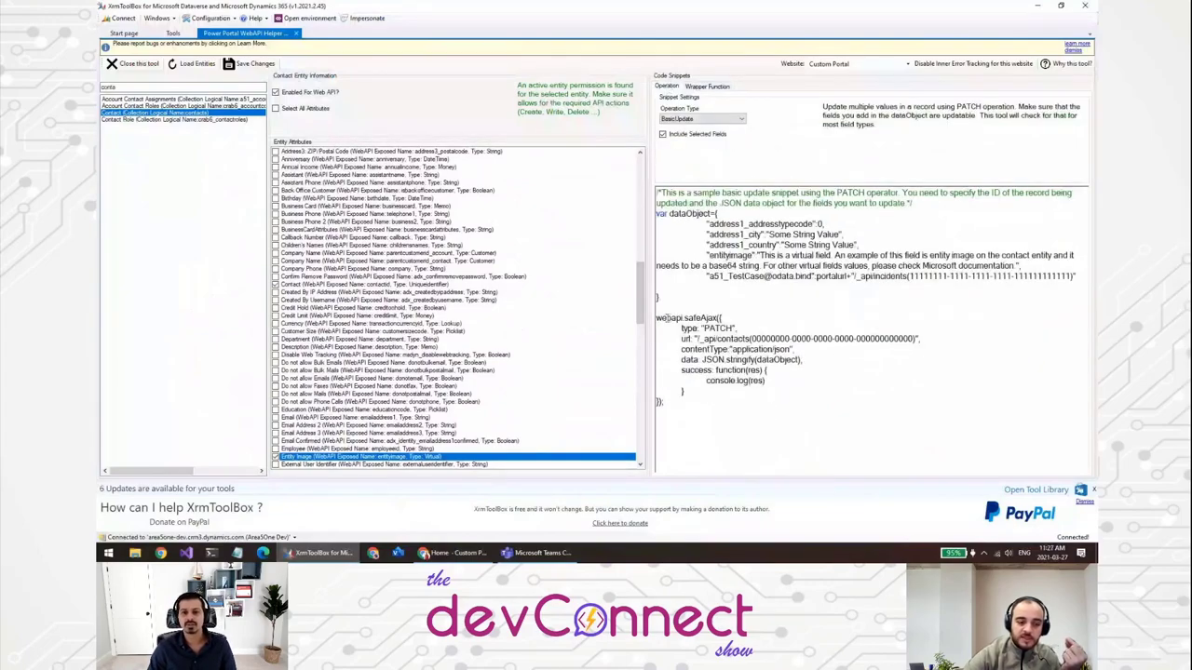
Select the safeAjax call block in the snippet and show the safeAjax wrapper function code instead.
double_click(701, 317)
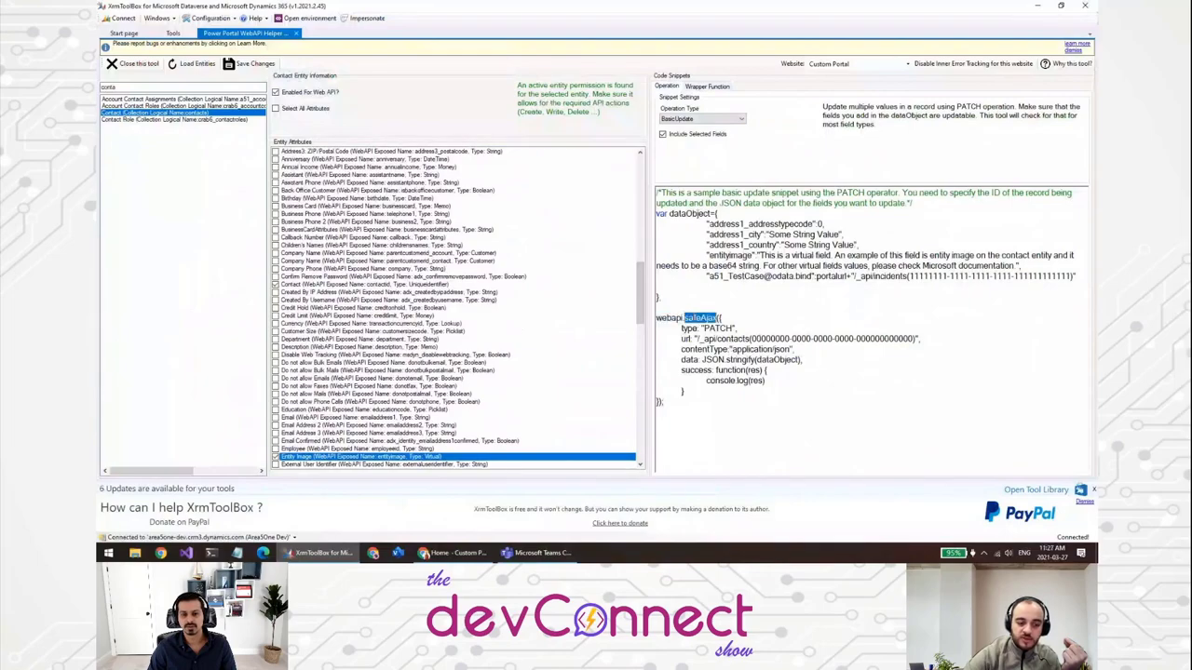
drag(707, 316, 745, 385)
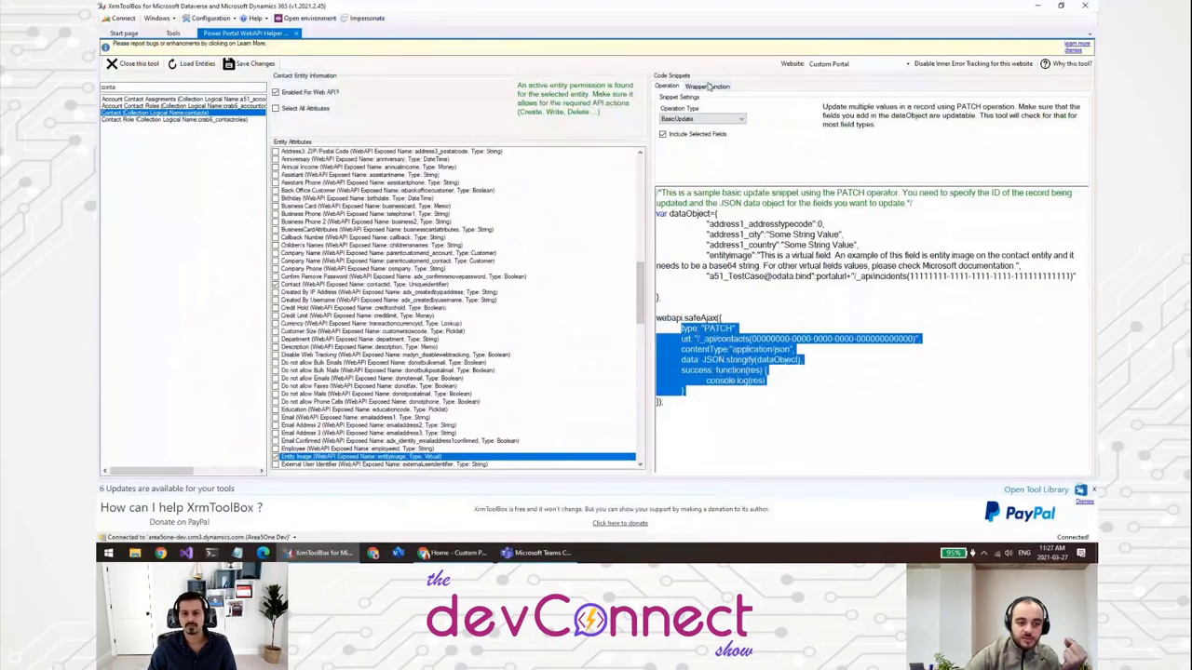
click(707, 85)
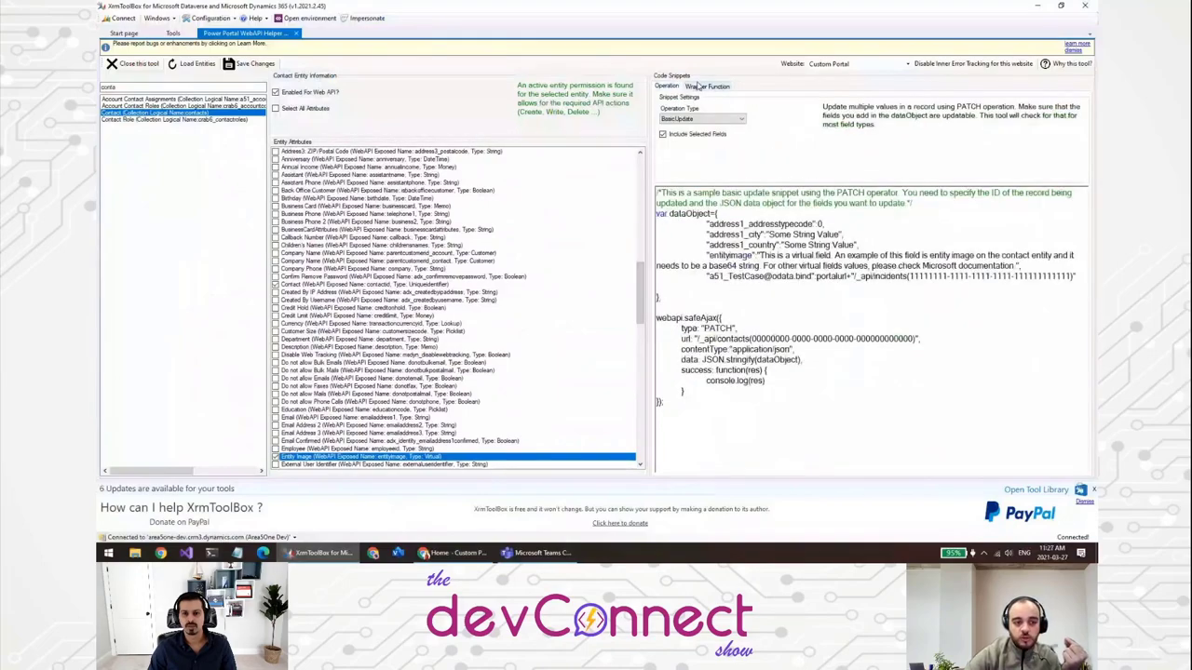
click(707, 86)
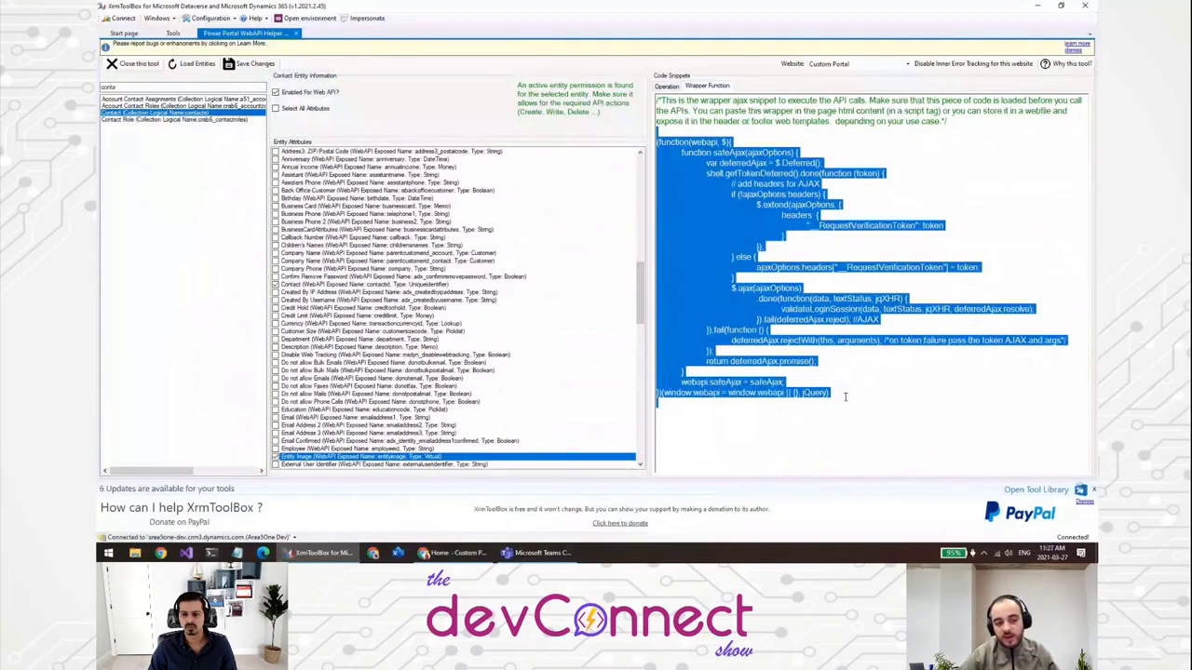
Return to the contact PATCH update snippet with the attribute list scrolled to the address fields.
click(846, 395)
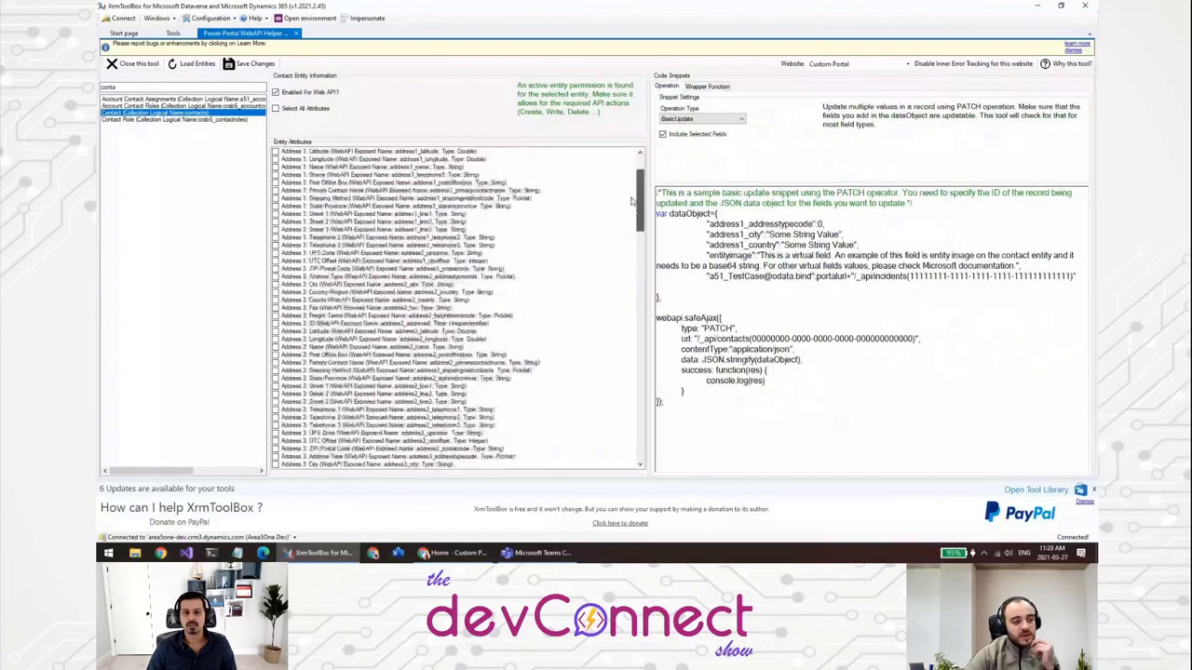
scroll(up, 3)
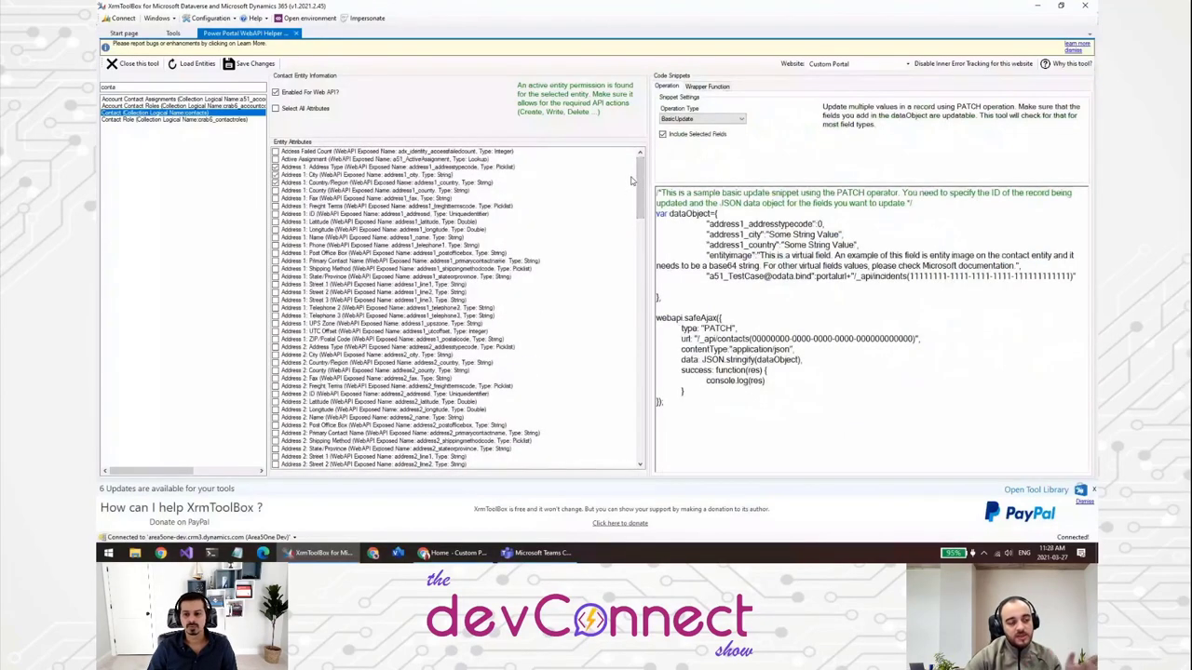
mouse_move(562, 186)
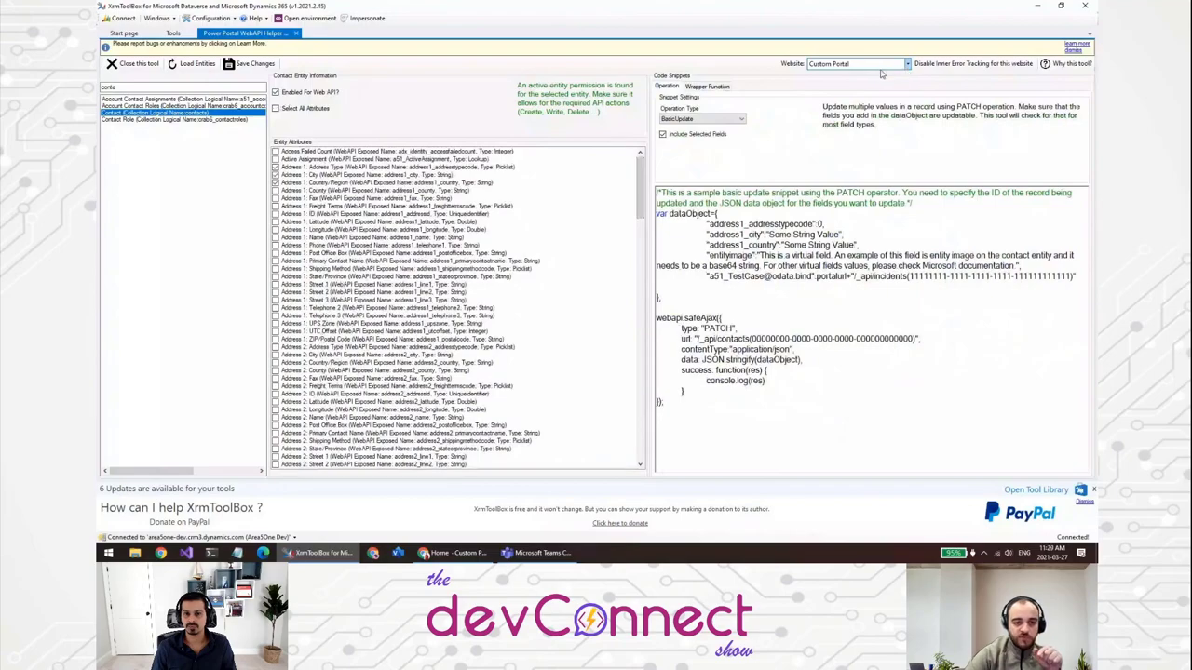
click(905, 64)
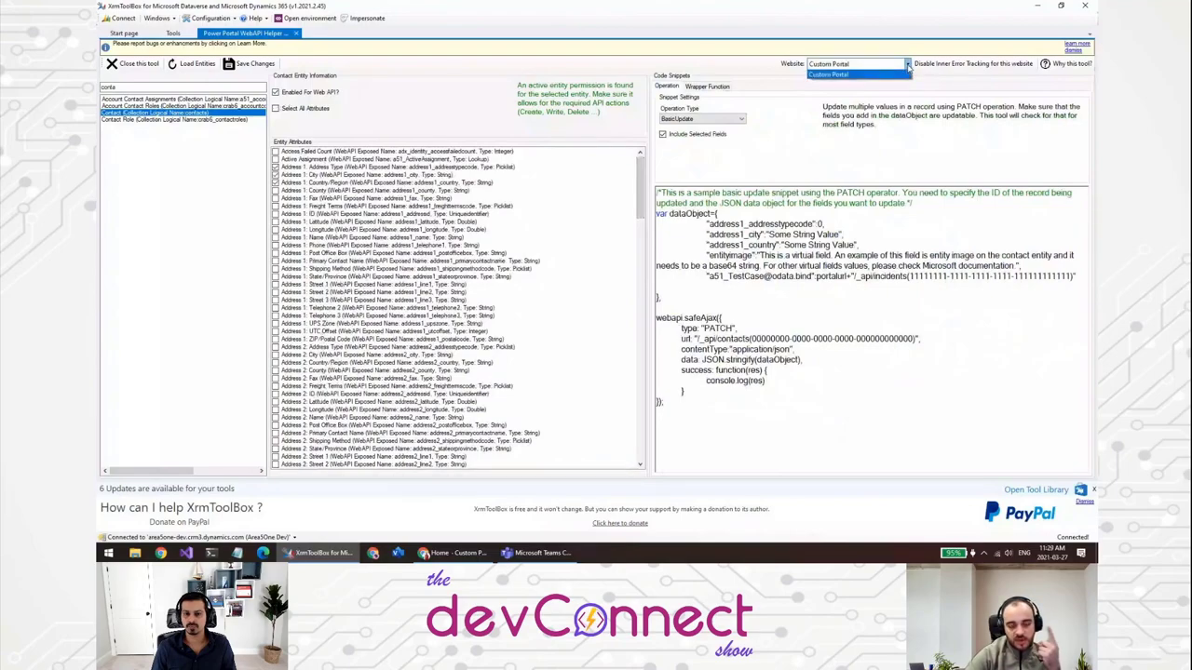
click(826, 63)
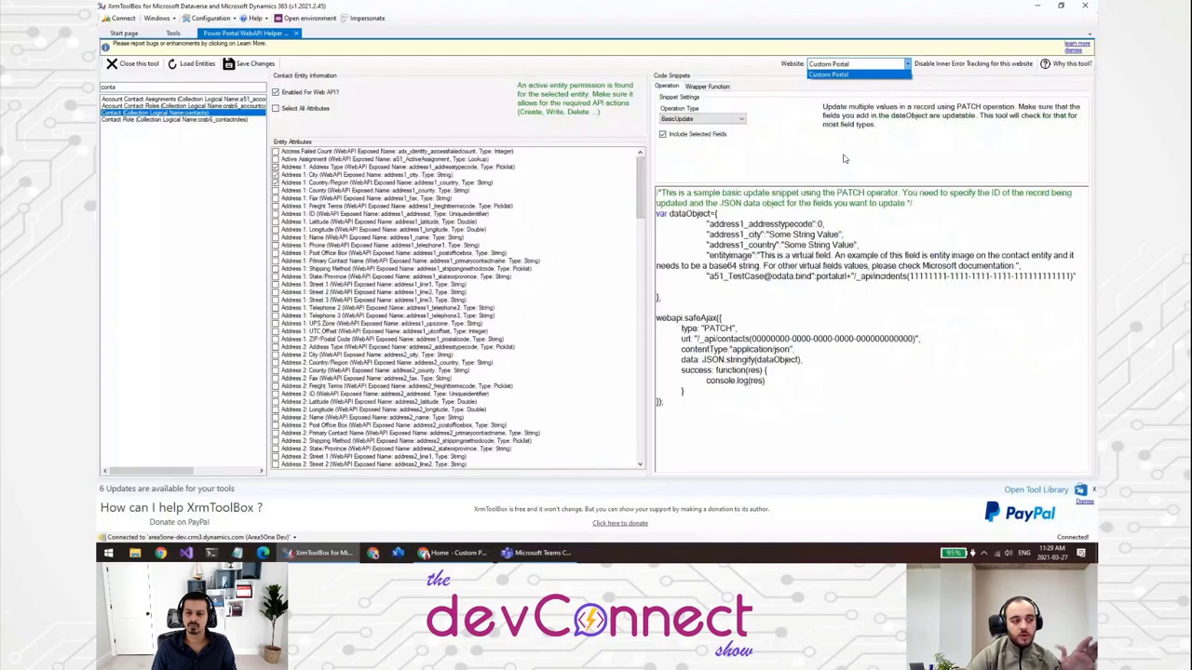
mouse_move(190, 130)
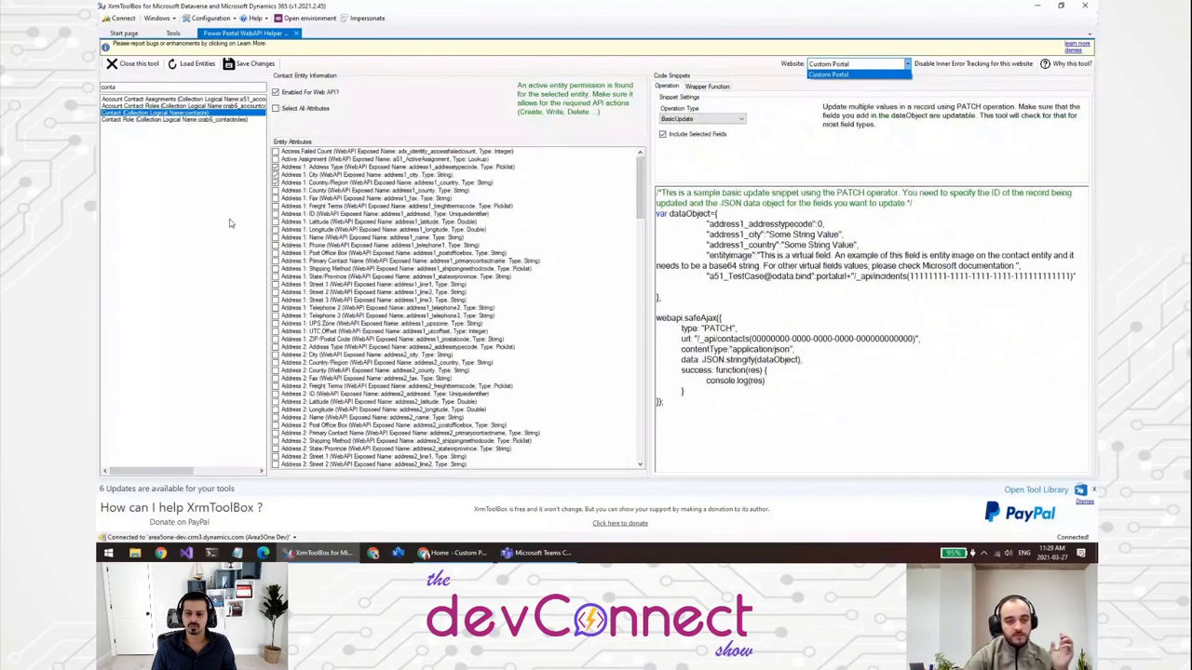
click(853, 64)
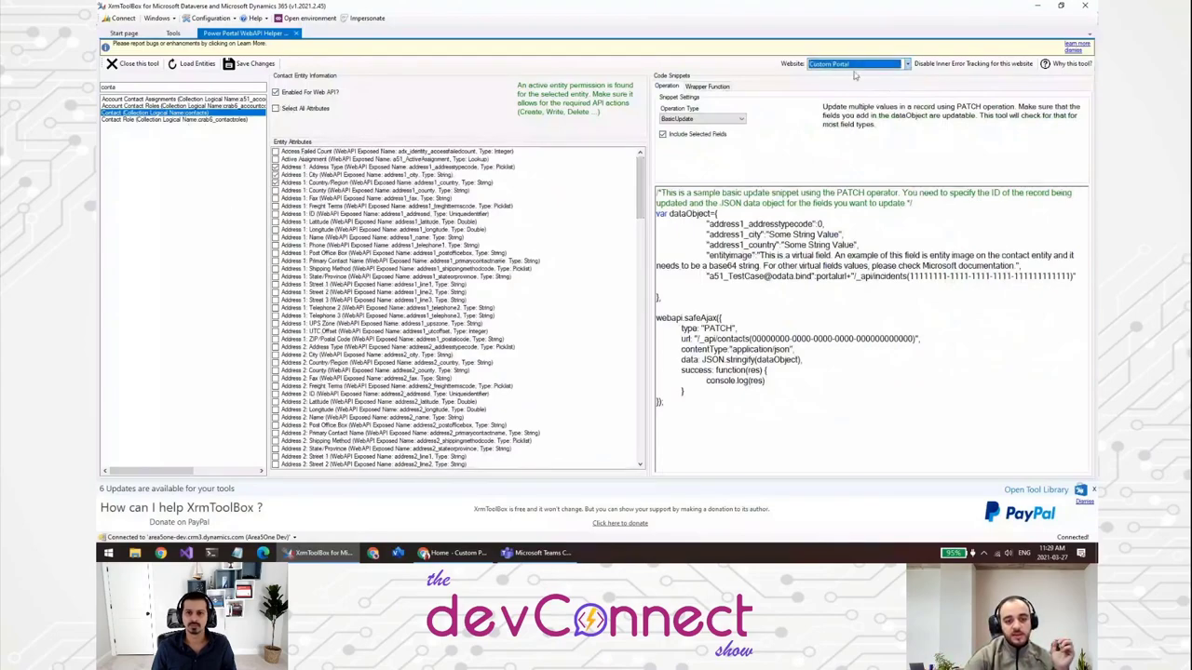
mouse_move(974, 70)
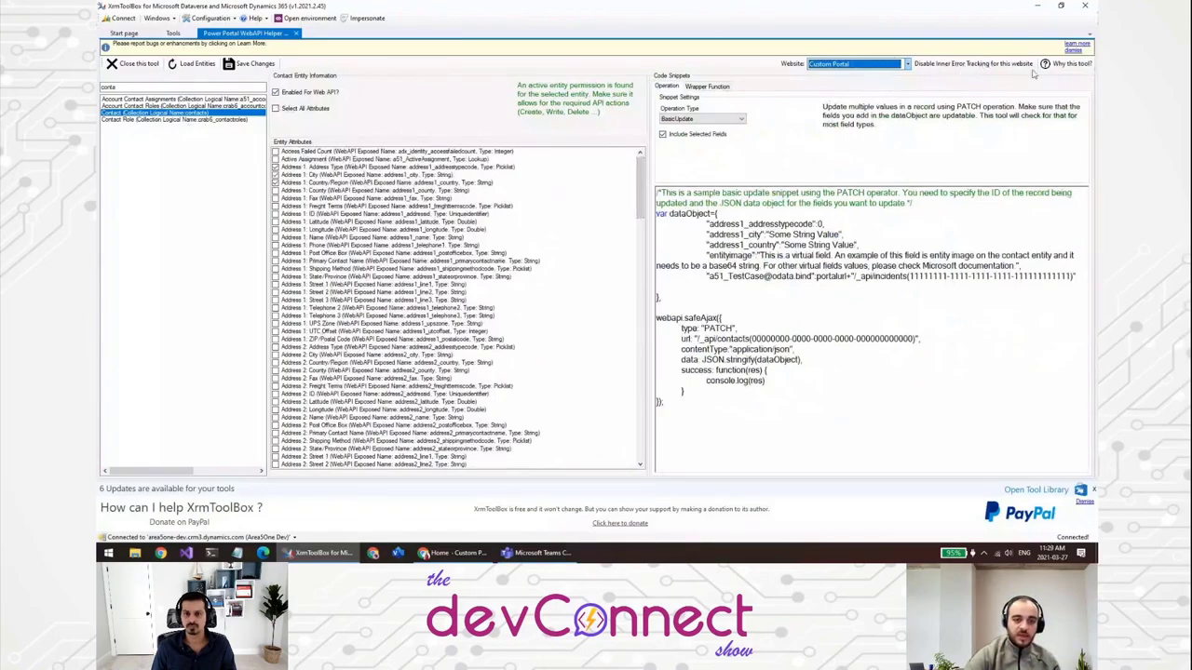
mouse_move(968, 63)
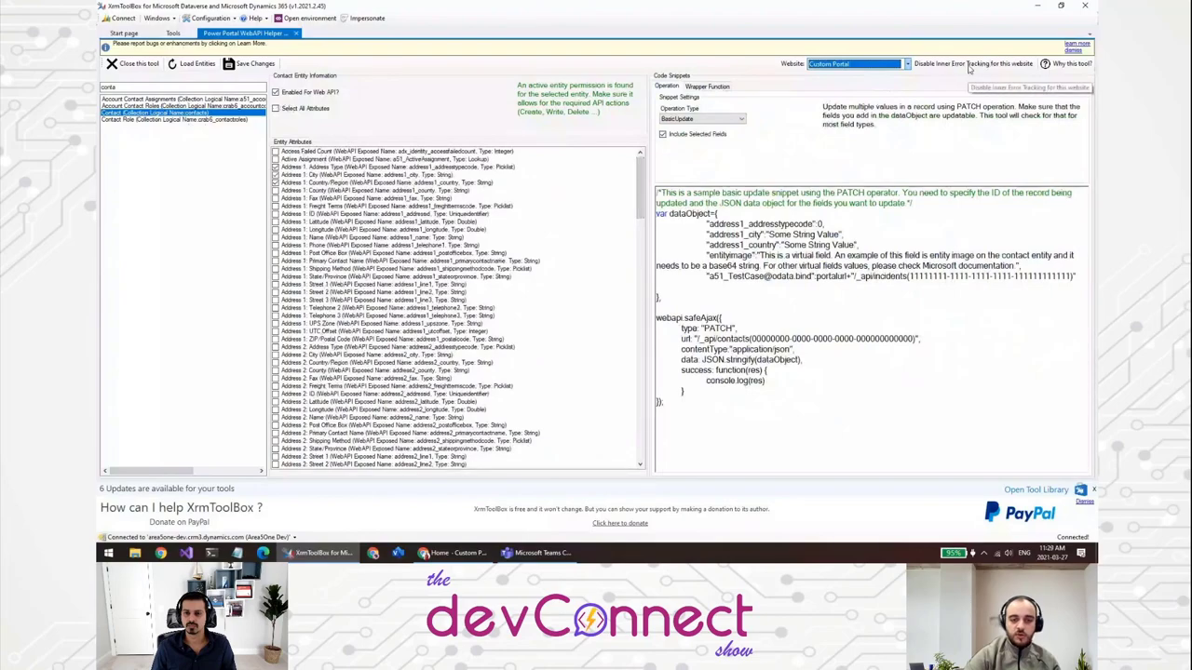
mouse_move(915, 116)
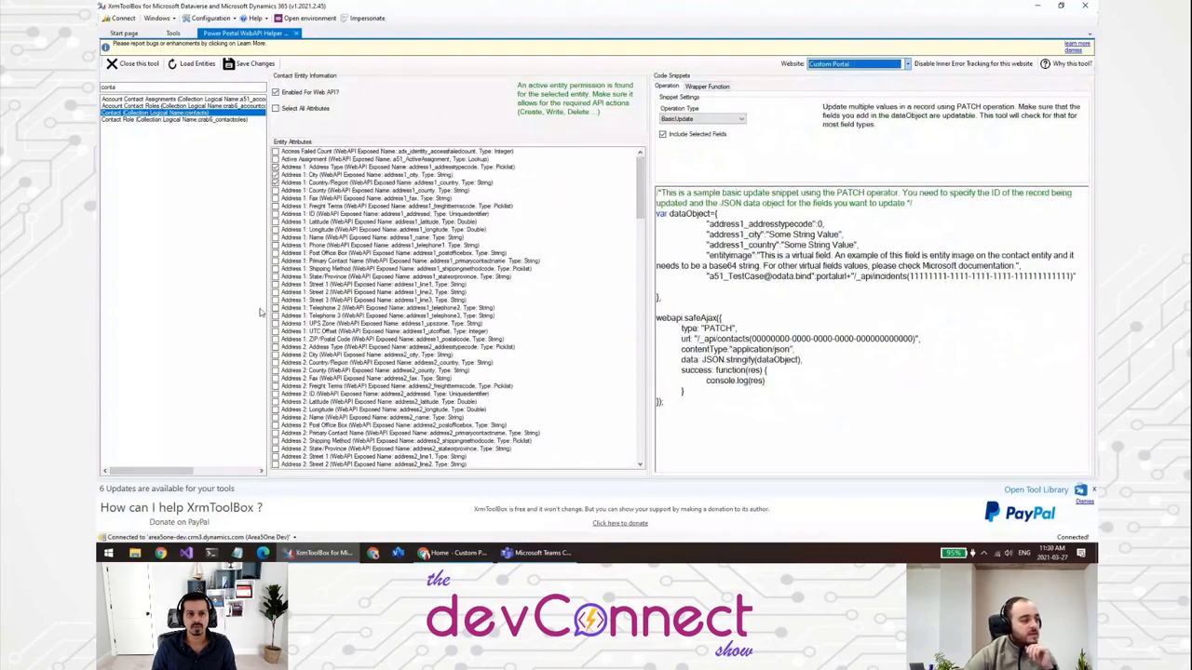
Load the Invoice entity, showing its POST create snippet and the no-entity-permissions warning.
click(182, 101)
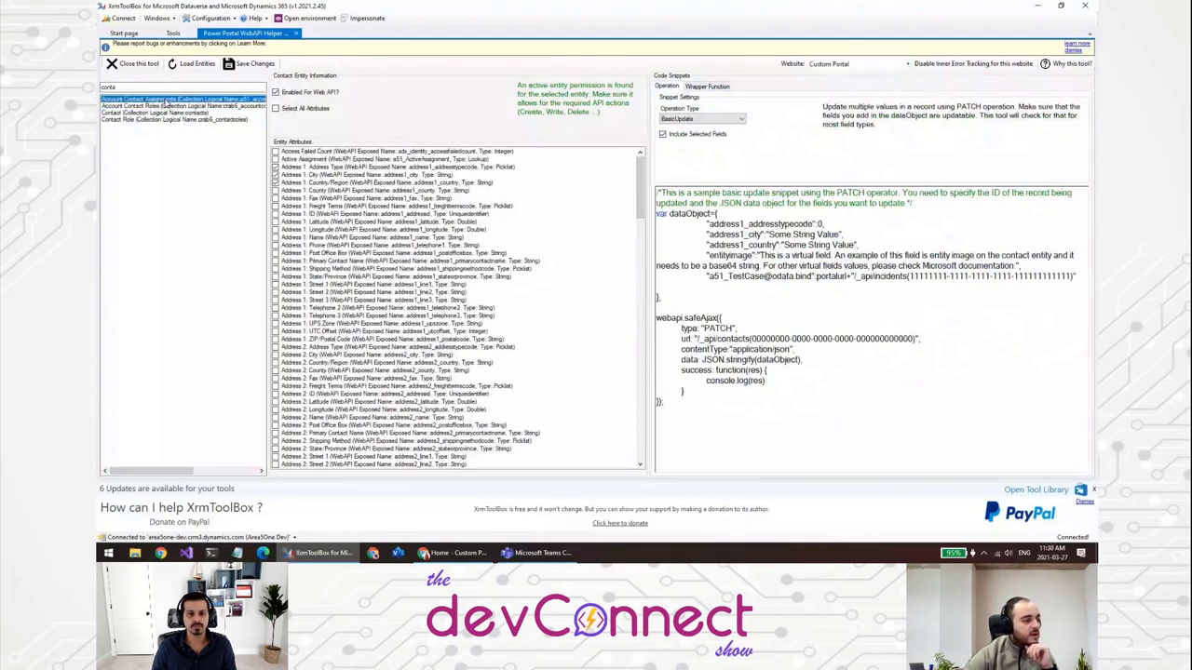
click(182, 105)
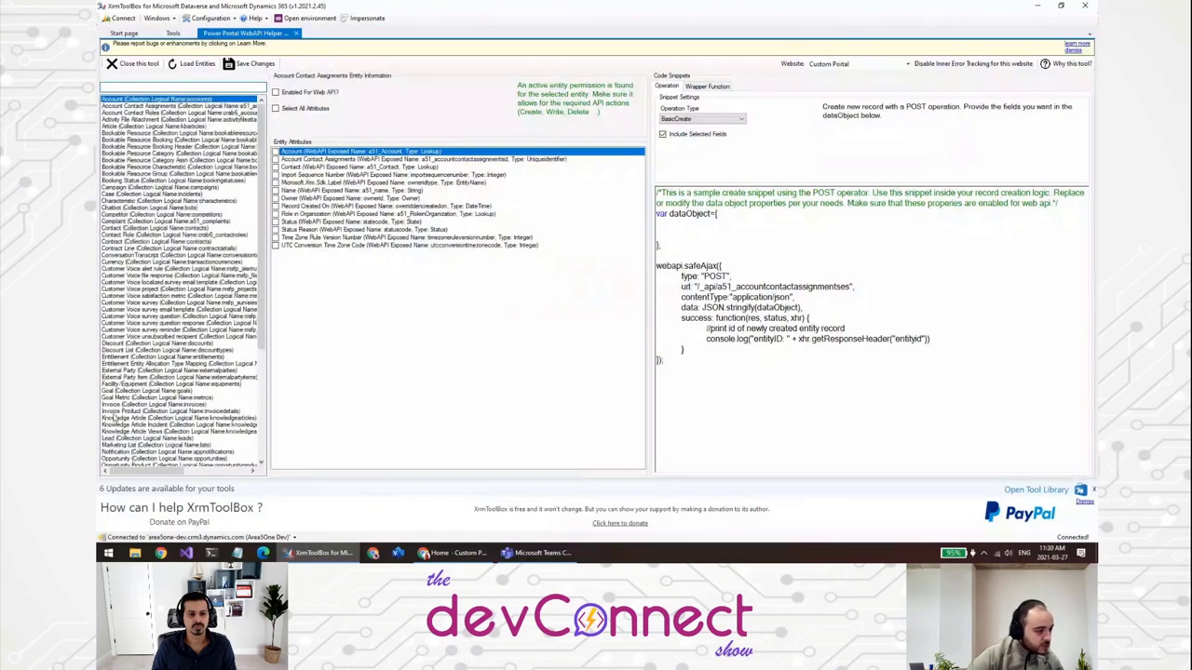
click(152, 404)
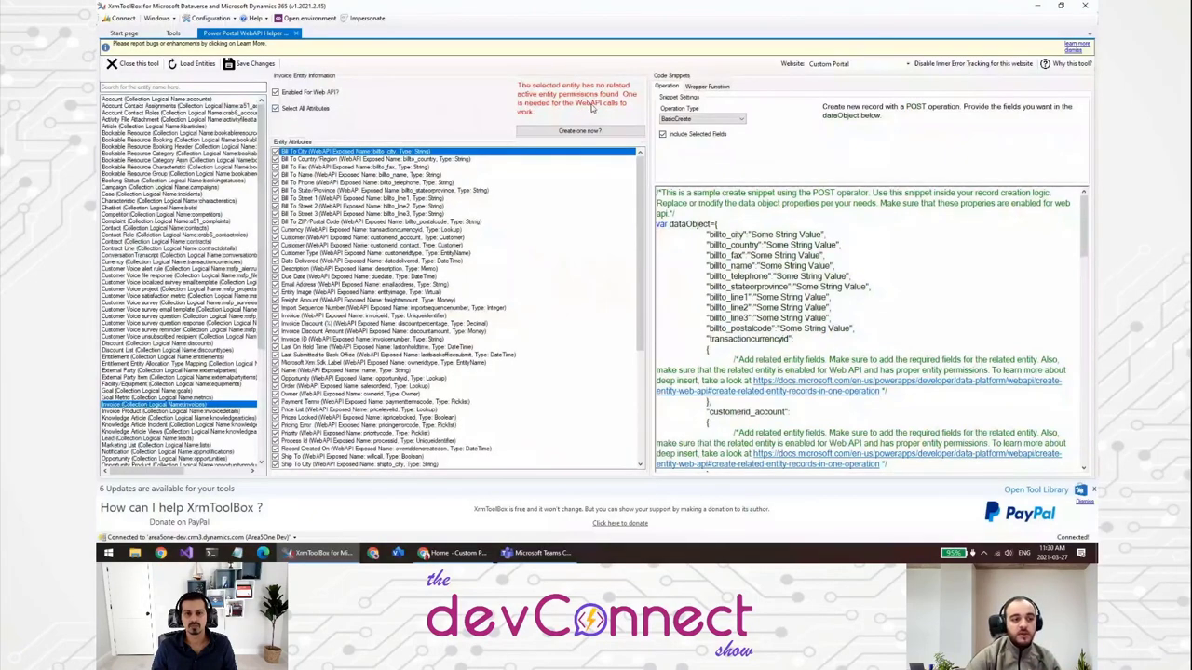
mouse_move(578, 112)
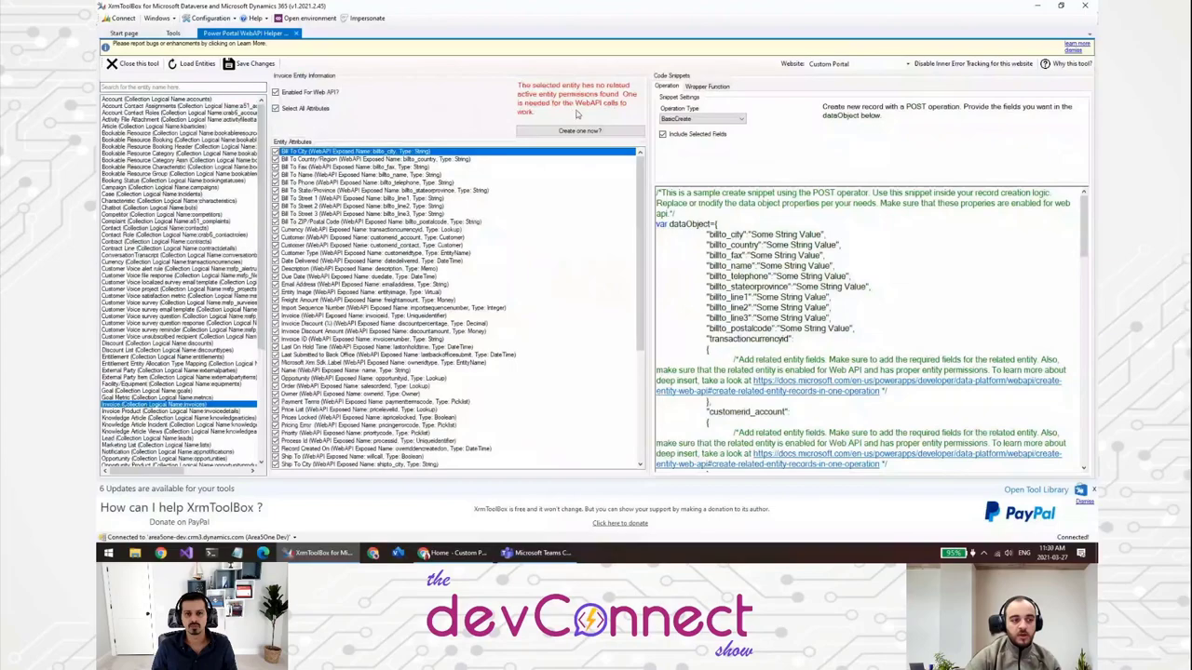
mouse_move(629, 116)
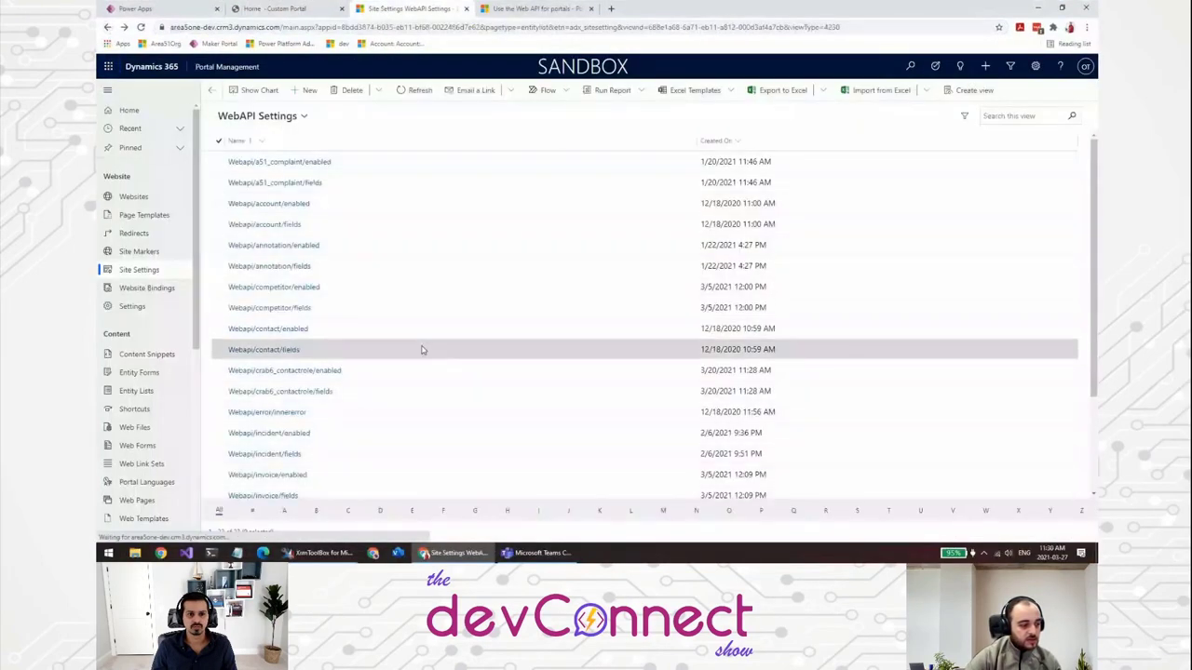
Confirm the Webapi/invoice enabled and fields site settings in Portal Management, then return to XrmToolBox.
scroll(down, 3)
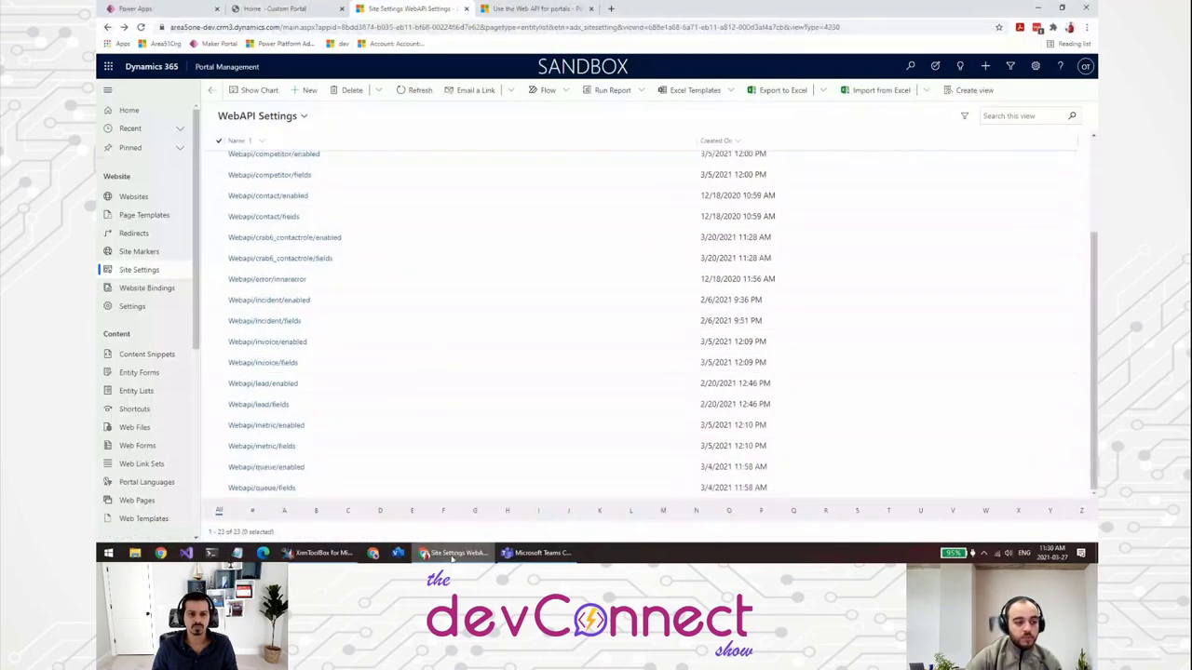
click(320, 553)
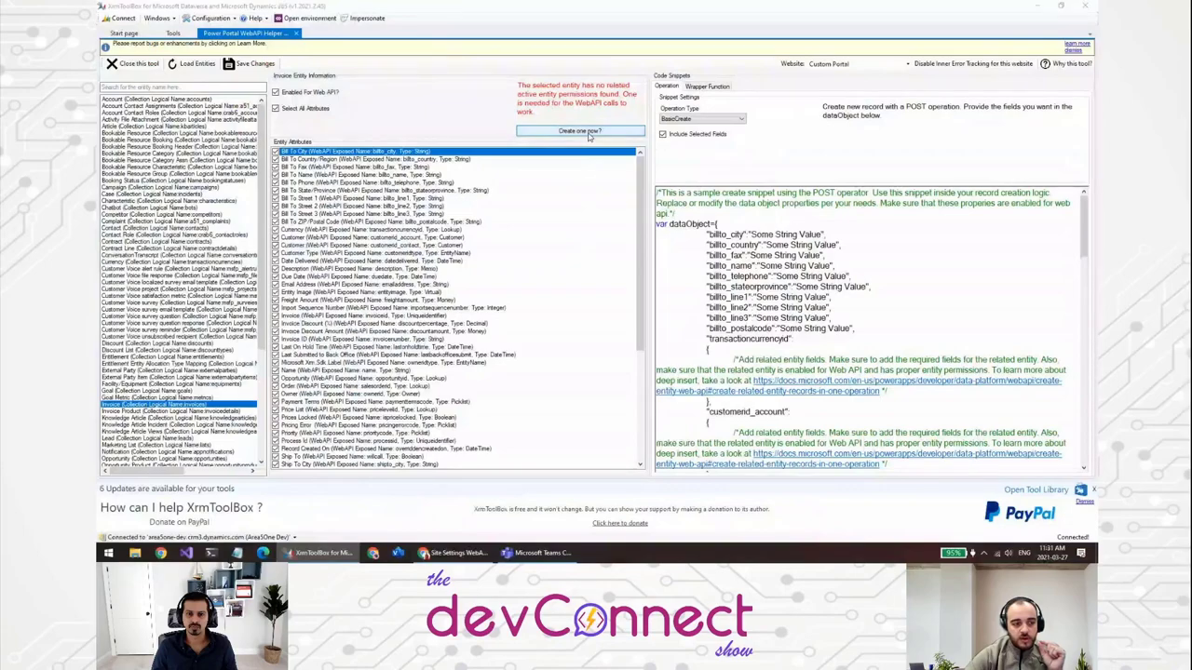
Create the missing global entity permission for invoice via 'Create one now?' and glance at the portal's WebAPI settings.
click(579, 130)
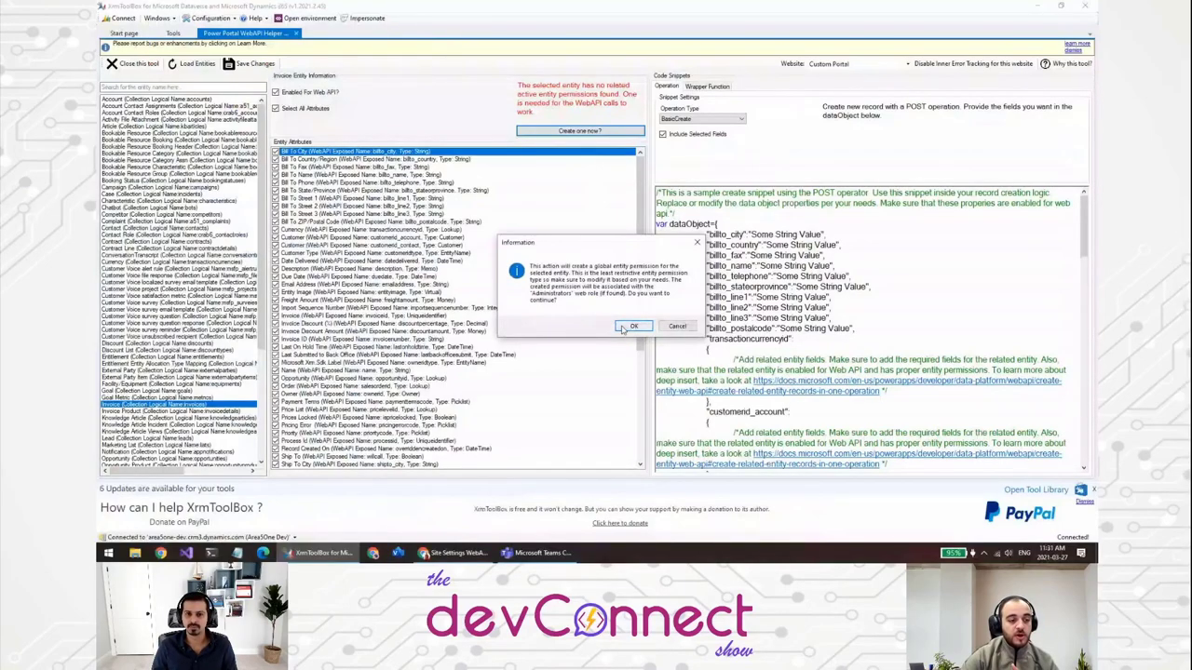
click(634, 328)
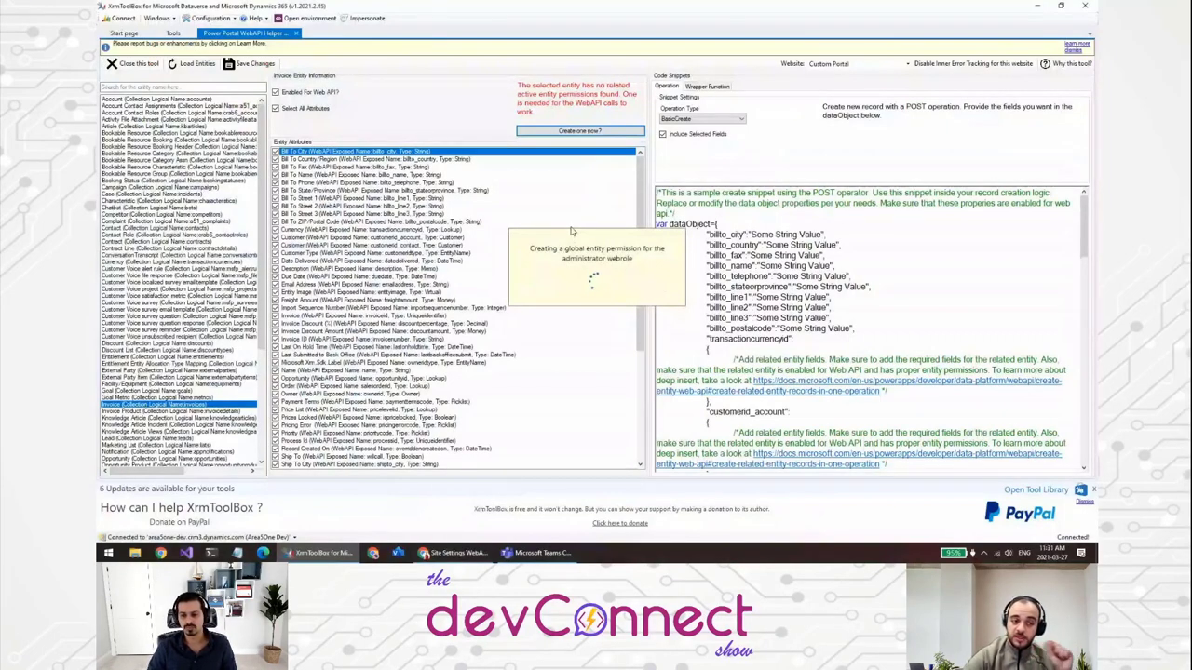
mouse_move(575, 156)
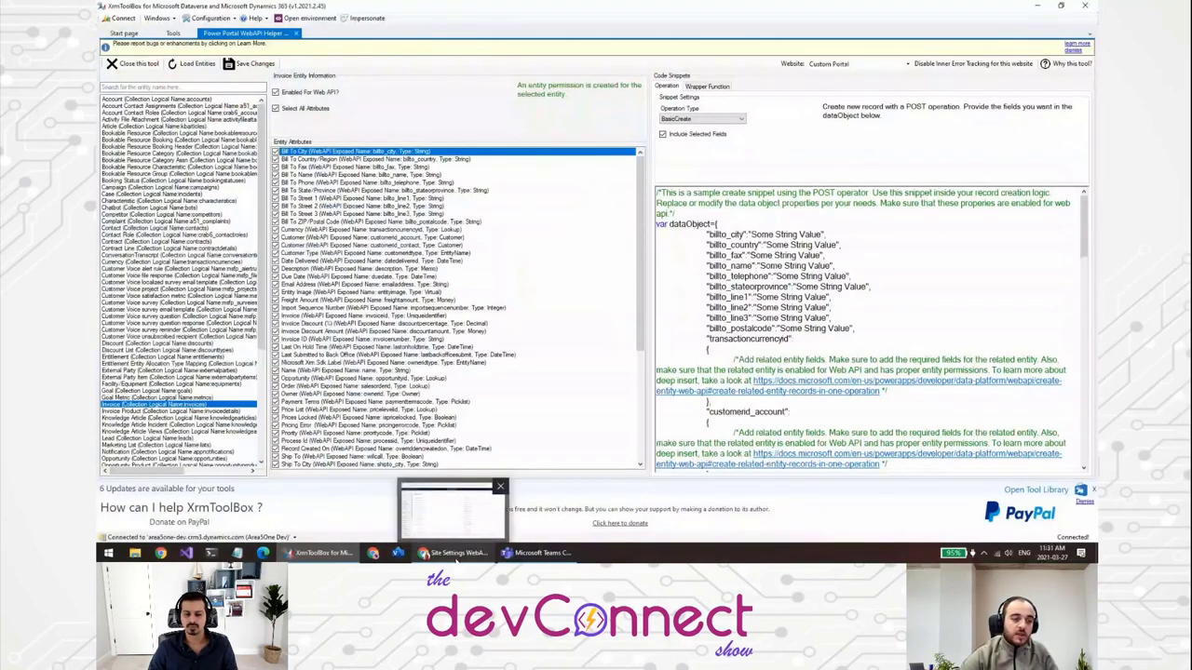
click(456, 553)
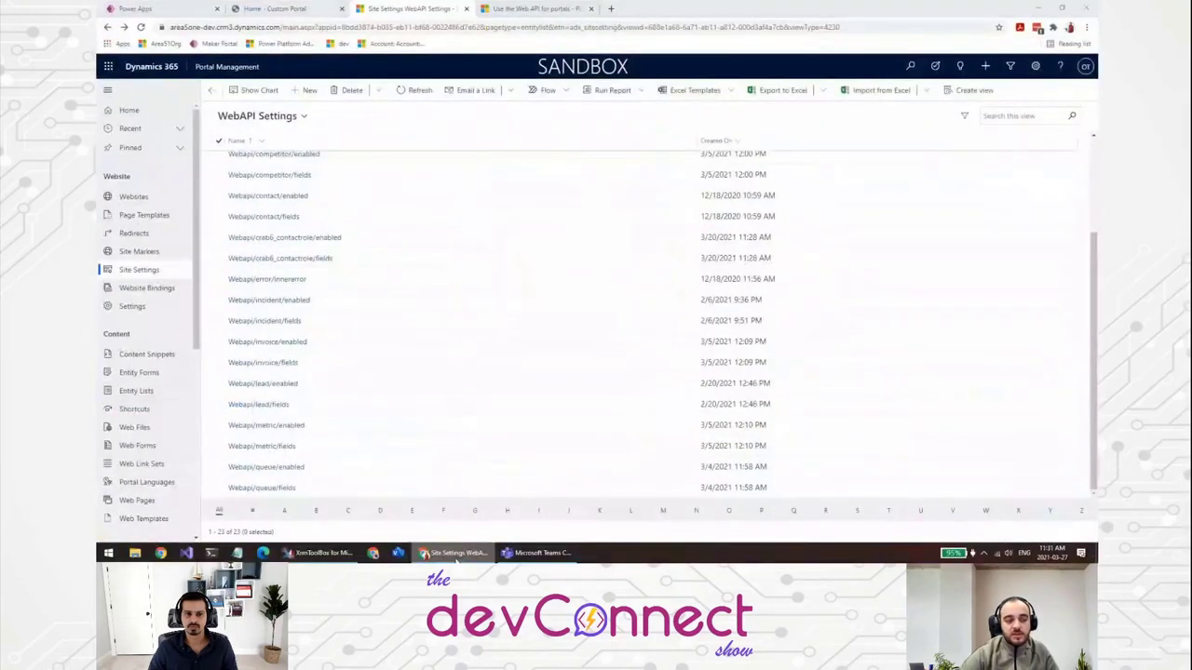
click(324, 553)
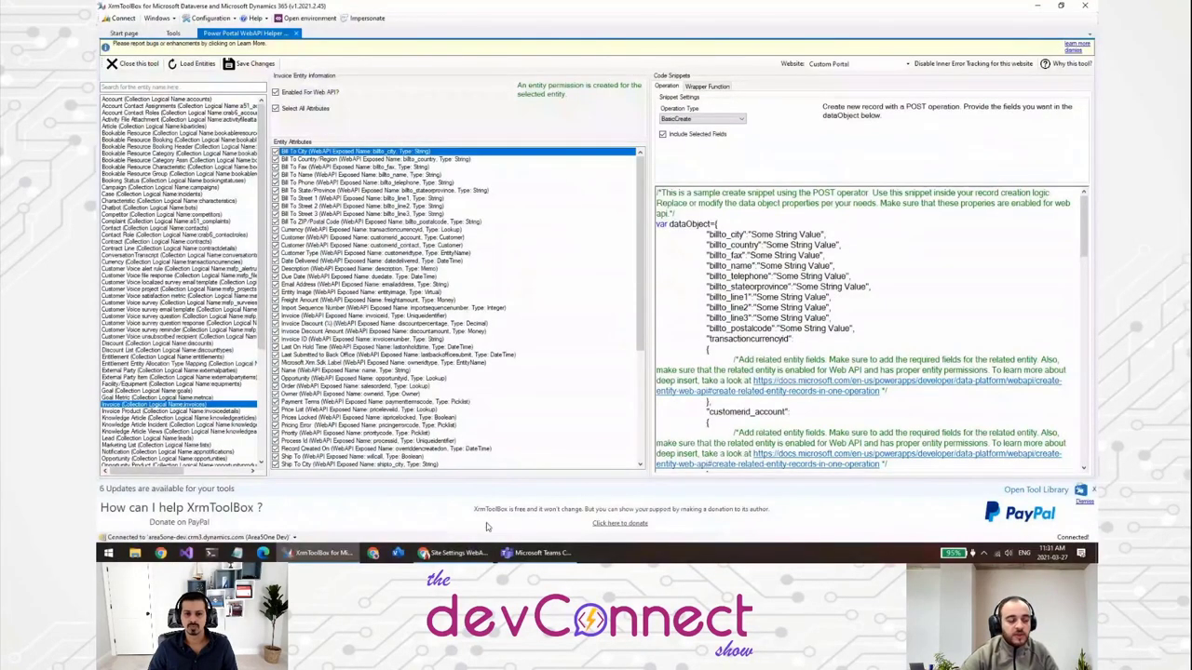
mouse_move(581, 90)
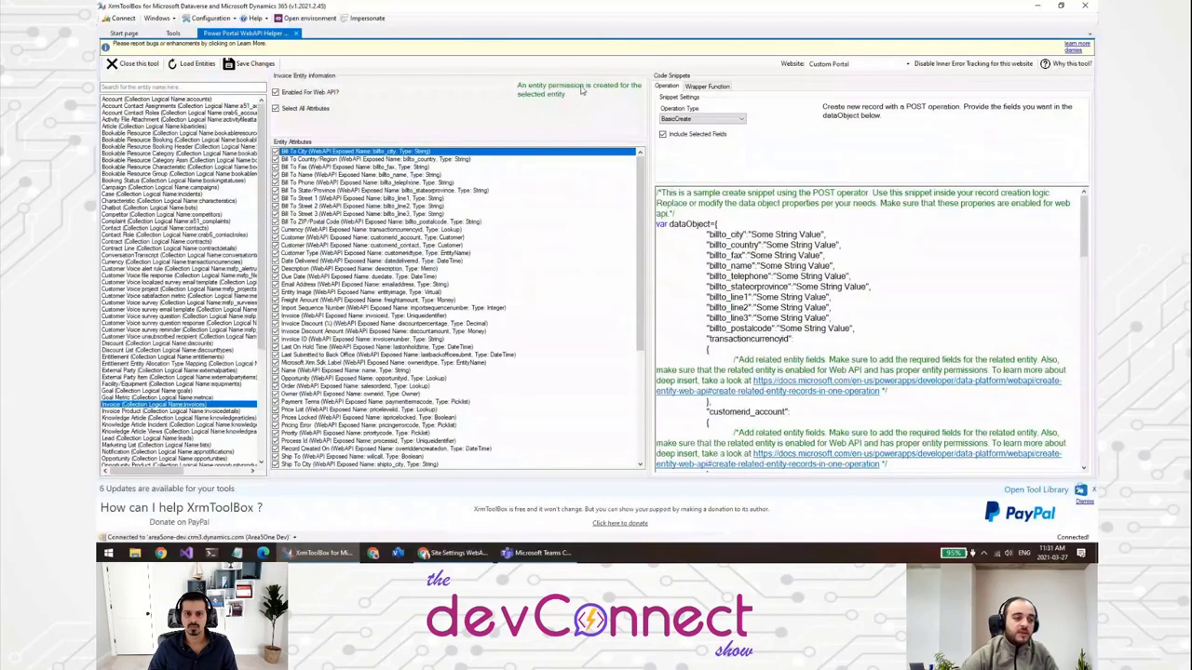
mouse_move(577, 133)
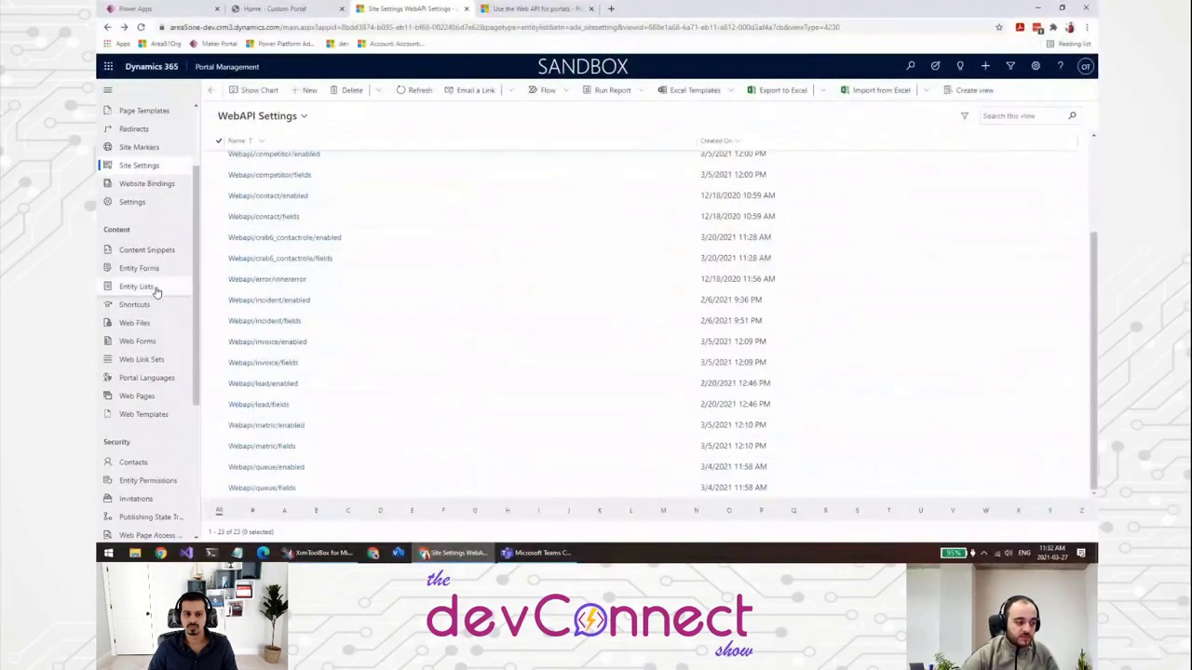
Review the Auto Generated Global Entity Permission for Invoice with all privileges and the Administrators web role.
click(149, 480)
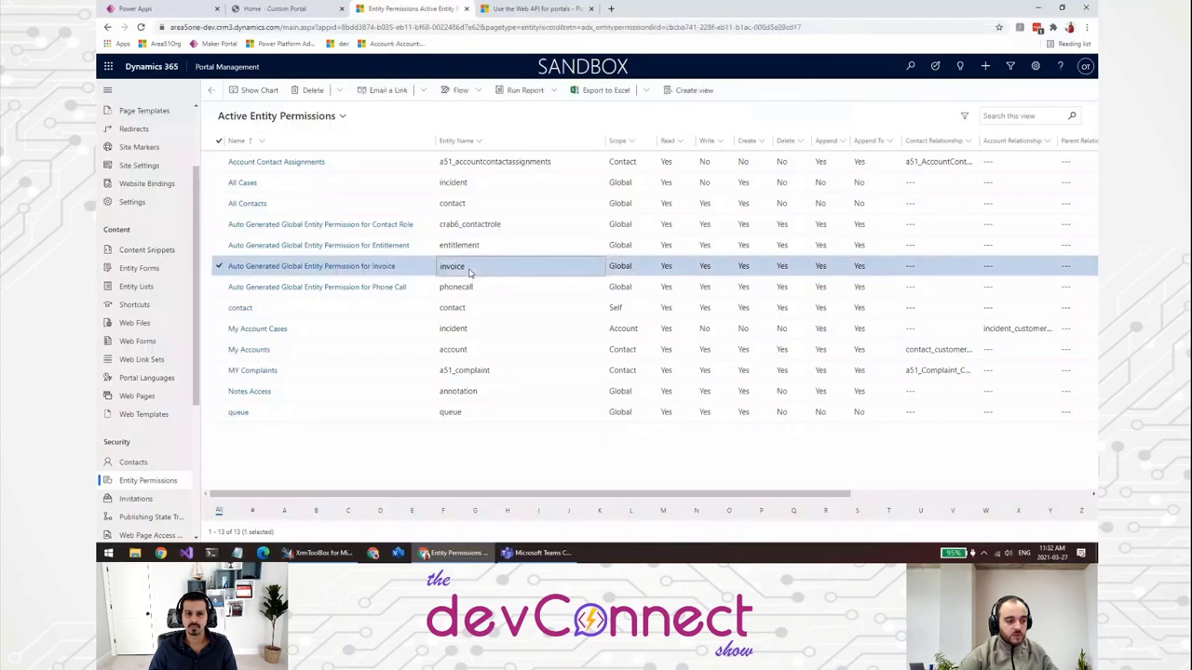
double_click(313, 264)
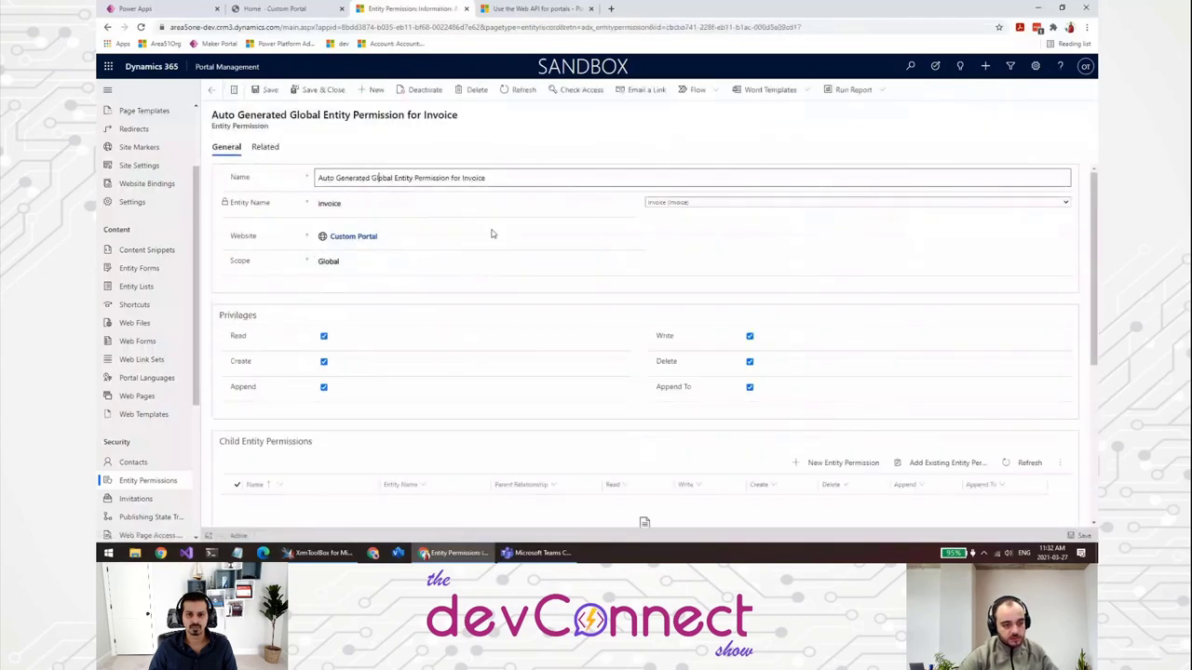
scroll(down, 3)
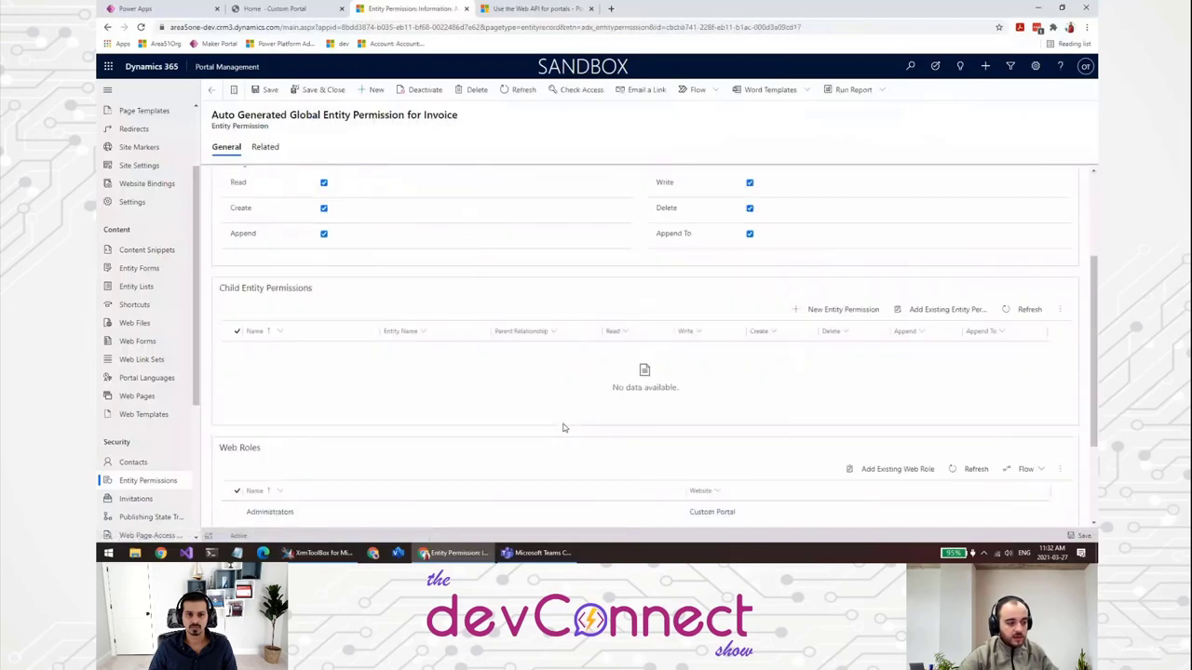
scroll(down, 3)
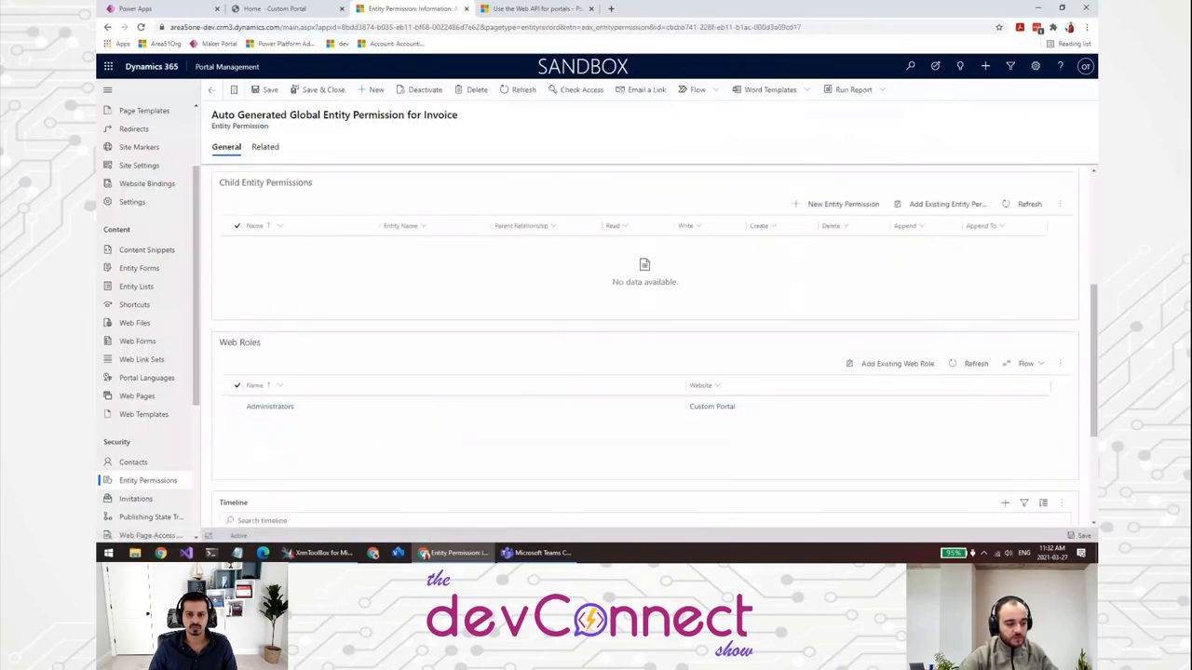
click(321, 553)
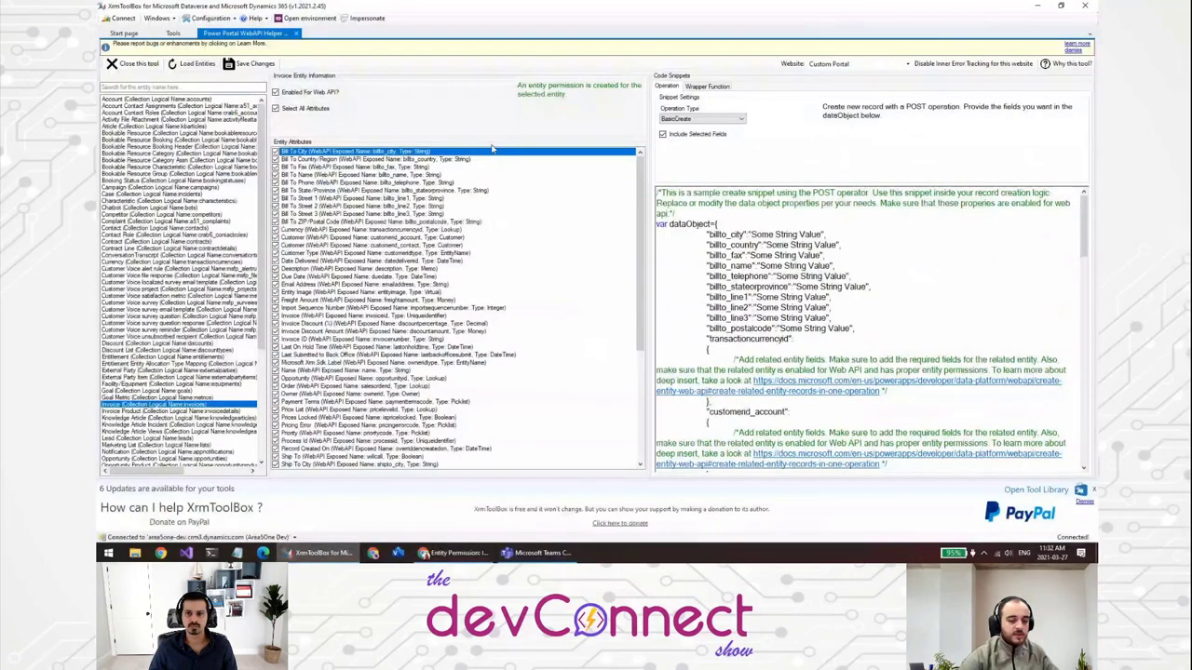
mouse_move(492, 140)
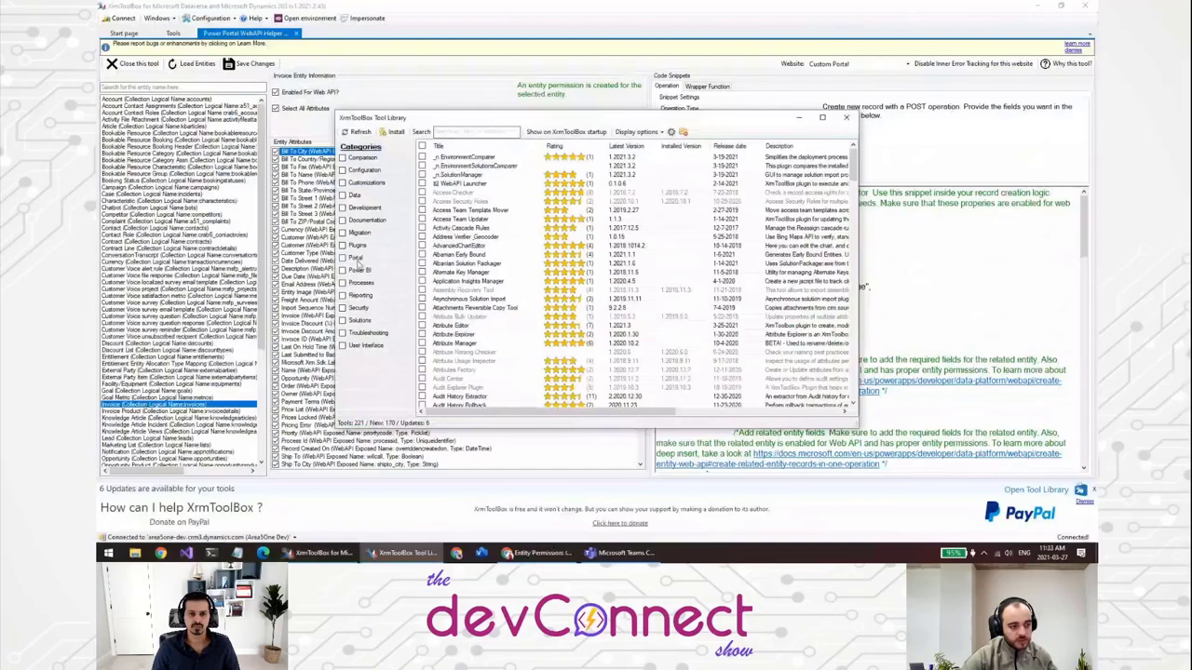
Filter the Tool Library to 'portal' tools such as Portal Records Mover and Portal Code Editor.
click(356, 257)
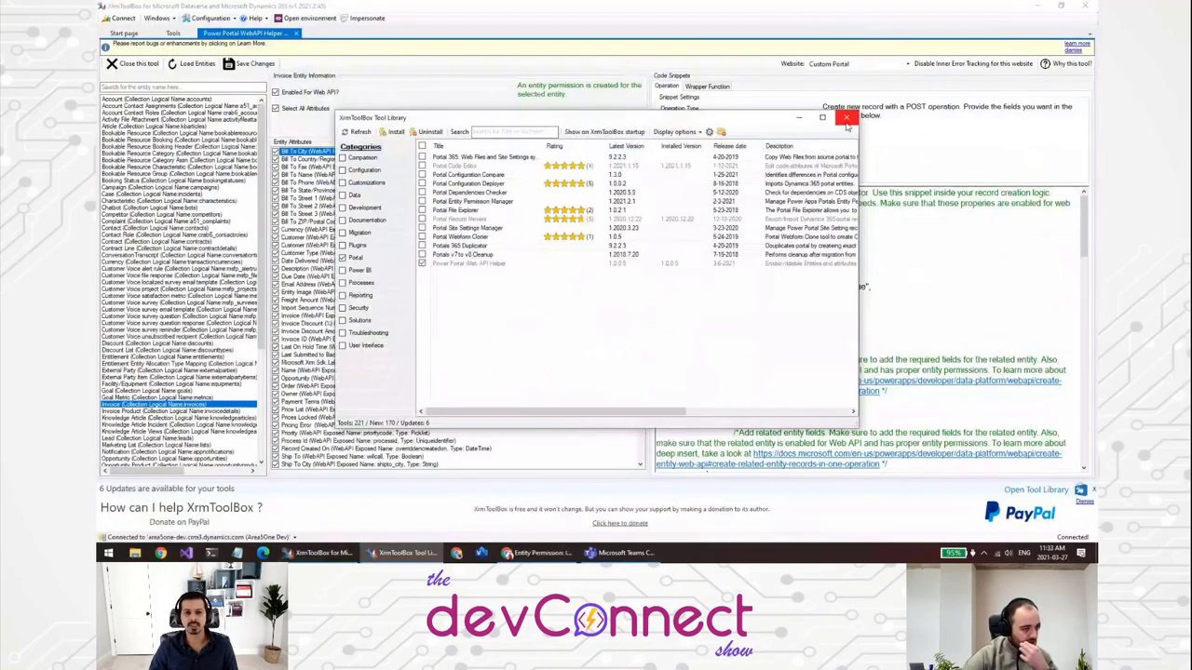
Close the Tool Library and bring up the PowerPortalWebAPIHelper GitHub repository in the browser.
click(845, 118)
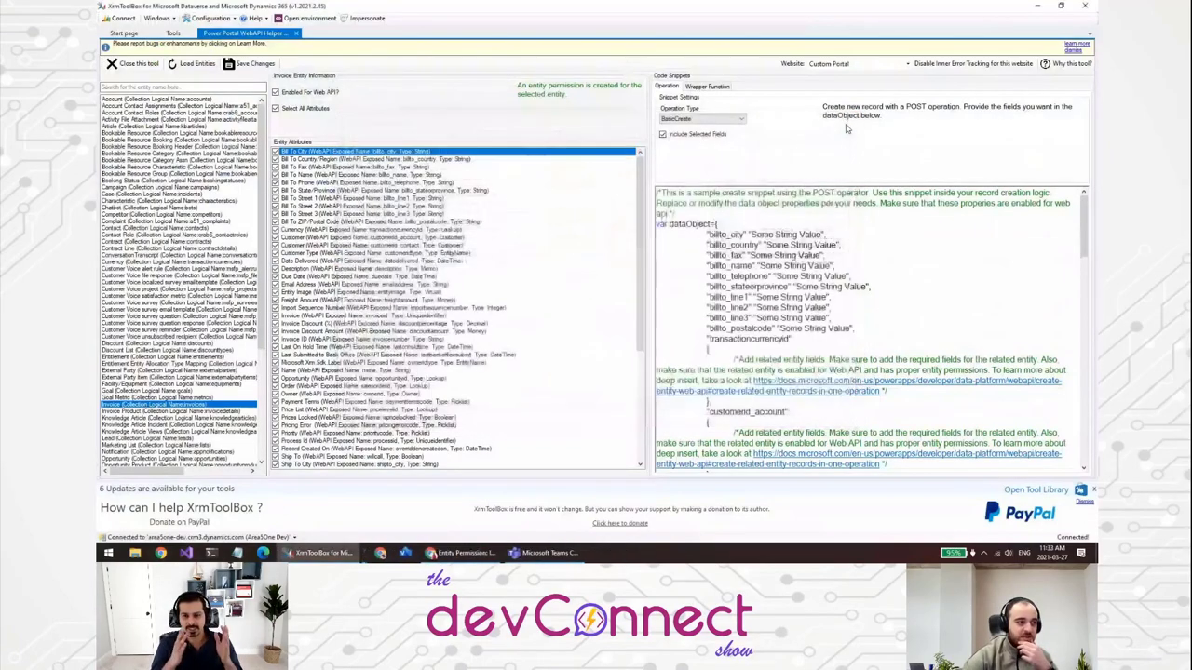
click(210, 18)
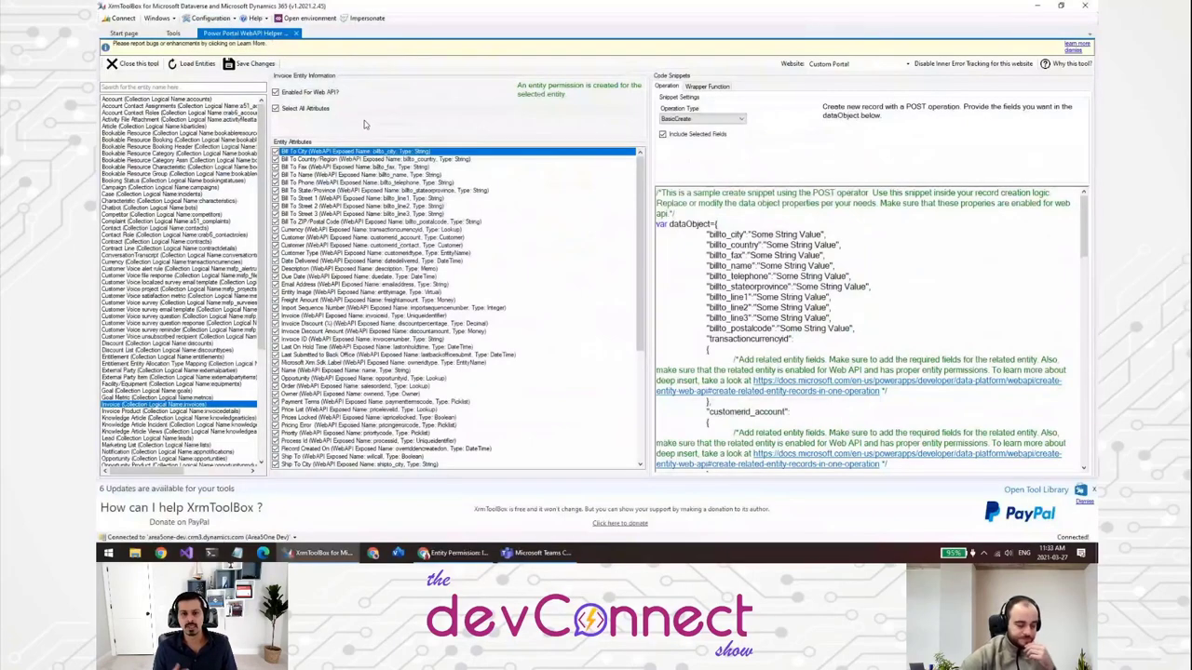
mouse_move(353, 82)
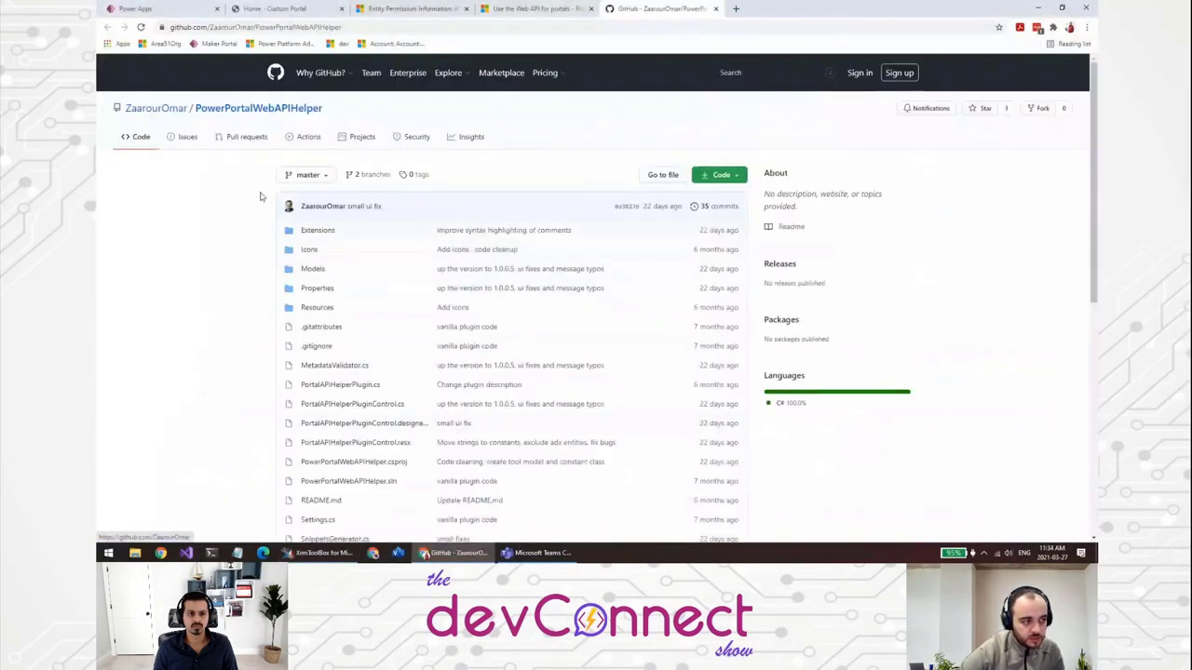
View the repository's Issues page (no open issues), glance at the portals Web API docs, and return to XrmToolBox.
click(187, 138)
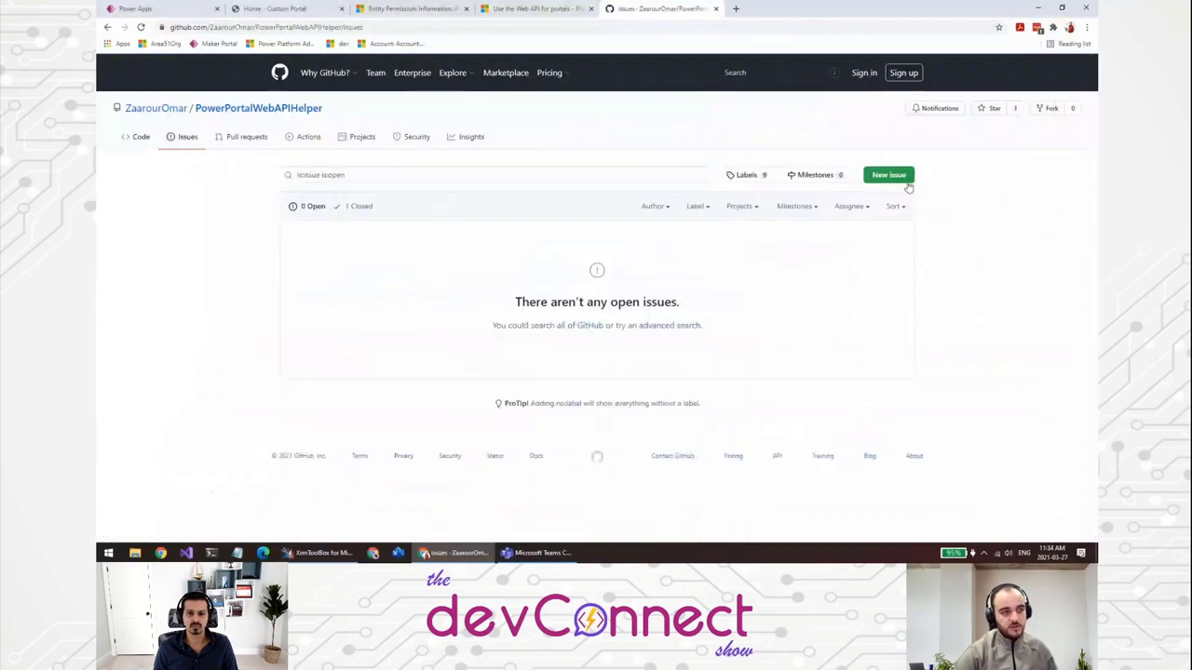
click(549, 72)
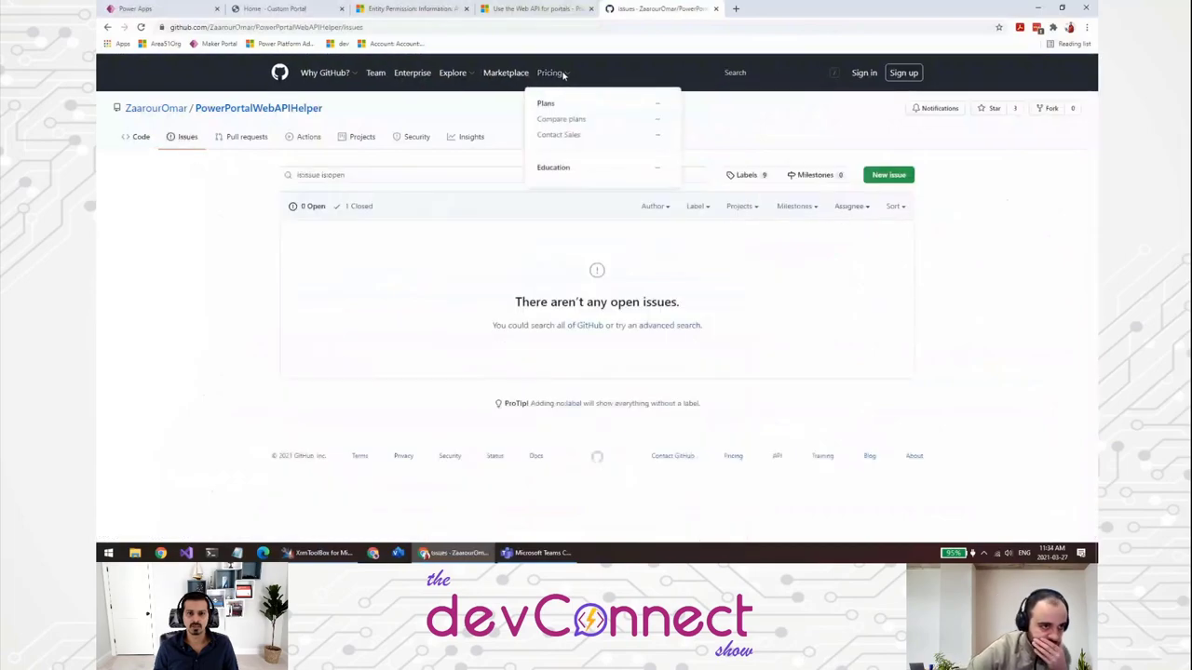
click(537, 7)
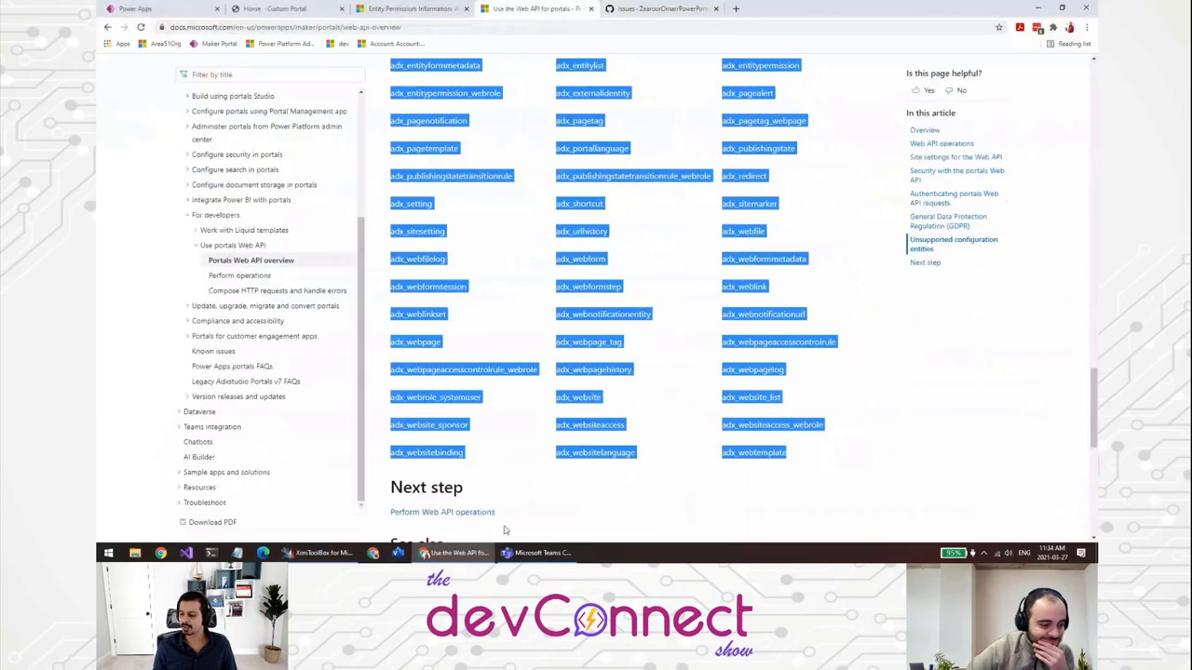
click(324, 553)
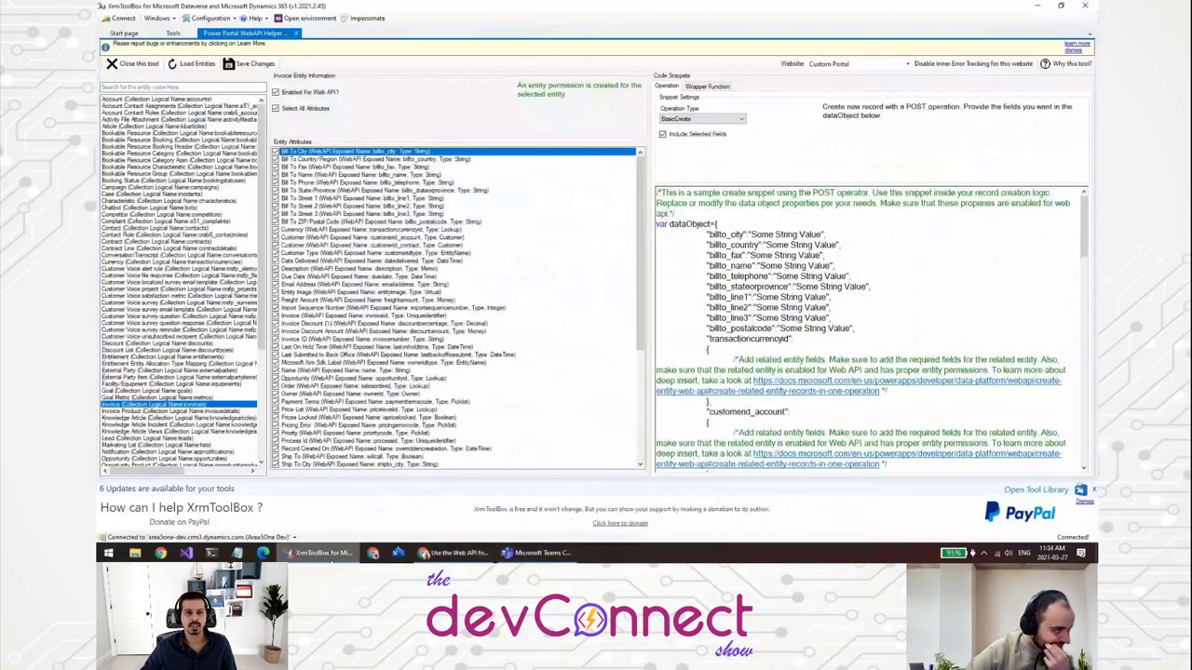